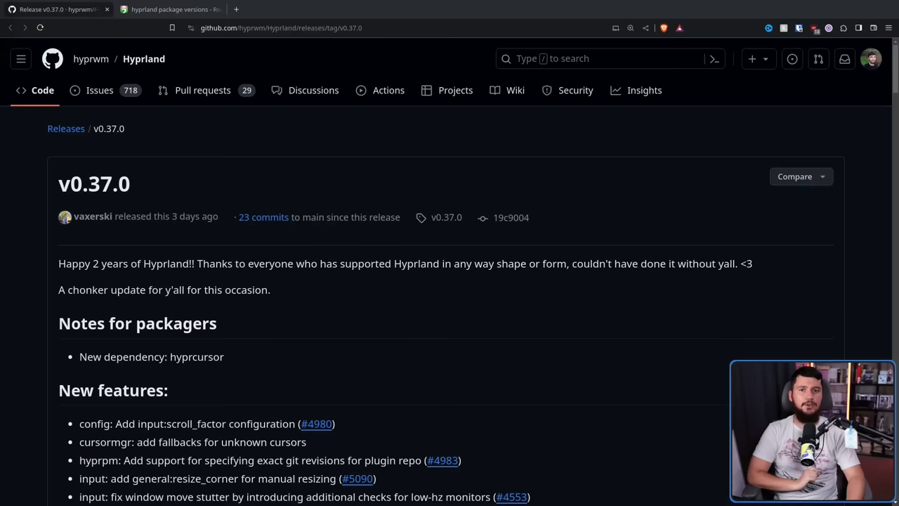
- Select the hyprcursor dependency name in the Notes for packagers section
double_click(196, 357)
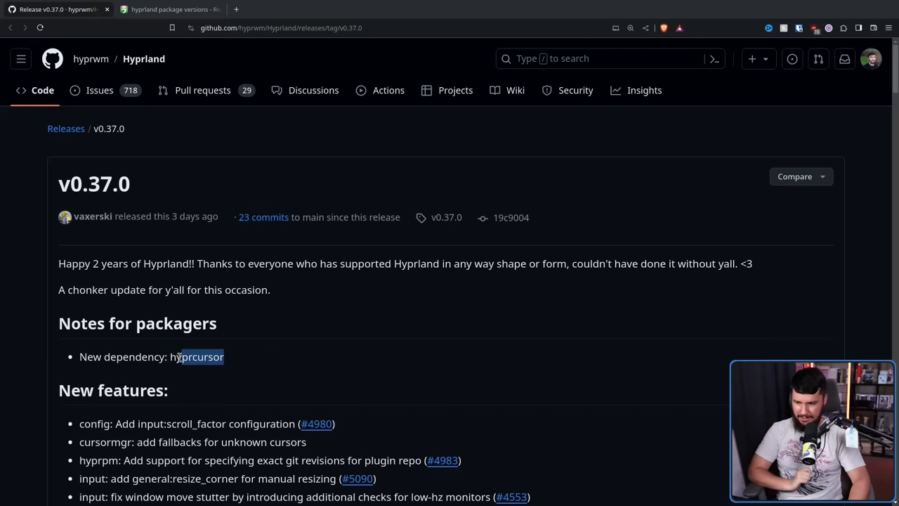
double_click(197, 357)
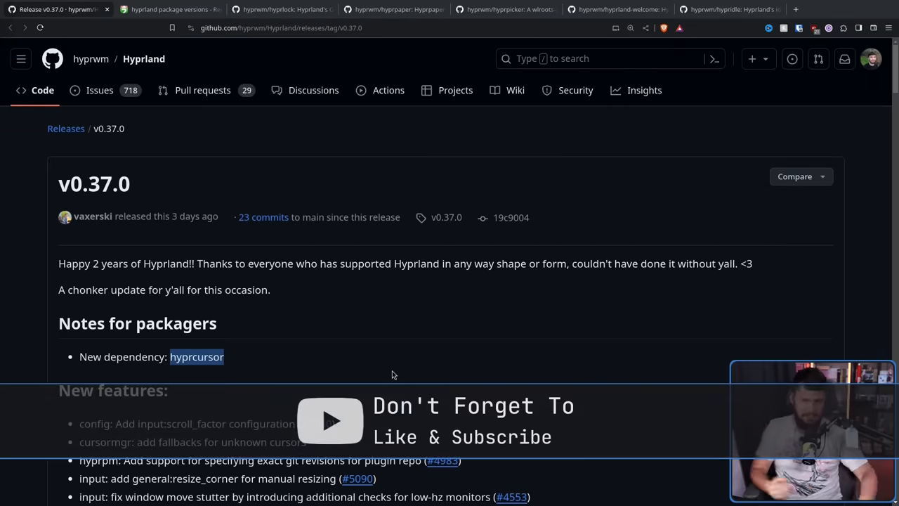
- View the hyprlock, hyprpaper, hyprpicker and hyprland-welcome repository tabs in turn
left_click(281, 9)
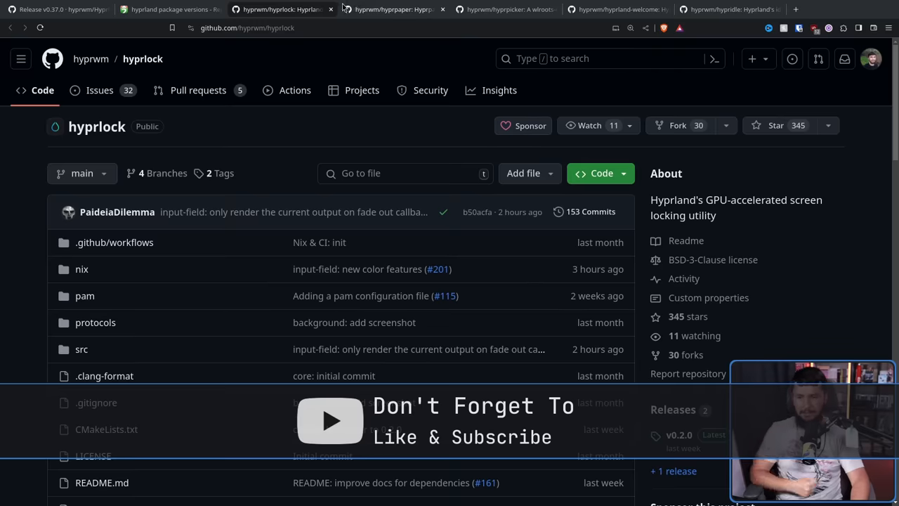
left_click(394, 8)
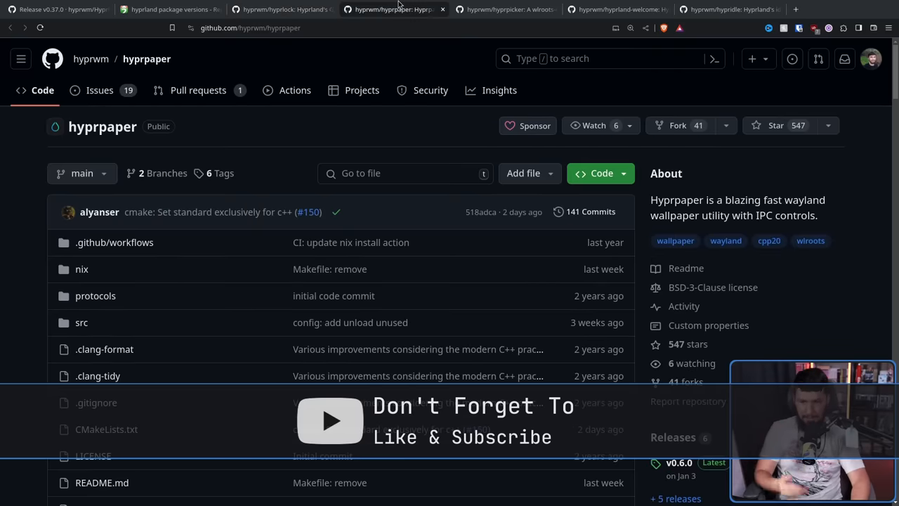
left_click(506, 8)
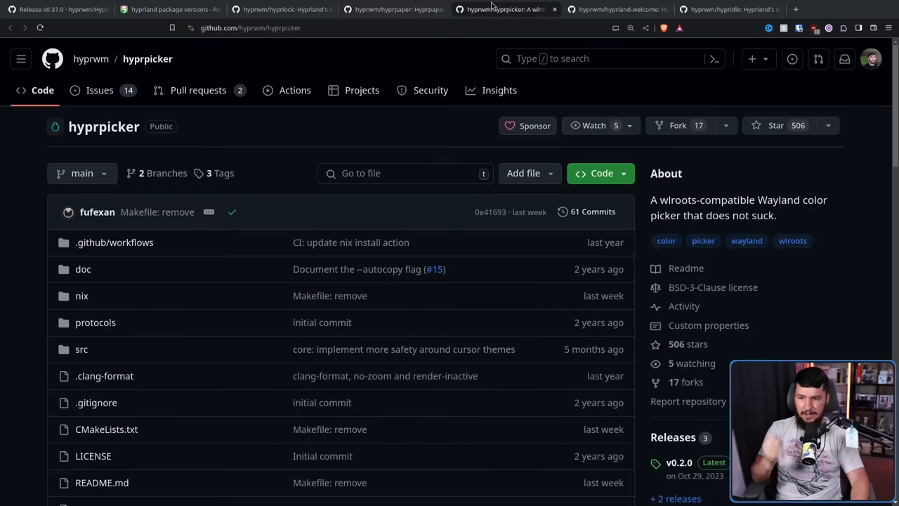
left_click(616, 8)
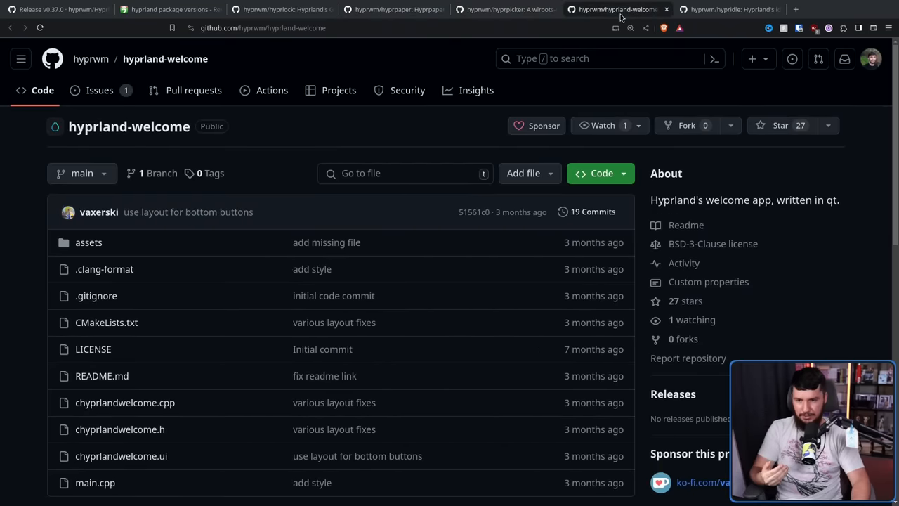
mouse_move(680, 111)
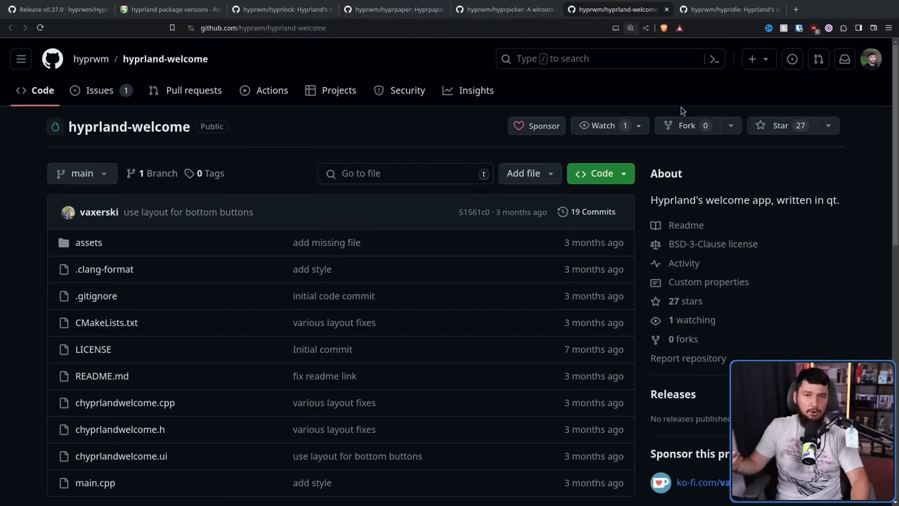
- Scroll through the hyprland-welcome README and its Qt6 welcome app screenshot
scroll("down", 3)
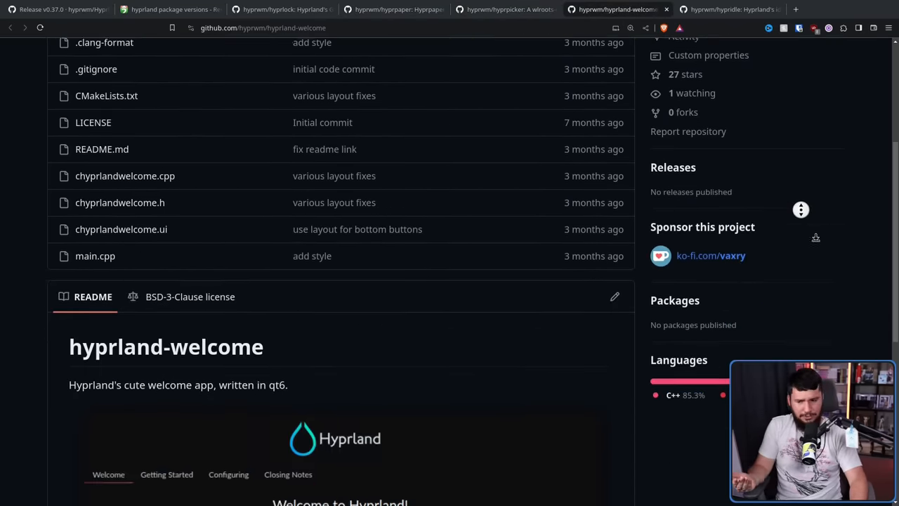
scroll("down", 3)
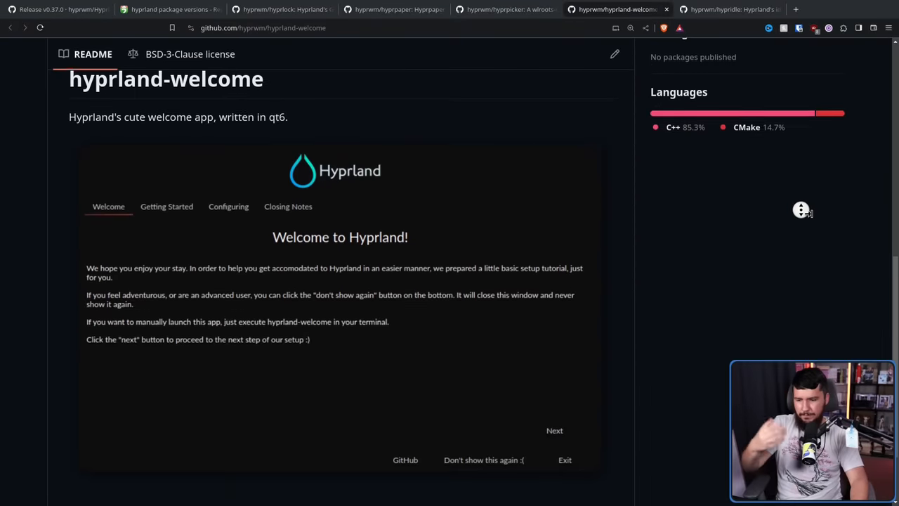
scroll("down", 3)
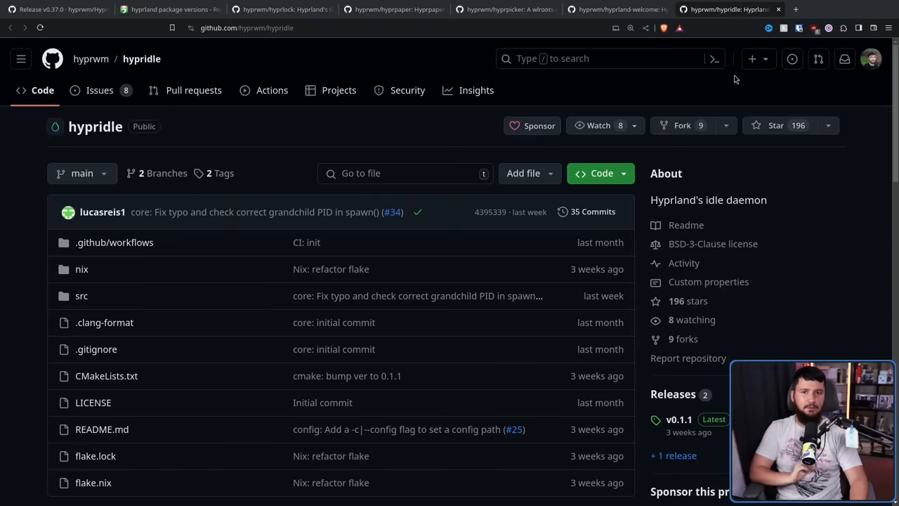
- Switch to the hyprwm/hyprcursor repository tab
left_click(731, 8)
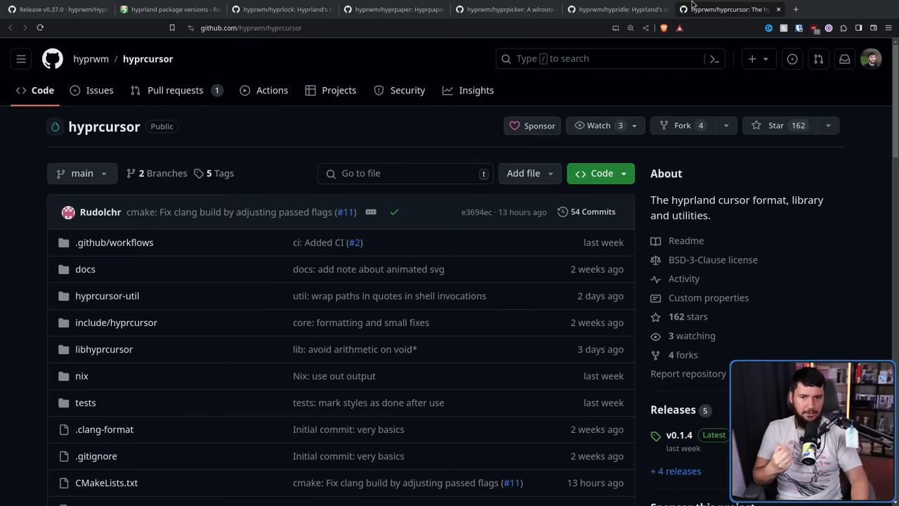
mouse_move(739, 42)
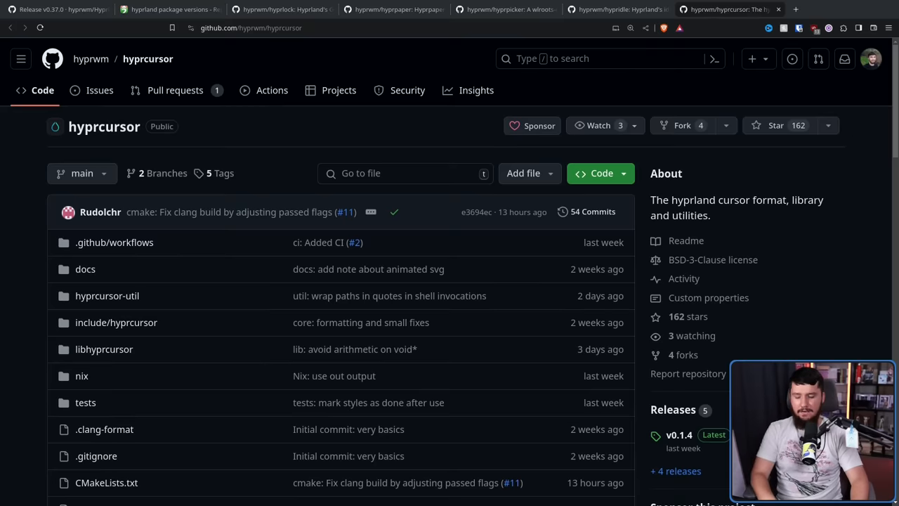
- Open Vaxry's blog post 'What the Cursor?' from the hyprcursor repository
left_click(223, 202)
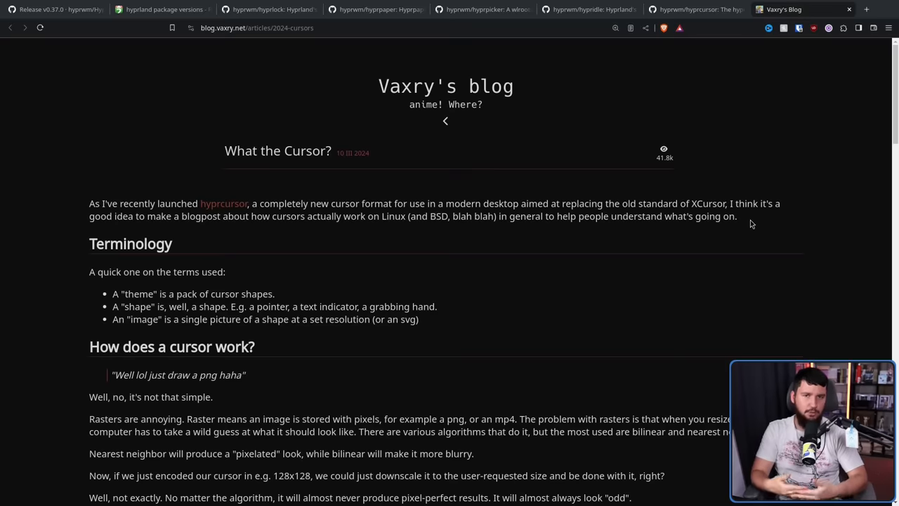
mouse_move(413, 357)
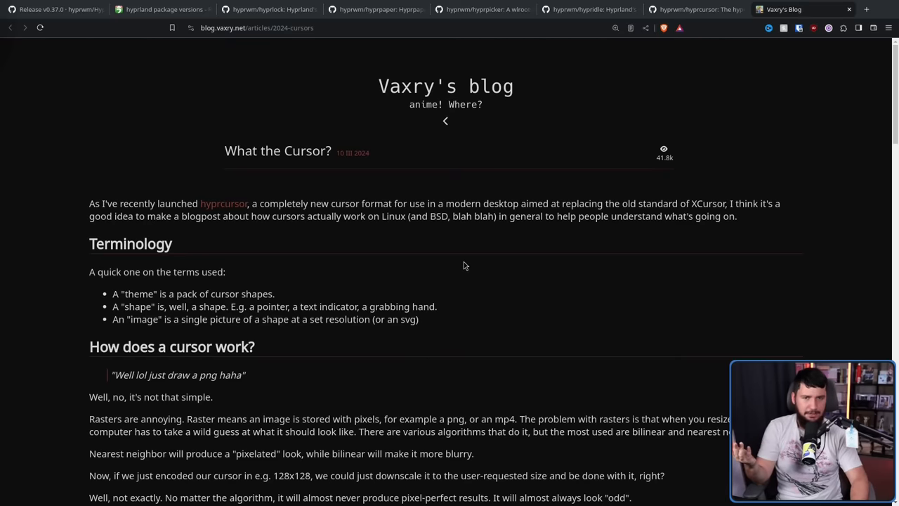
mouse_move(466, 256)
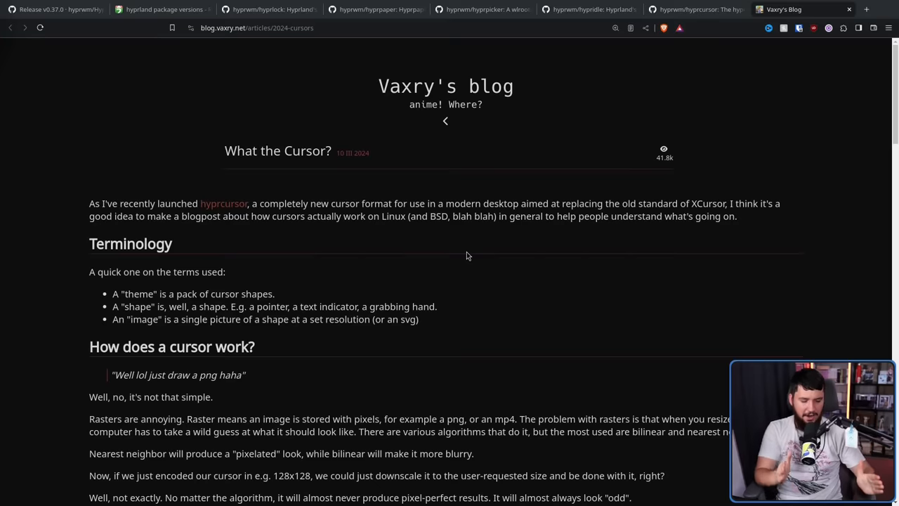
mouse_move(531, 185)
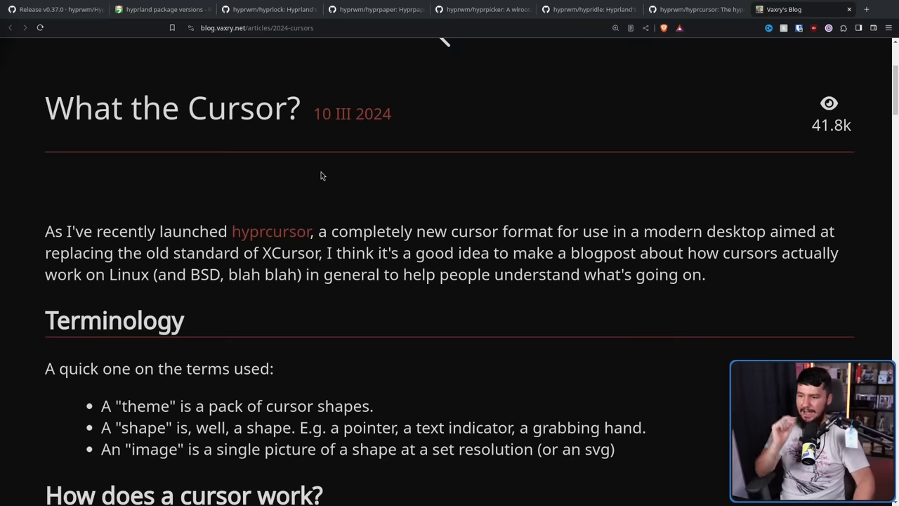
mouse_move(365, 164)
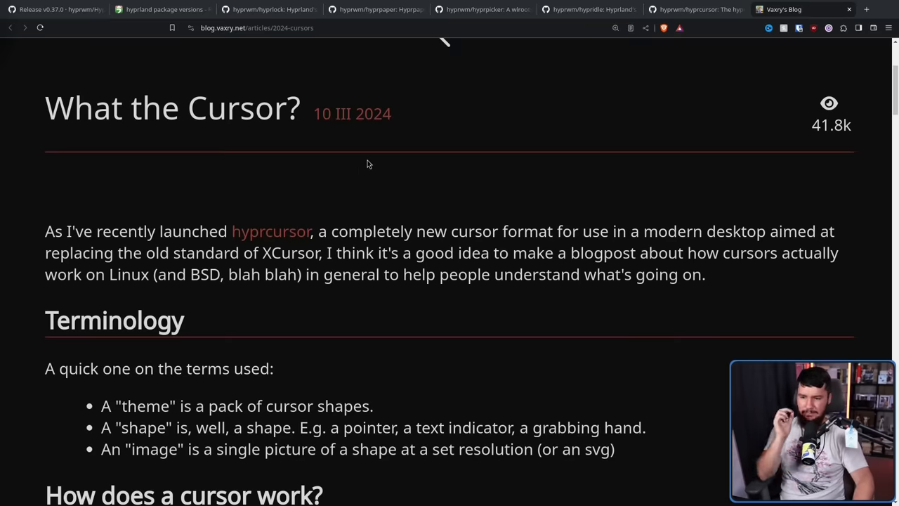
mouse_move(402, 165)
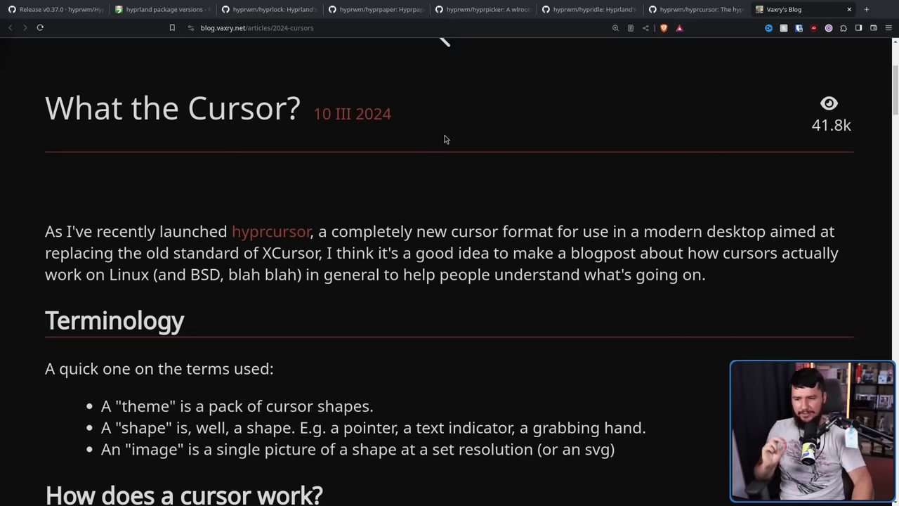
mouse_move(531, 138)
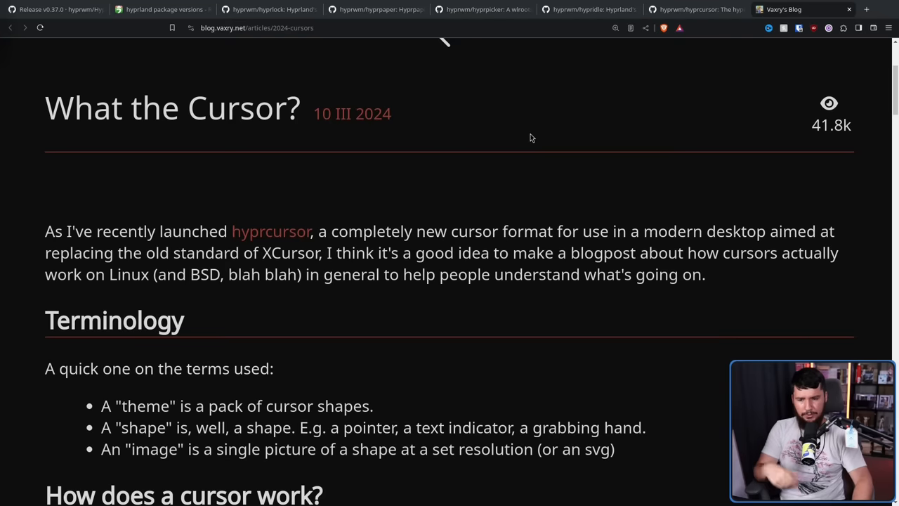
mouse_move(551, 145)
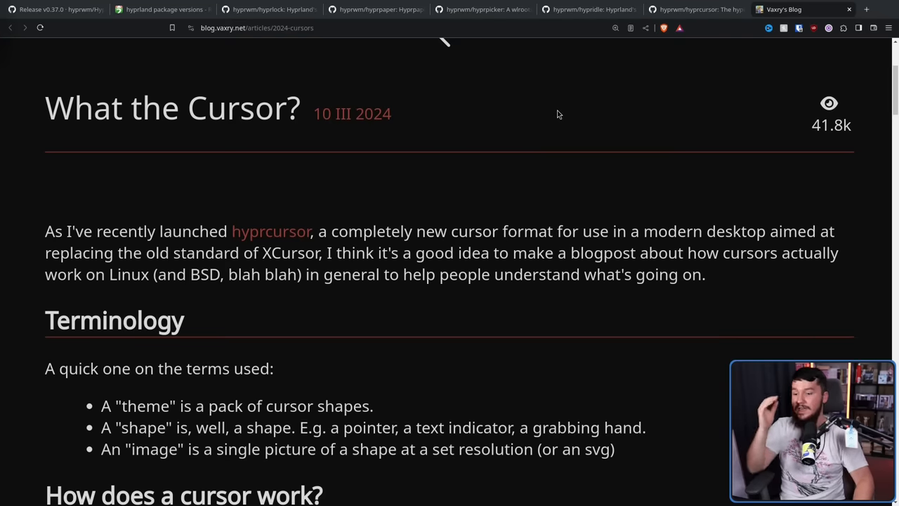
mouse_move(562, 105)
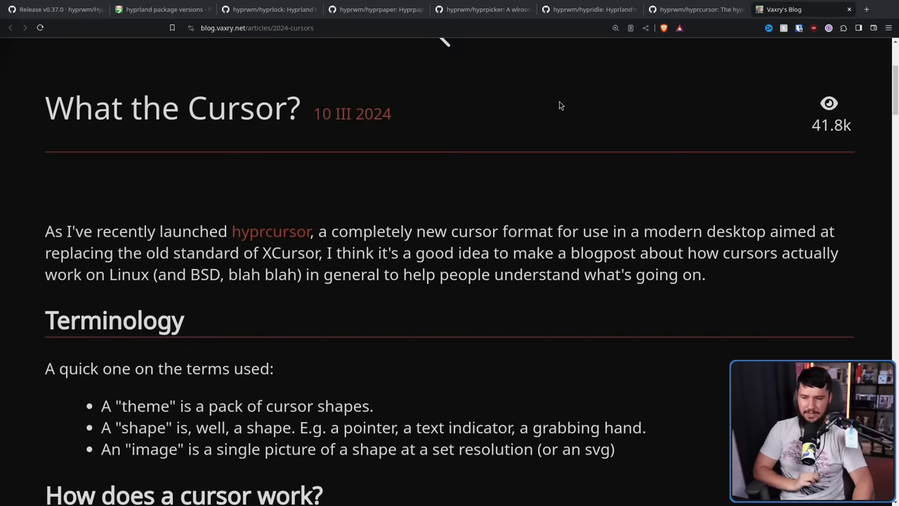
mouse_move(564, 142)
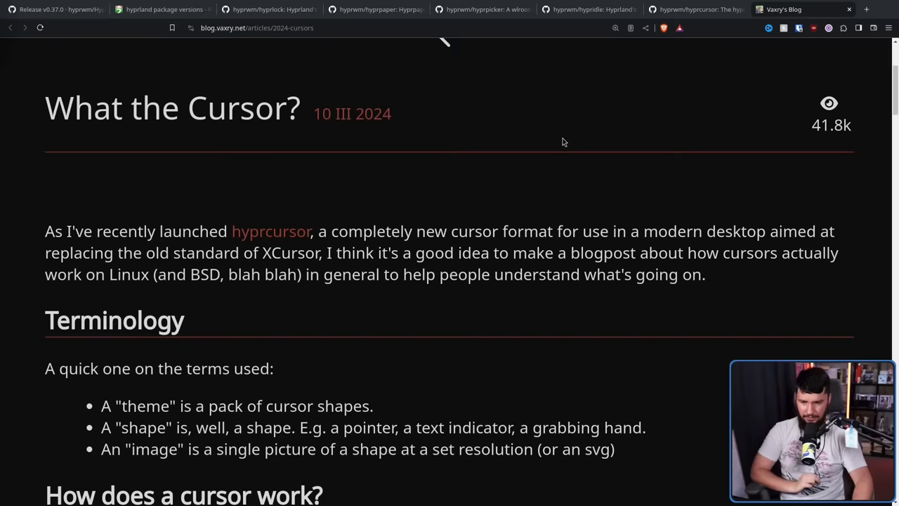
scroll("down", 3)
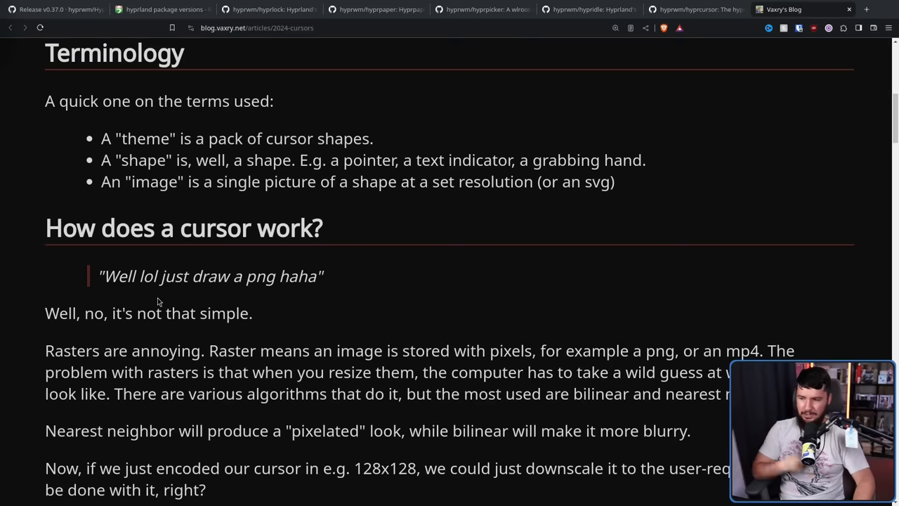
mouse_move(191, 295)
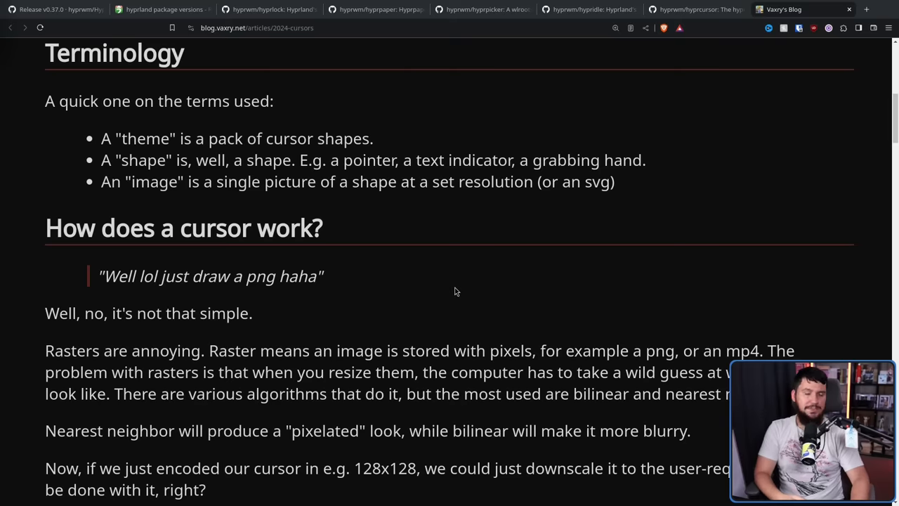
mouse_move(455, 288)
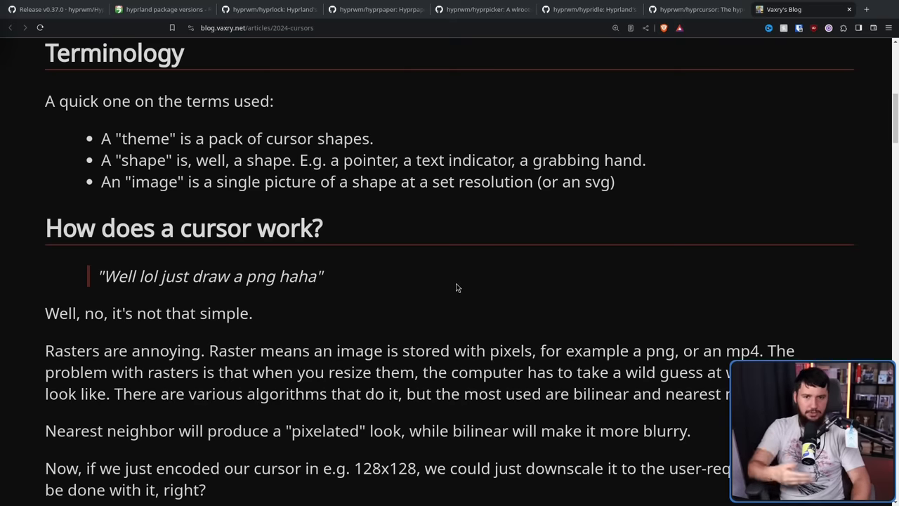
mouse_move(503, 228)
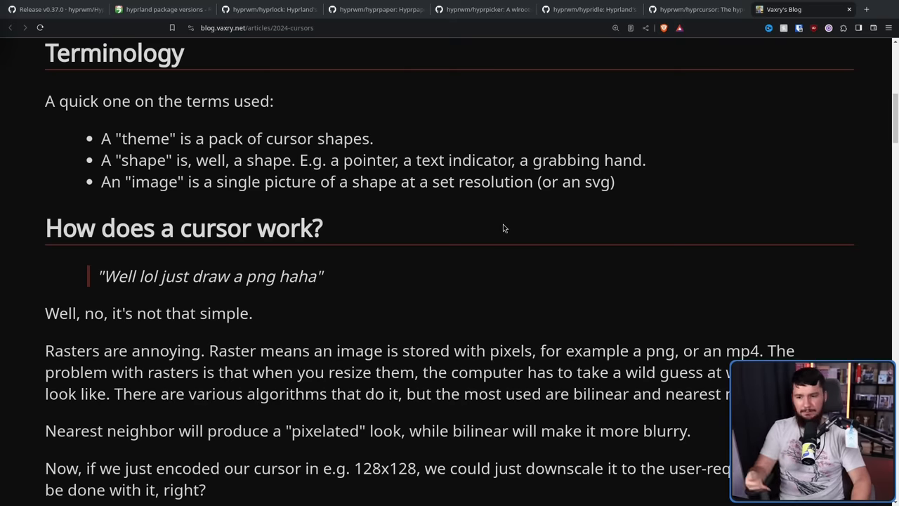
mouse_move(469, 231)
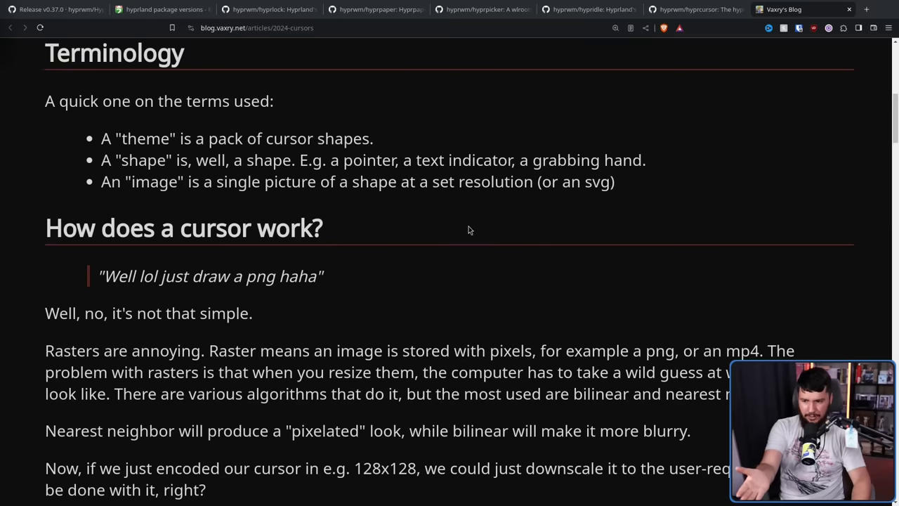
mouse_move(301, 226)
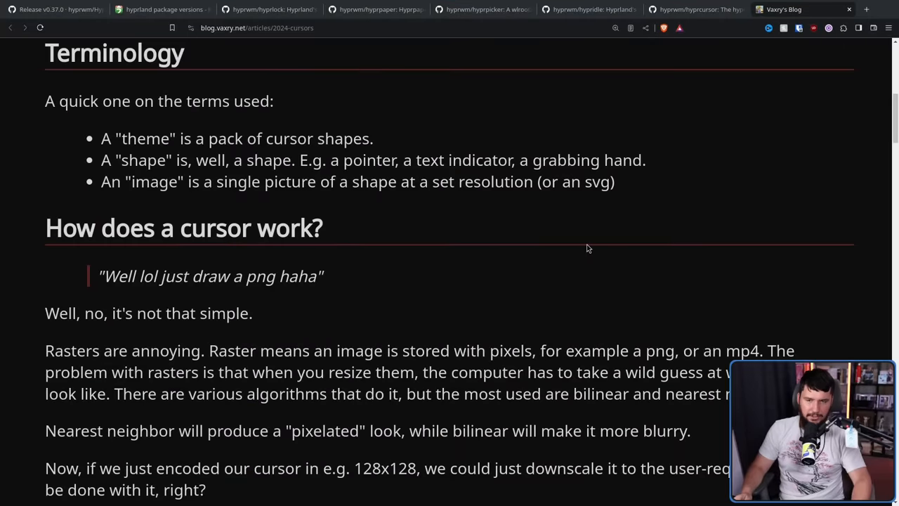
mouse_move(551, 256)
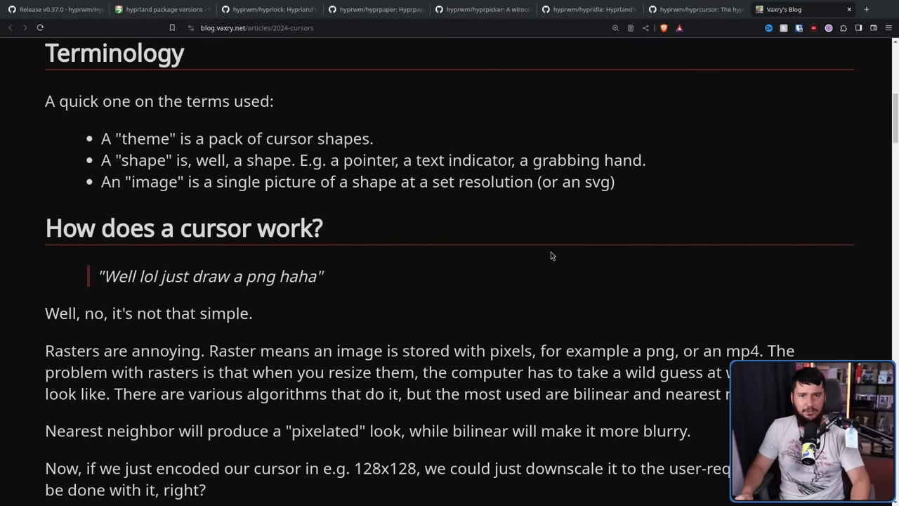
mouse_move(551, 266)
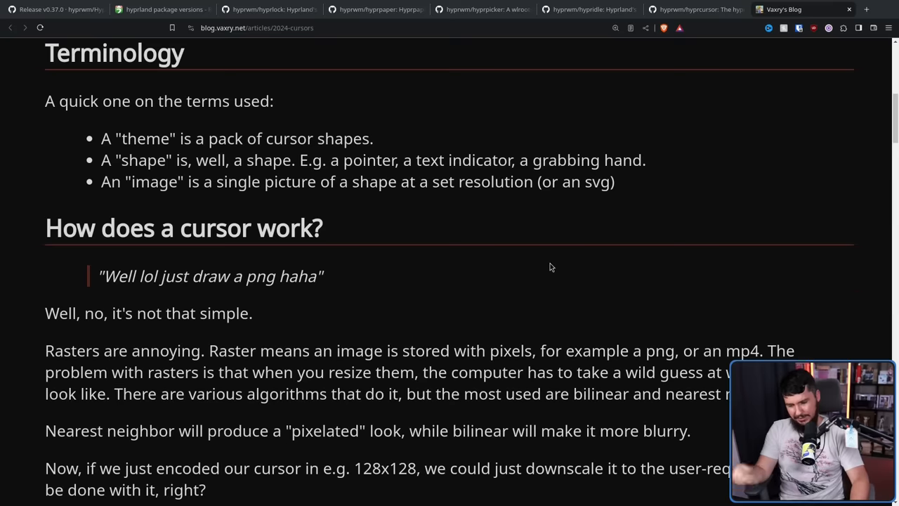
mouse_move(547, 267)
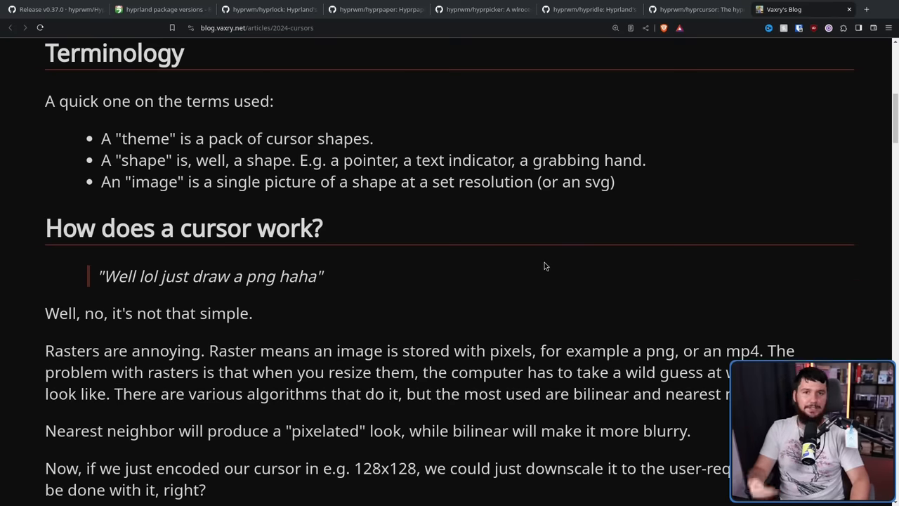
mouse_move(541, 260)
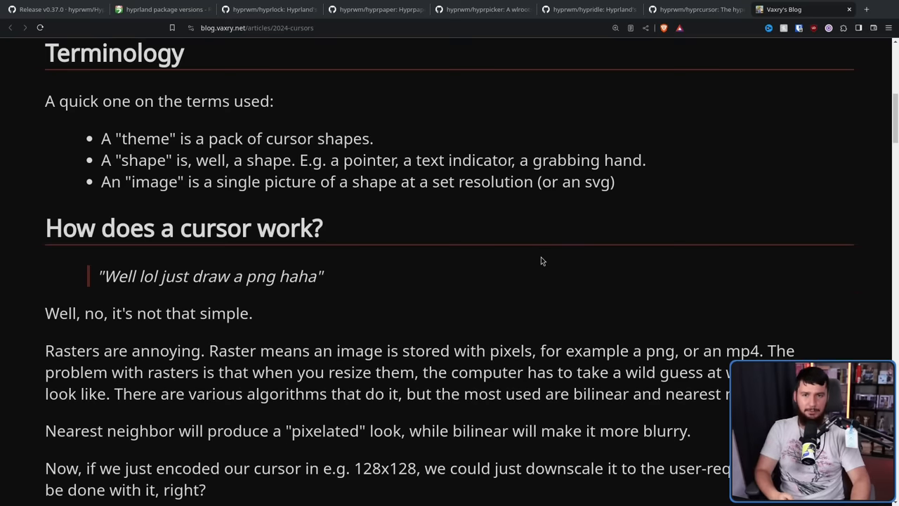
mouse_move(542, 272)
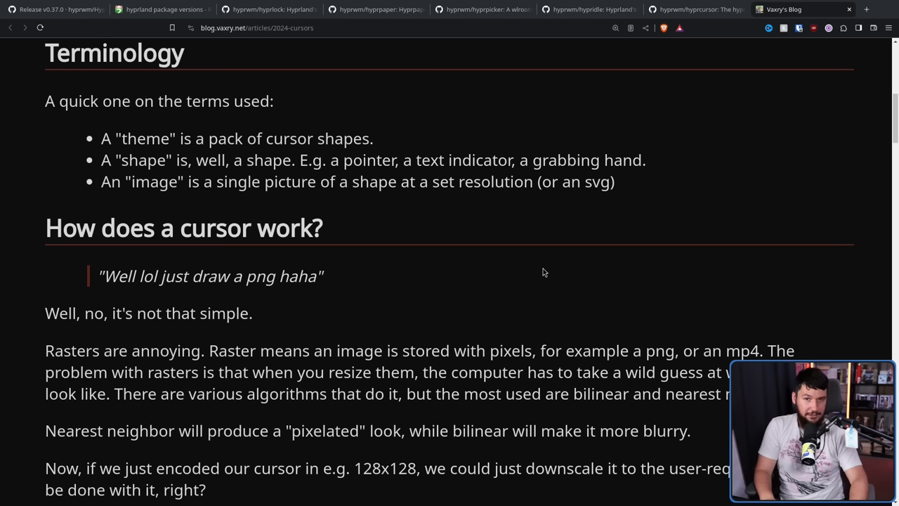
- Scroll to the 'How does a cursor work?' section on raster cursor sizes
scroll("down", 3)
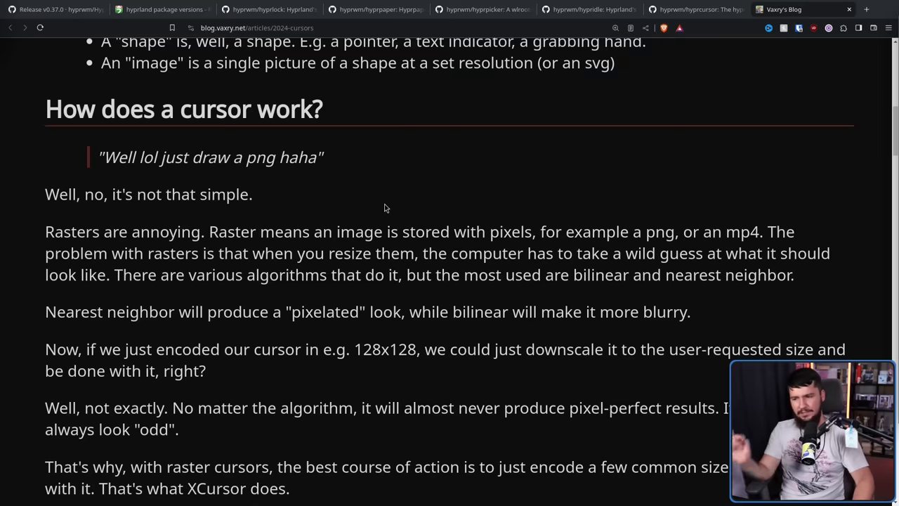
mouse_move(446, 172)
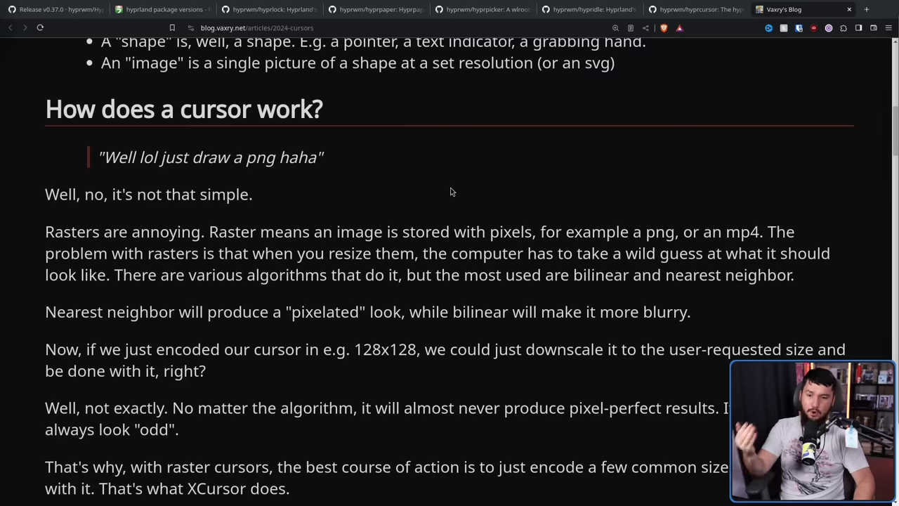
mouse_move(462, 189)
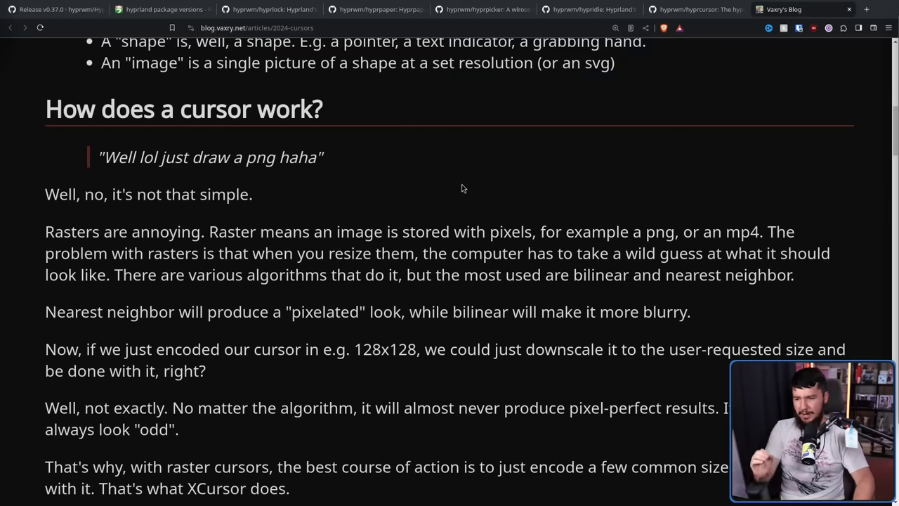
mouse_move(470, 174)
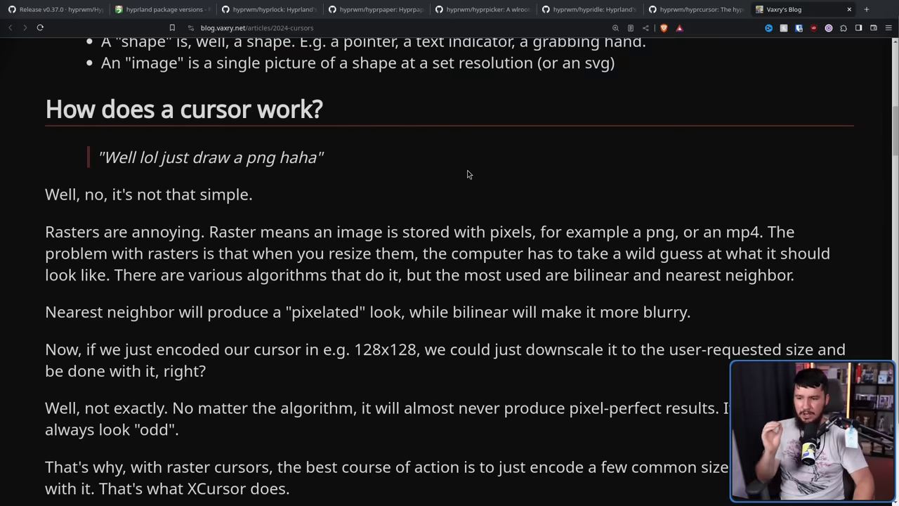
mouse_move(494, 174)
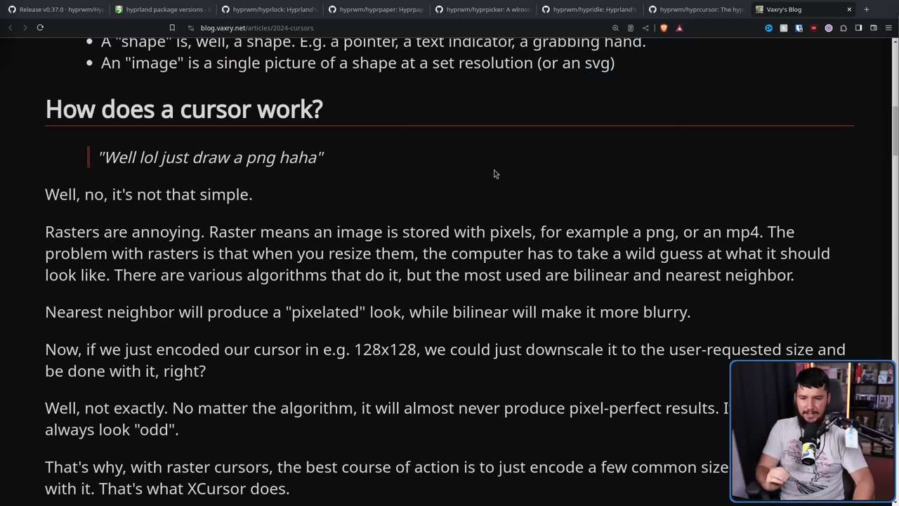
mouse_move(551, 177)
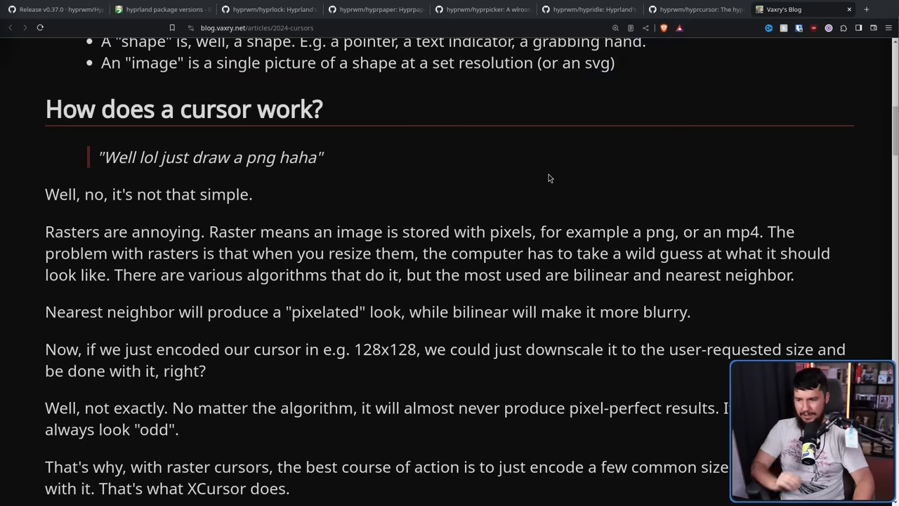
mouse_move(498, 211)
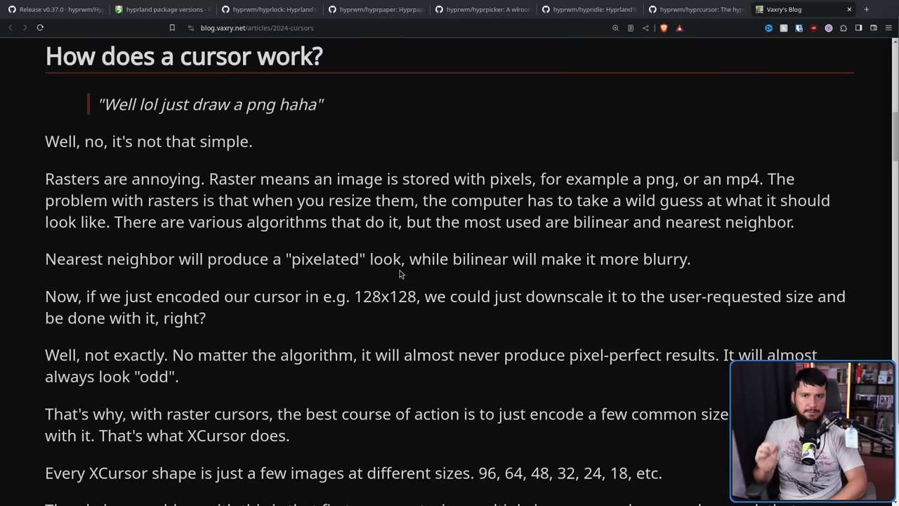
- Scroll to the XCursor image-size limitations and highlight phrases near 'That's not too bad'
scroll("down", 3)
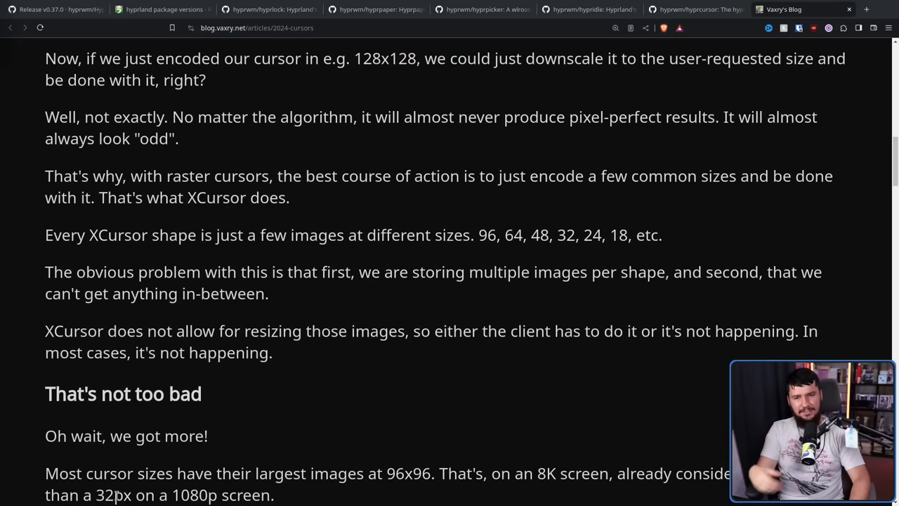
mouse_move(469, 461)
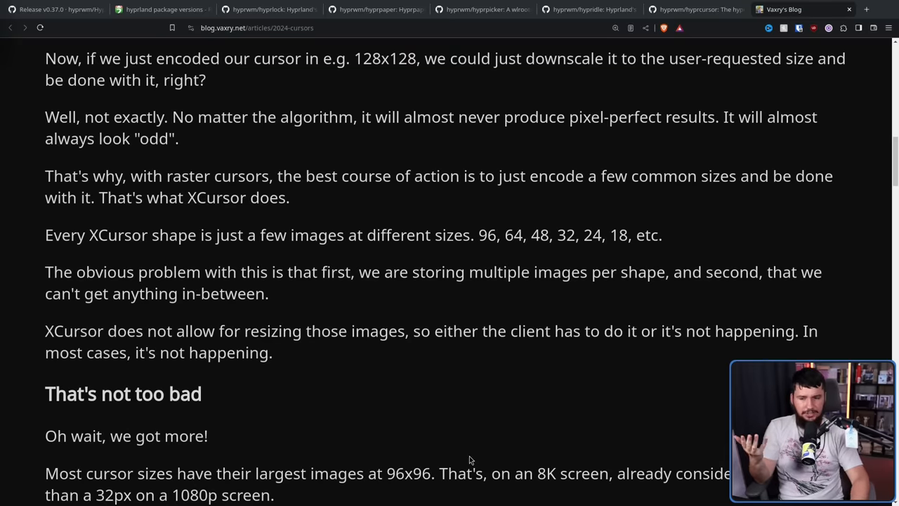
mouse_move(475, 367)
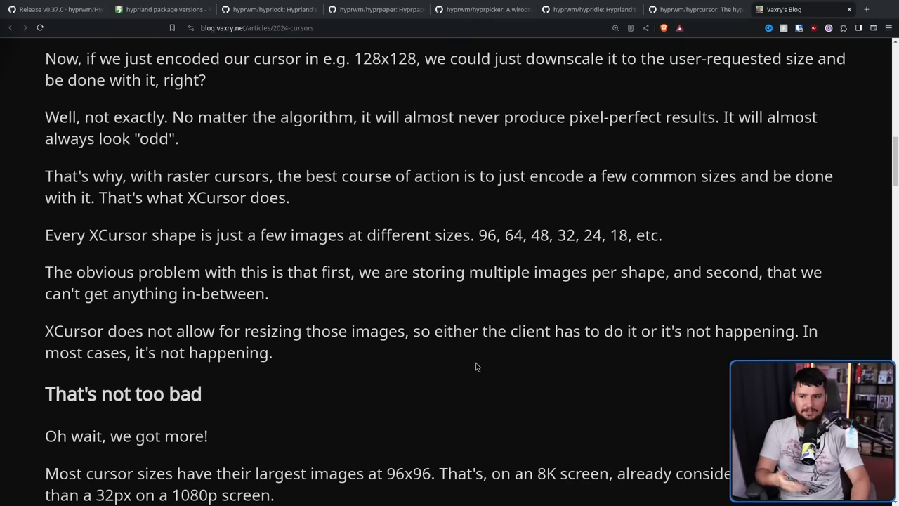
mouse_move(517, 239)
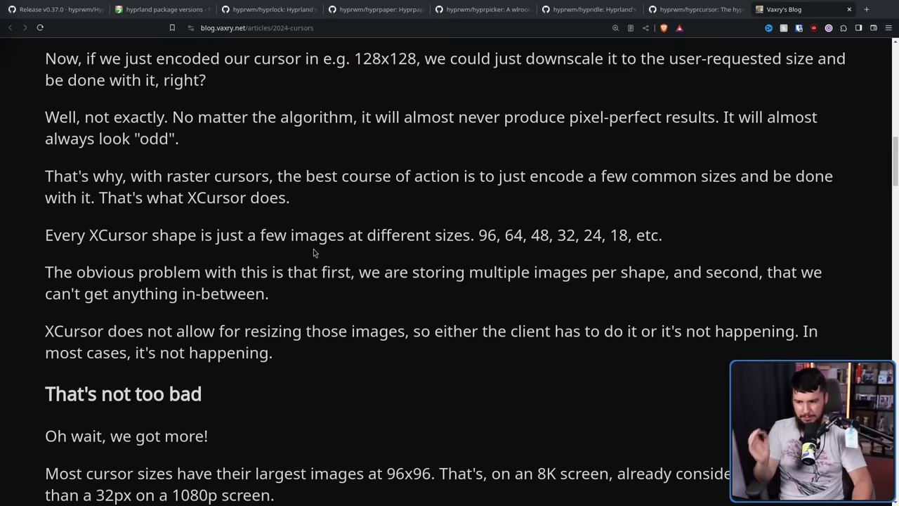
scroll("down", 3)
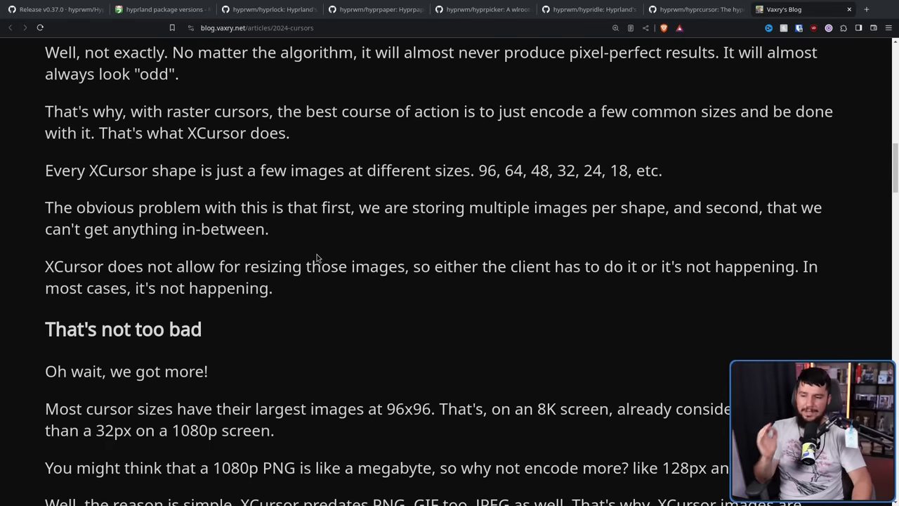
mouse_move(437, 248)
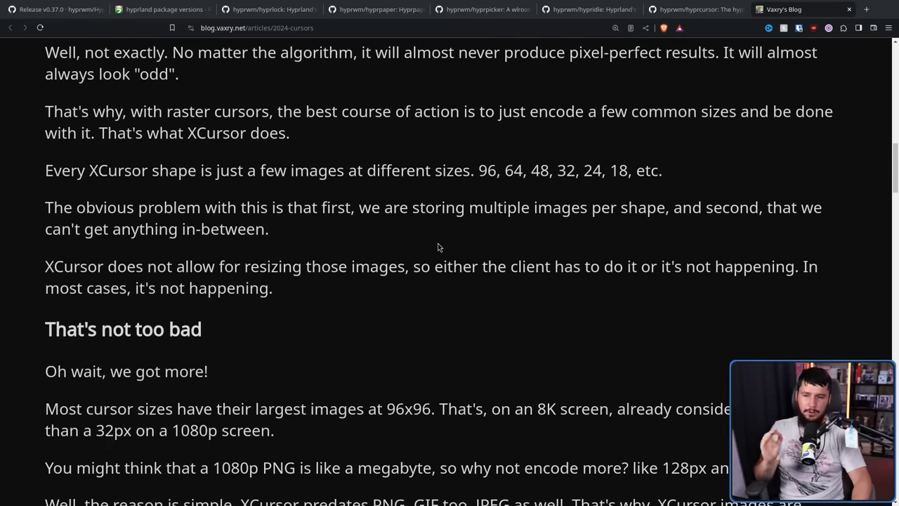
left_click_drag(479, 170, 626, 170)
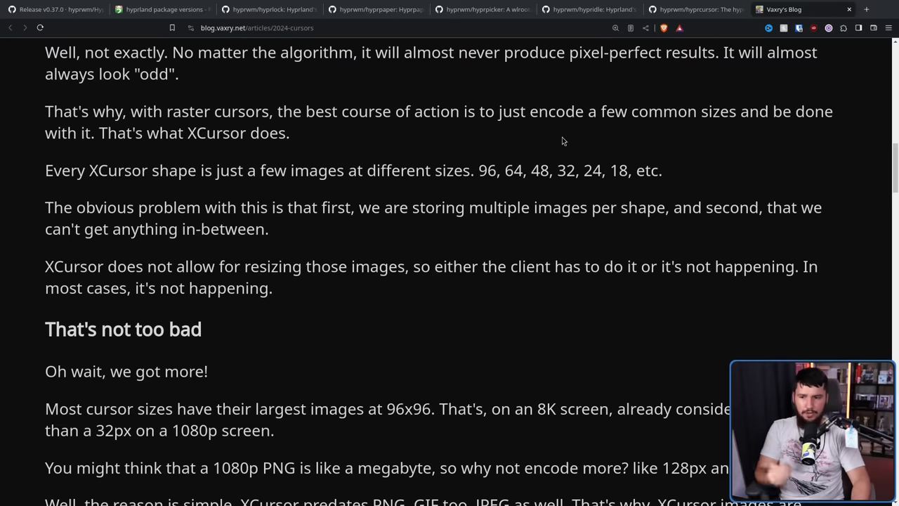
mouse_move(494, 168)
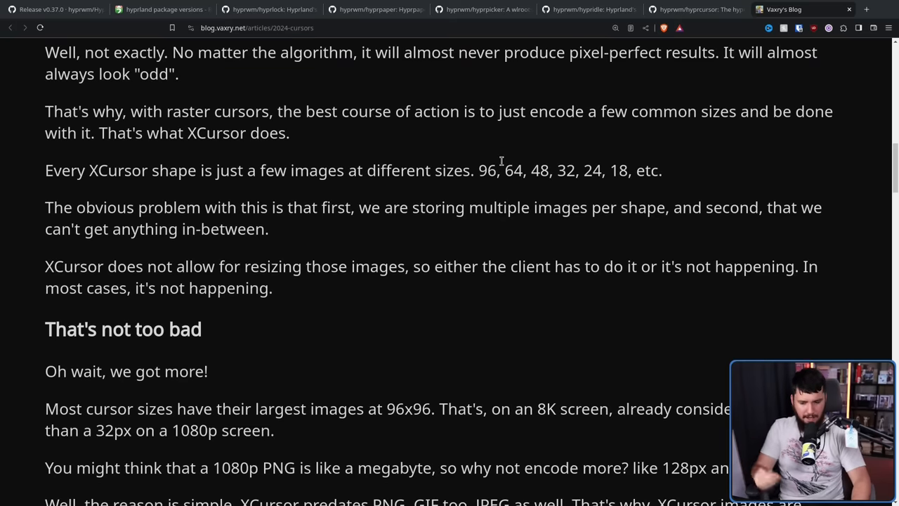
mouse_move(514, 163)
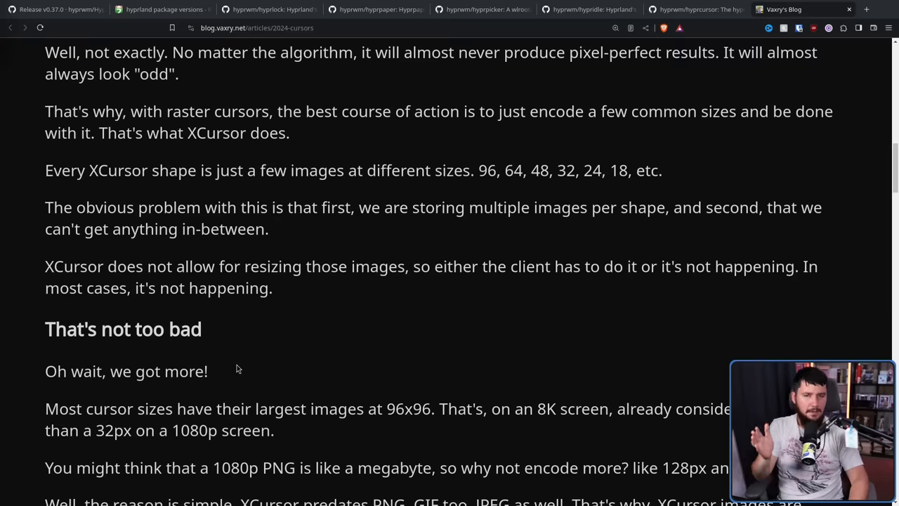
left_click_drag(244, 267, 404, 267)
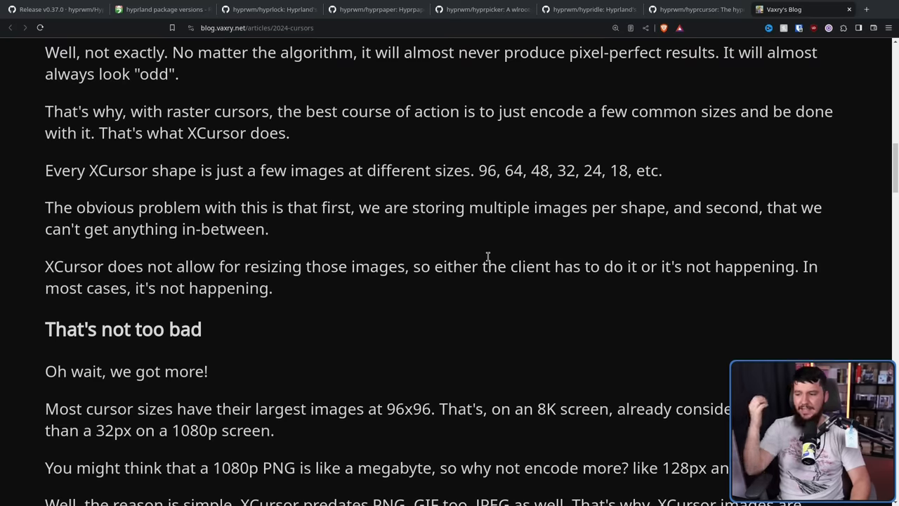
- Highlight the sentence about 96x96 cursor images on 8K screens
scroll("down", 3)
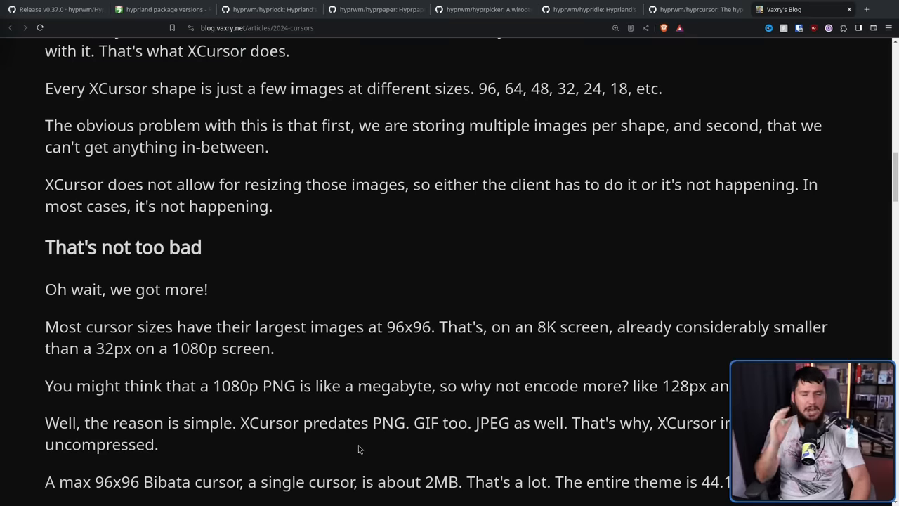
mouse_move(415, 413)
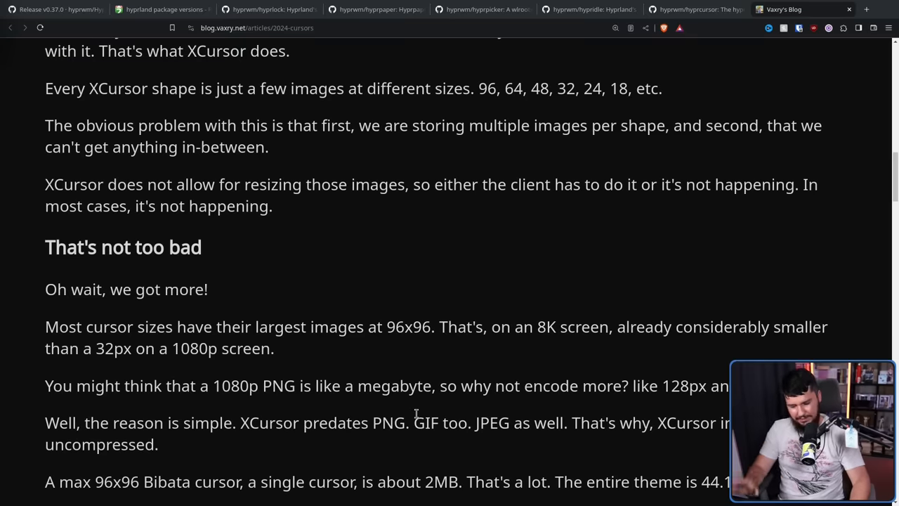
scroll("down", 3)
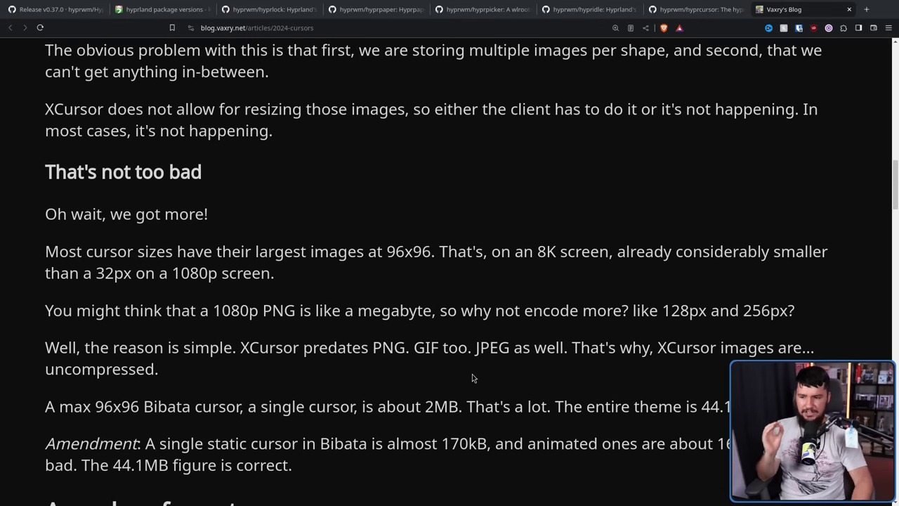
mouse_move(503, 337)
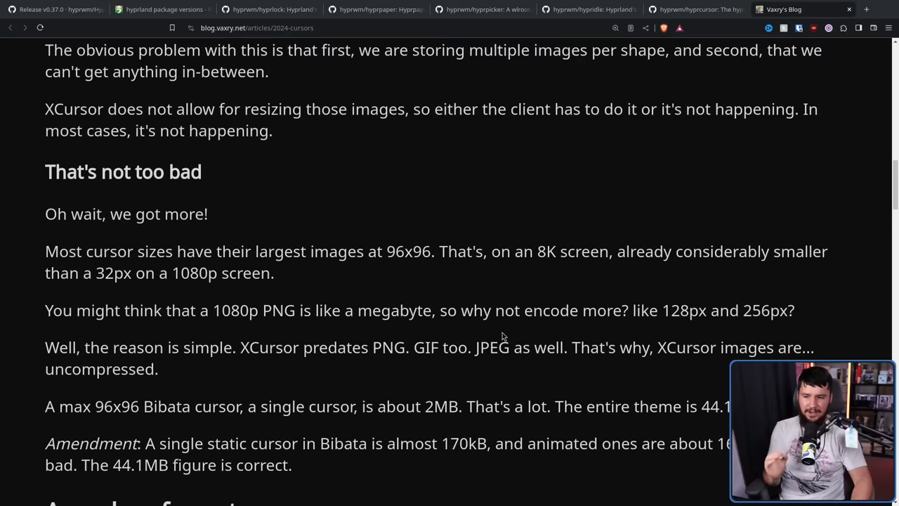
mouse_move(497, 312)
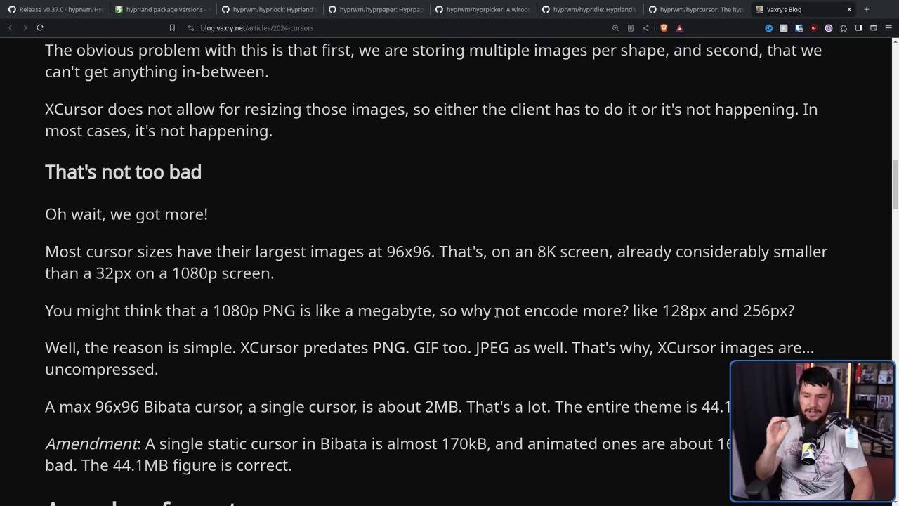
mouse_move(621, 258)
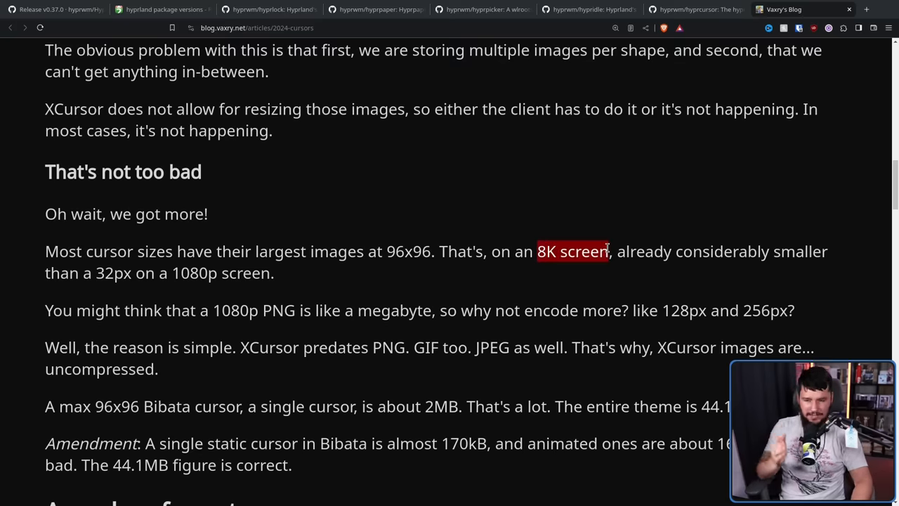
left_click_drag(540, 251, 45, 252)
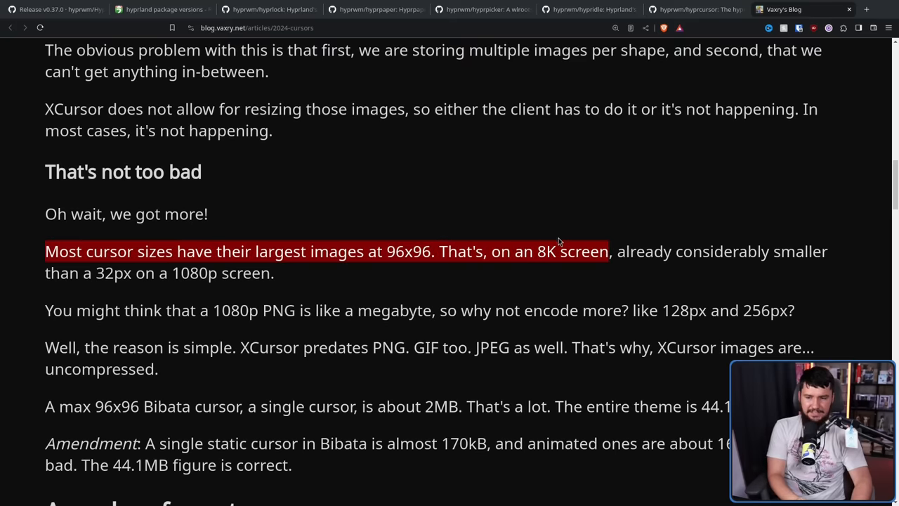
- Highlight the phrase 'XCursor images are... uncompressed.'
scroll("down", 3)
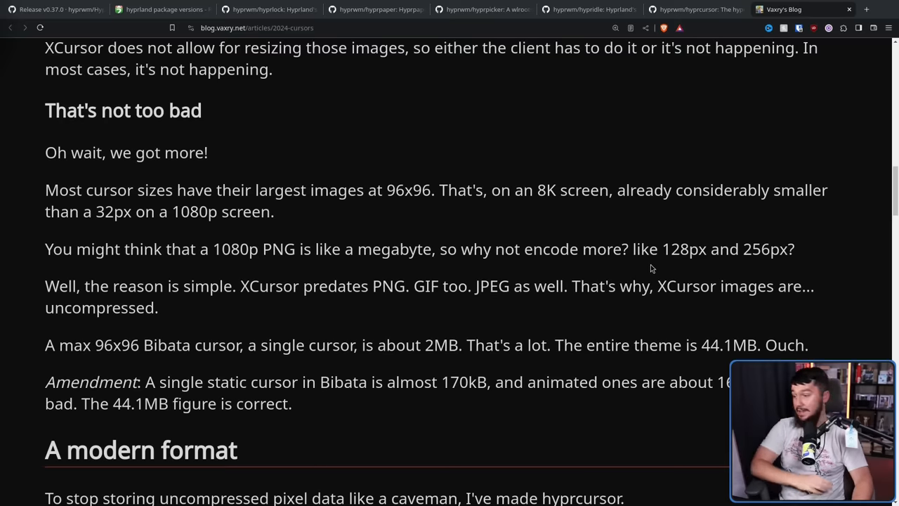
mouse_move(715, 241)
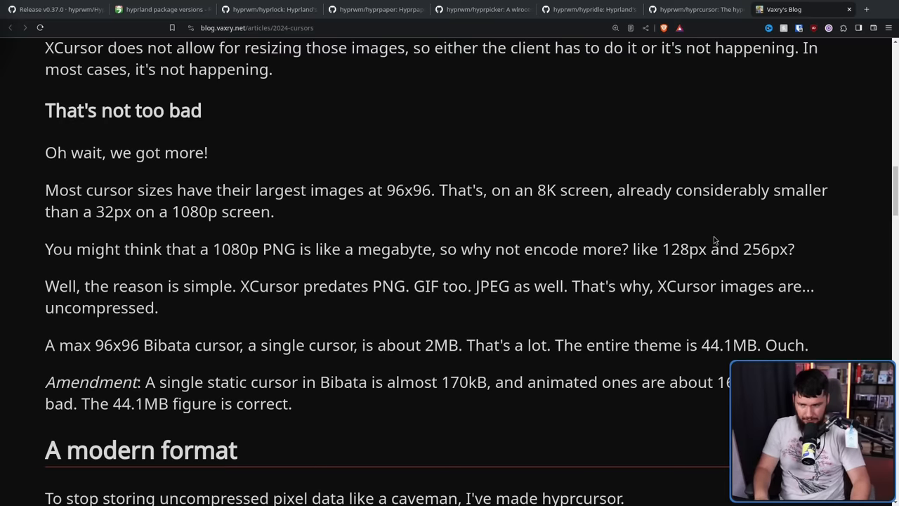
mouse_move(258, 278)
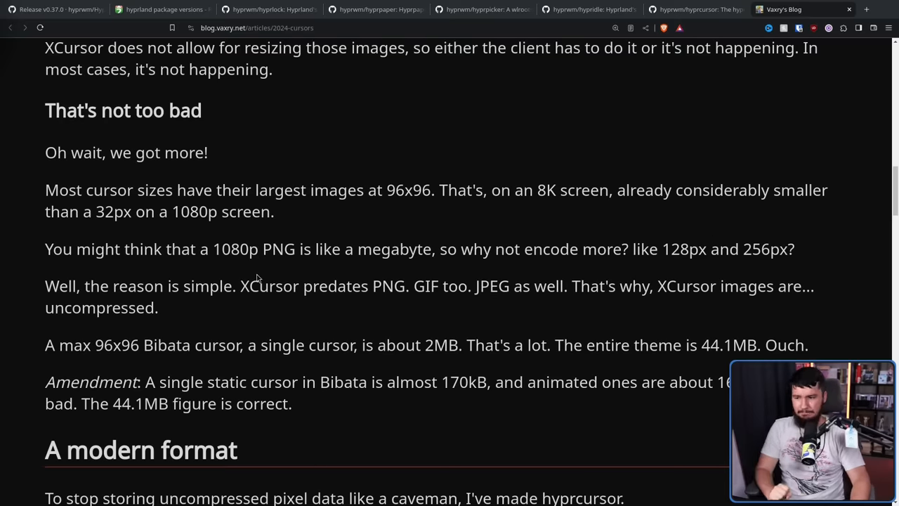
left_click_drag(238, 287, 568, 287)
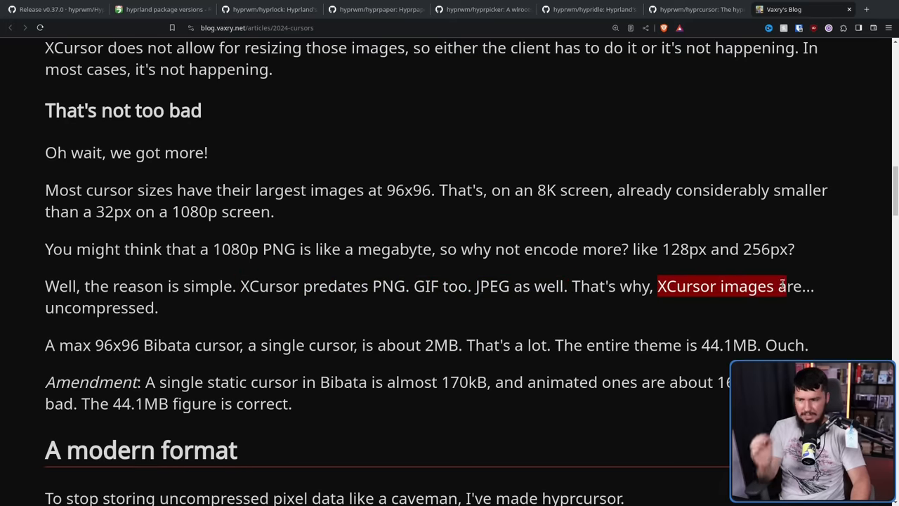
left_click_drag(780, 287, 158, 307)
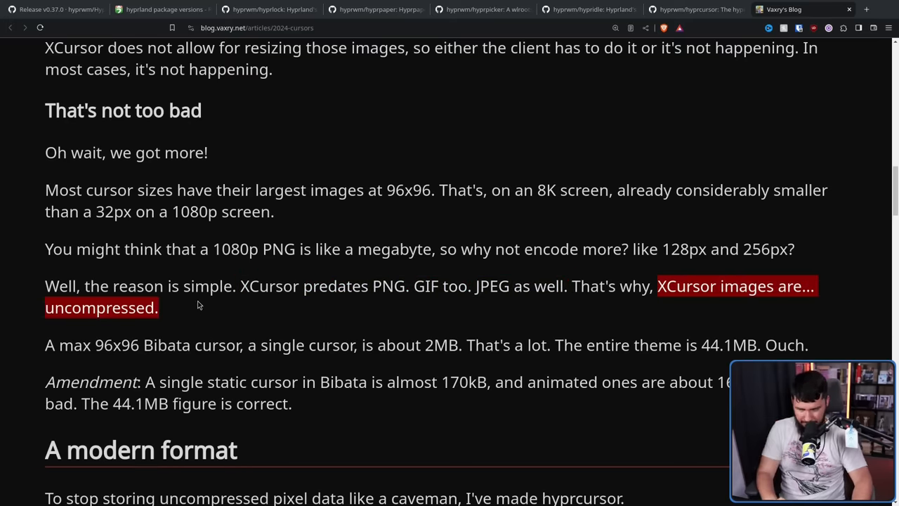
scroll("down", 3)
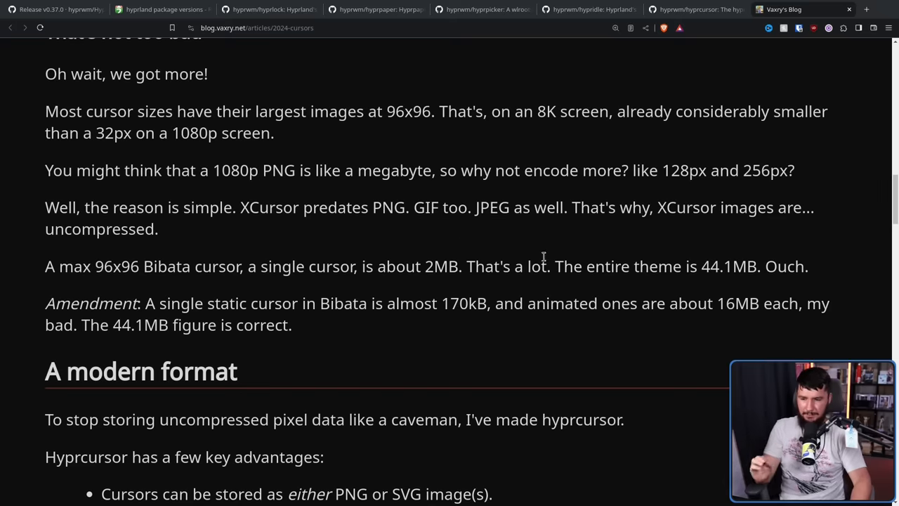
mouse_move(569, 238)
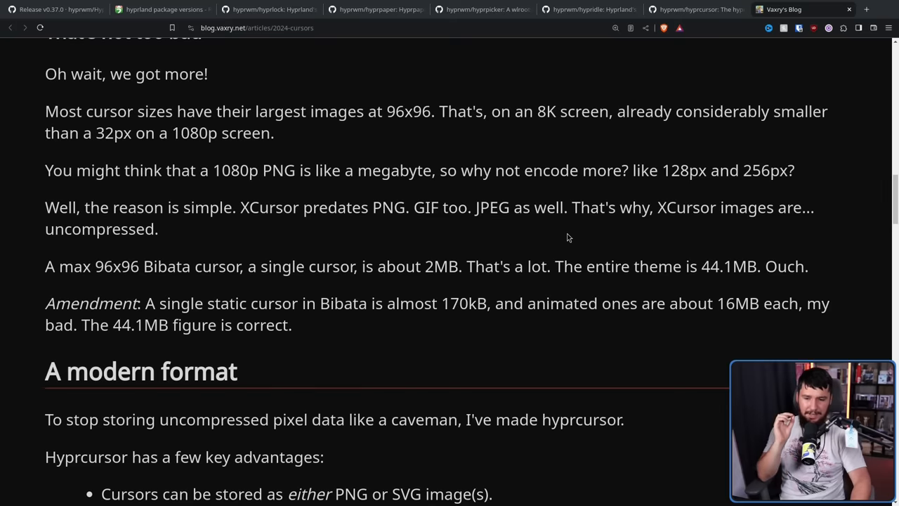
mouse_move(569, 227)
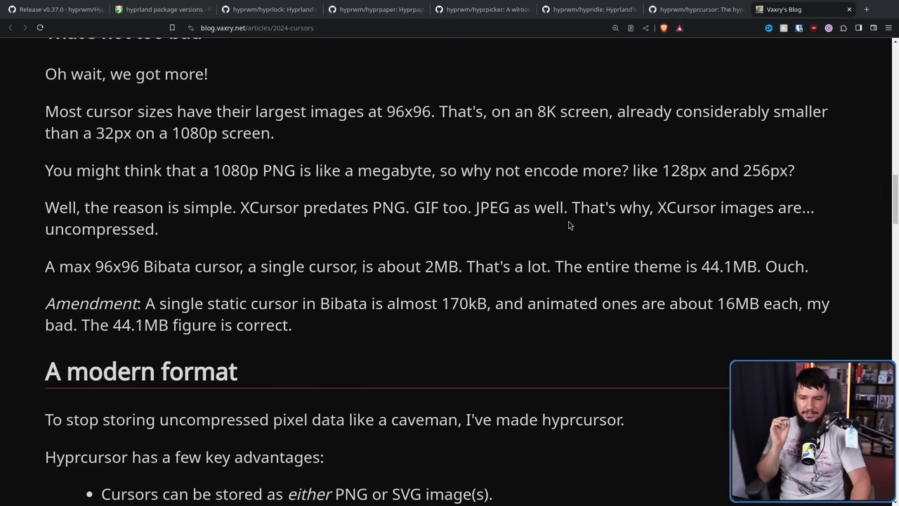
mouse_move(569, 216)
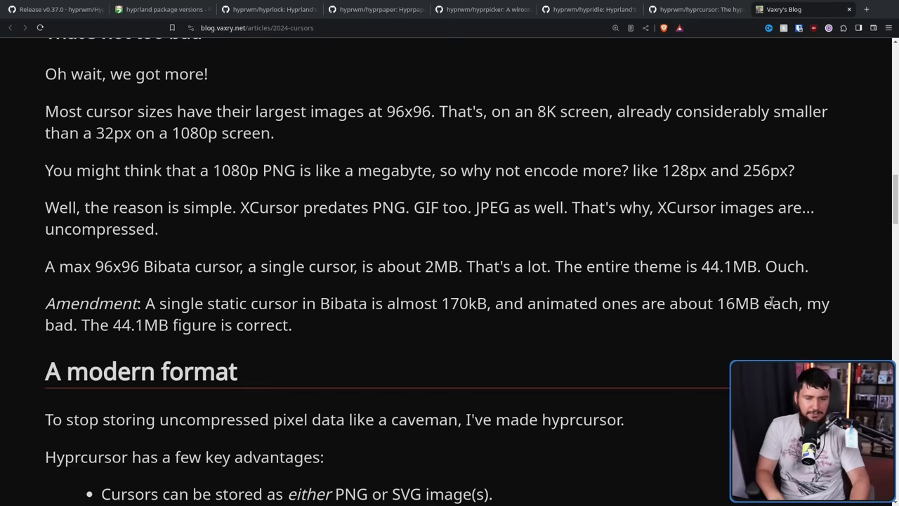
mouse_move(784, 330)
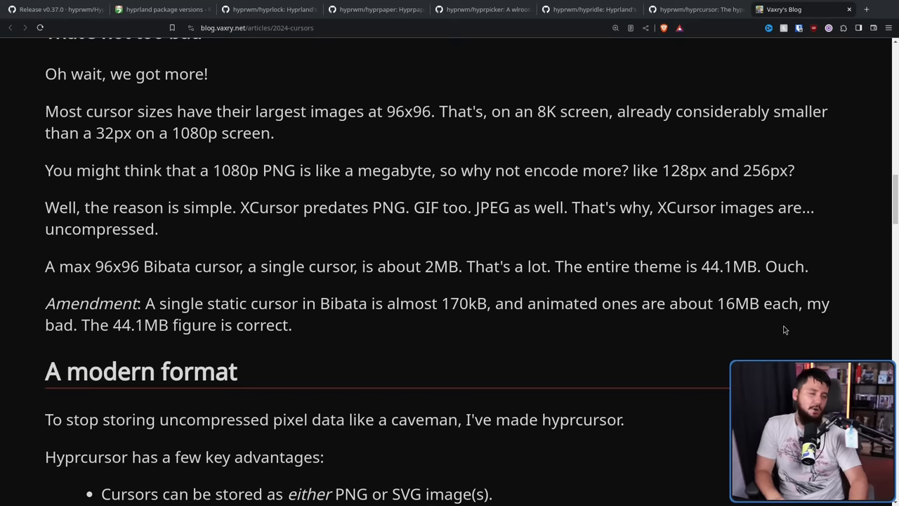
mouse_move(778, 326)
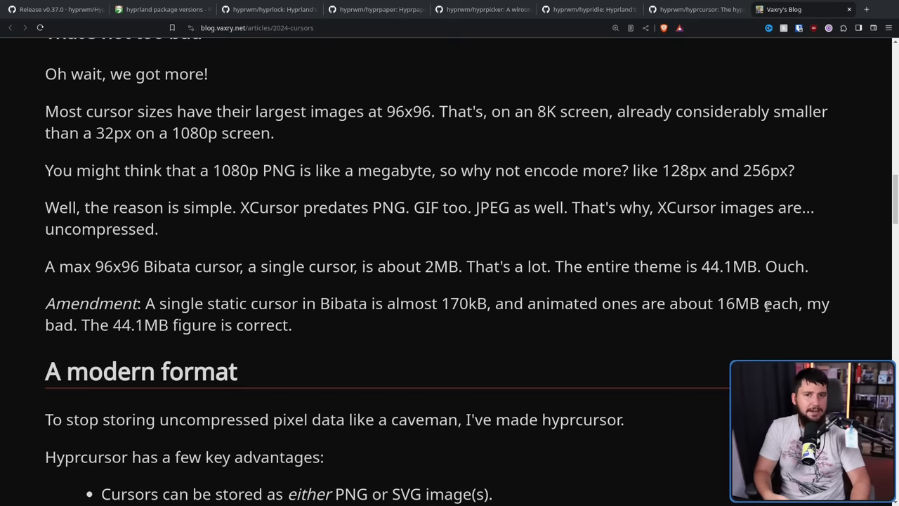
mouse_move(758, 287)
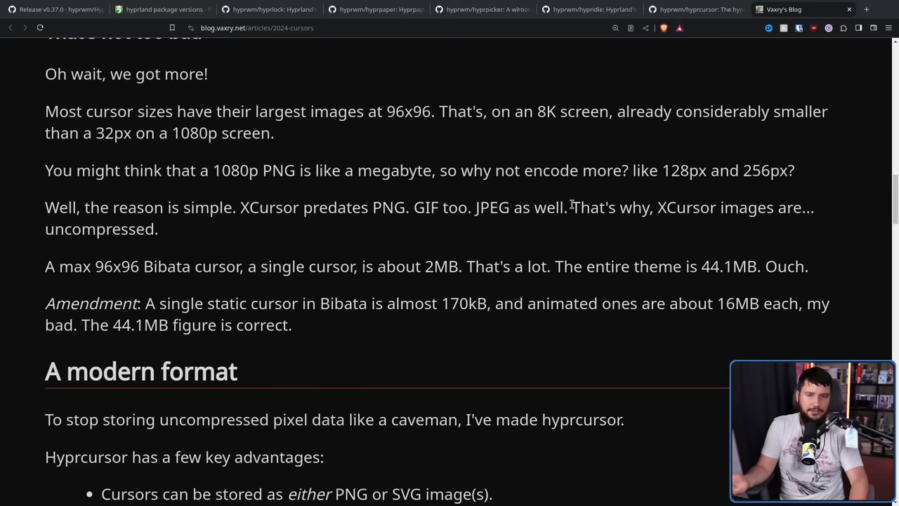
mouse_move(582, 227)
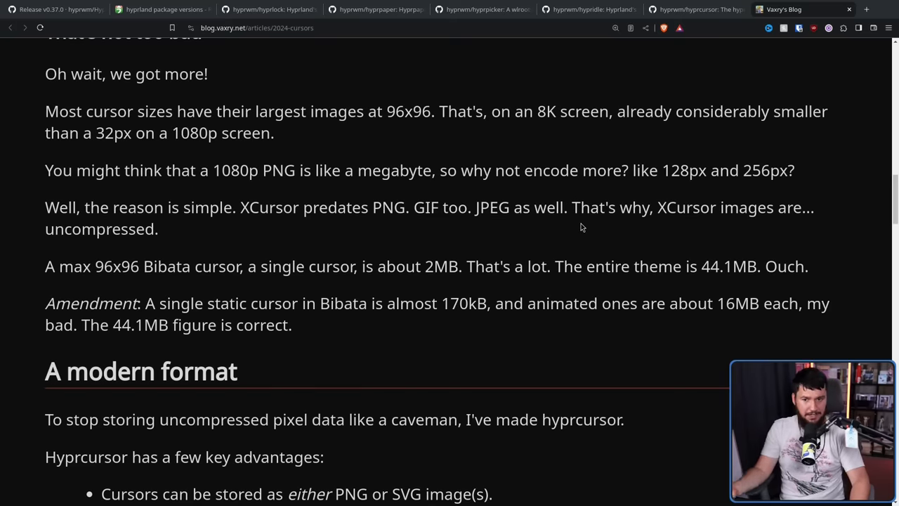
mouse_move(597, 205)
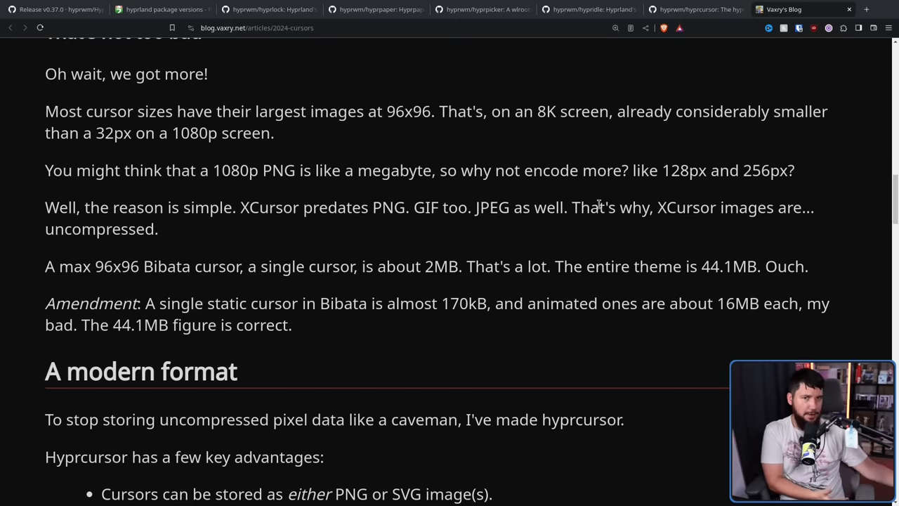
scroll("down", 3)
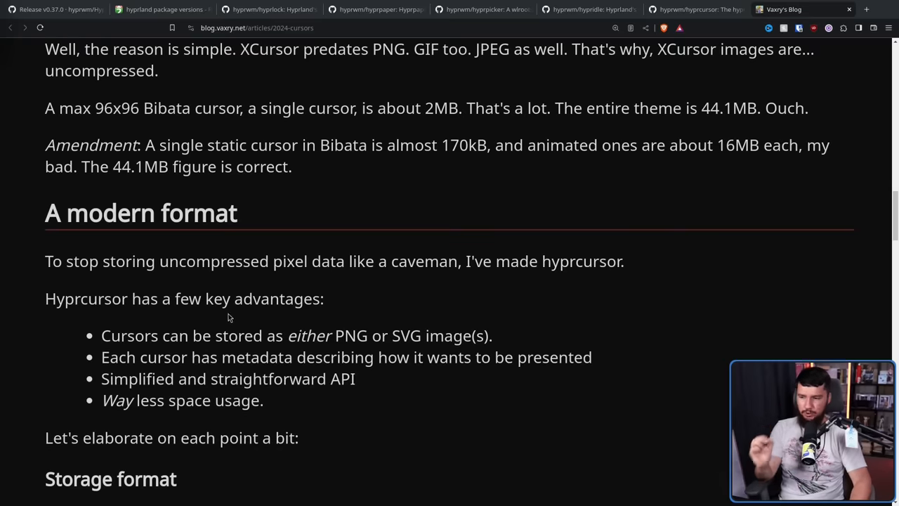
mouse_move(334, 264)
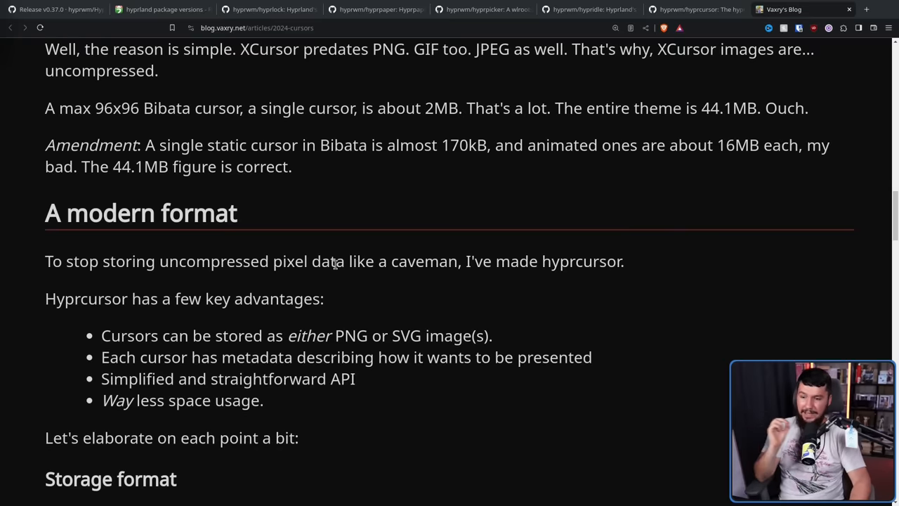
mouse_move(430, 318)
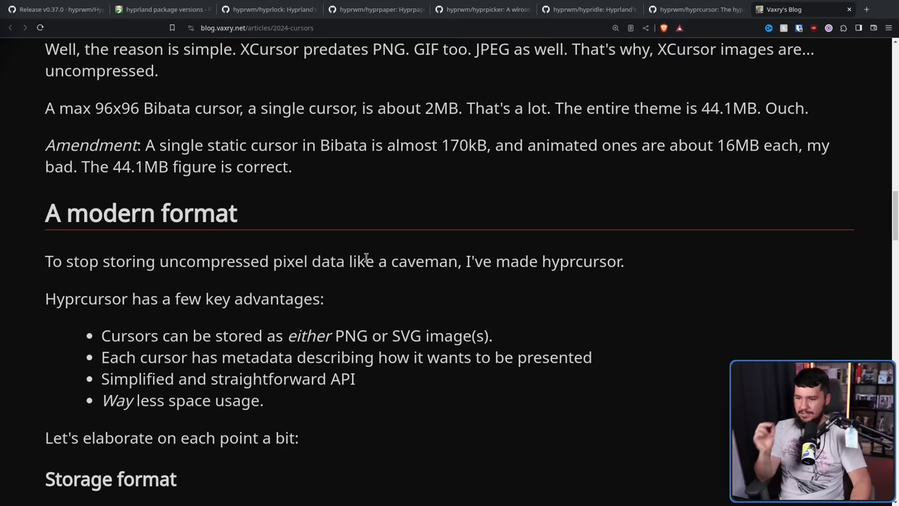
scroll("down", 3)
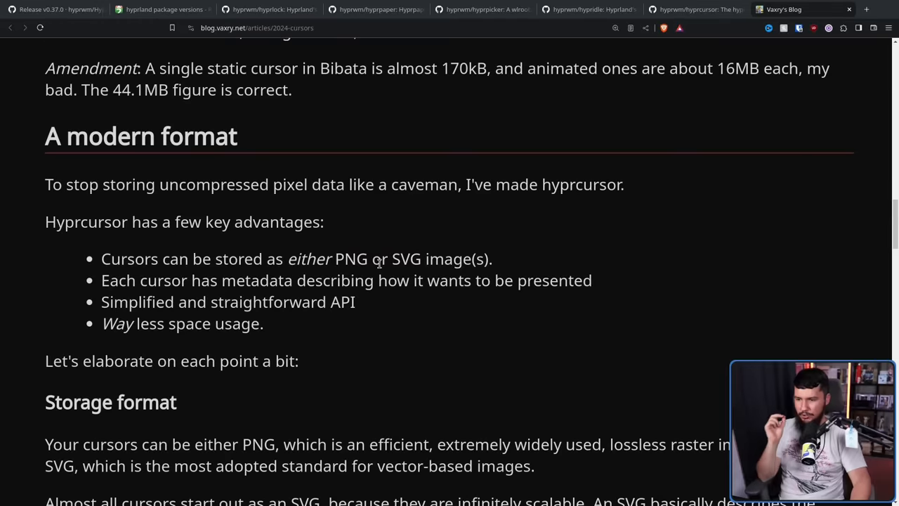
double_click(351, 258)
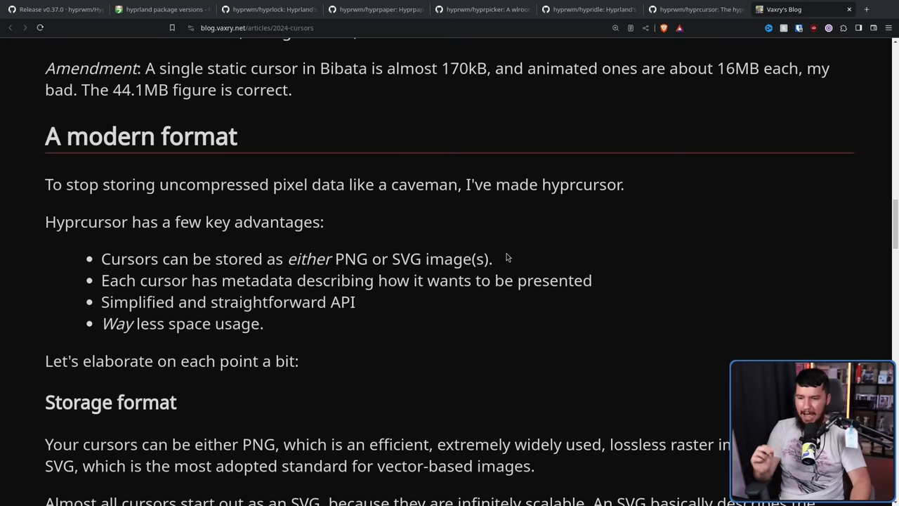
mouse_move(510, 257)
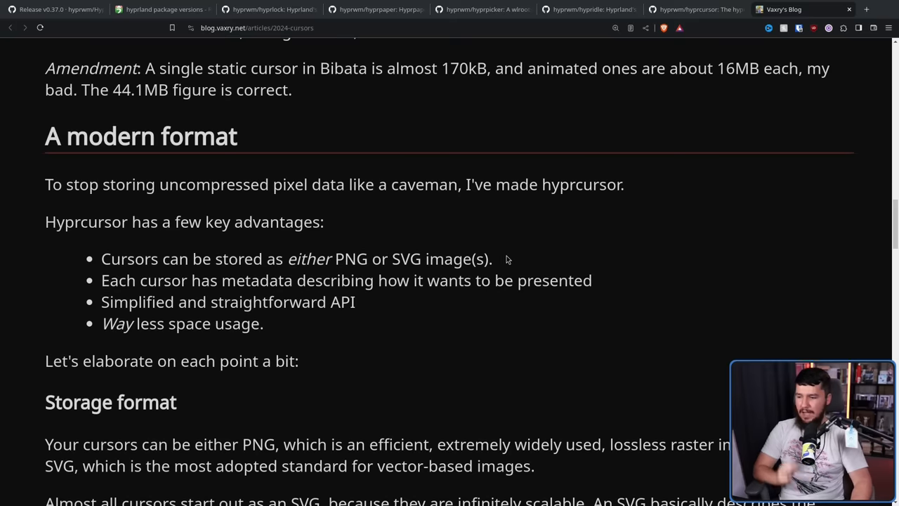
mouse_move(494, 263)
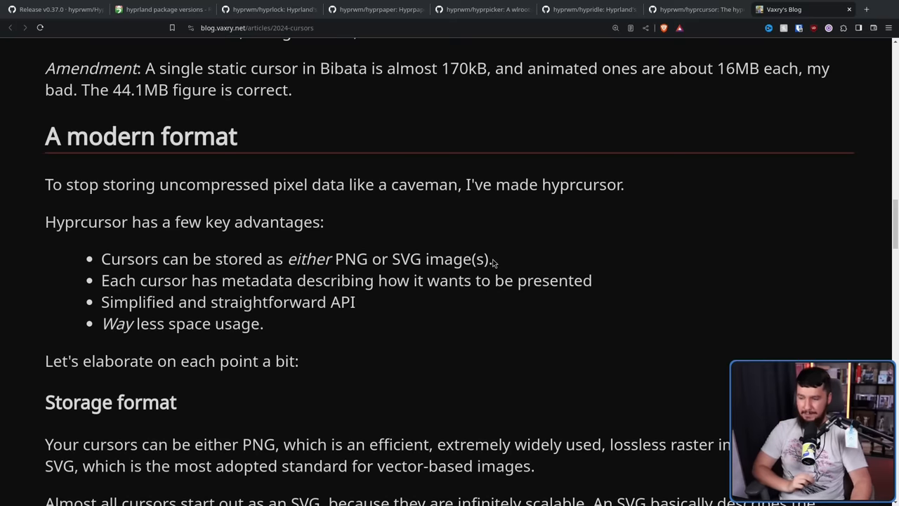
- Highlight the sentence describing SVG in the Storage format section, then clear it
scroll("down", 3)
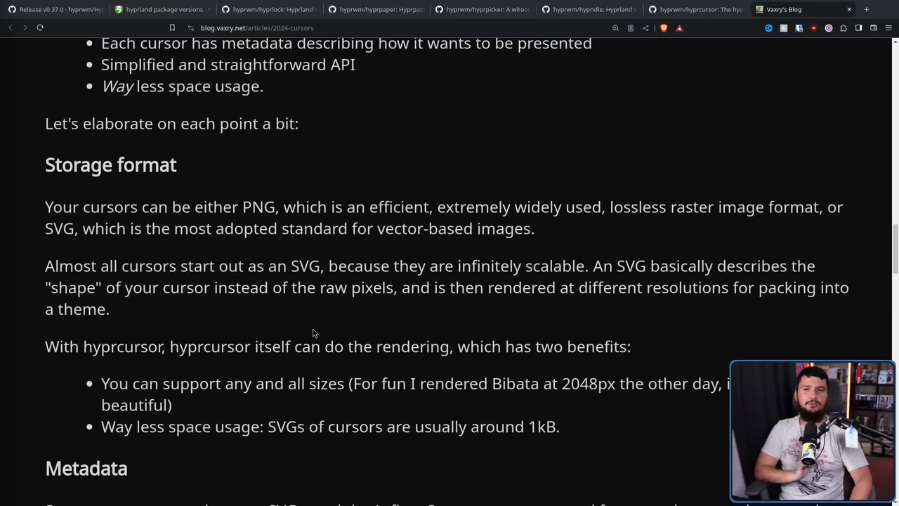
mouse_move(87, 236)
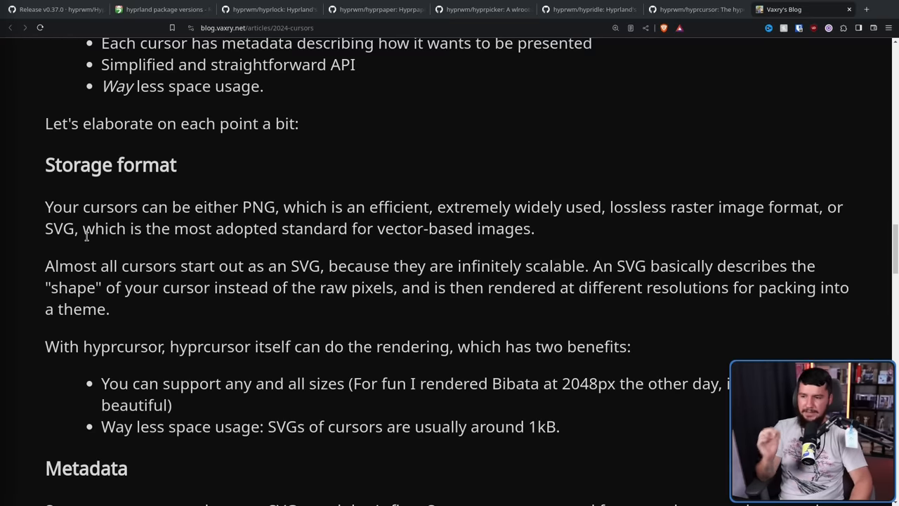
mouse_move(288, 208)
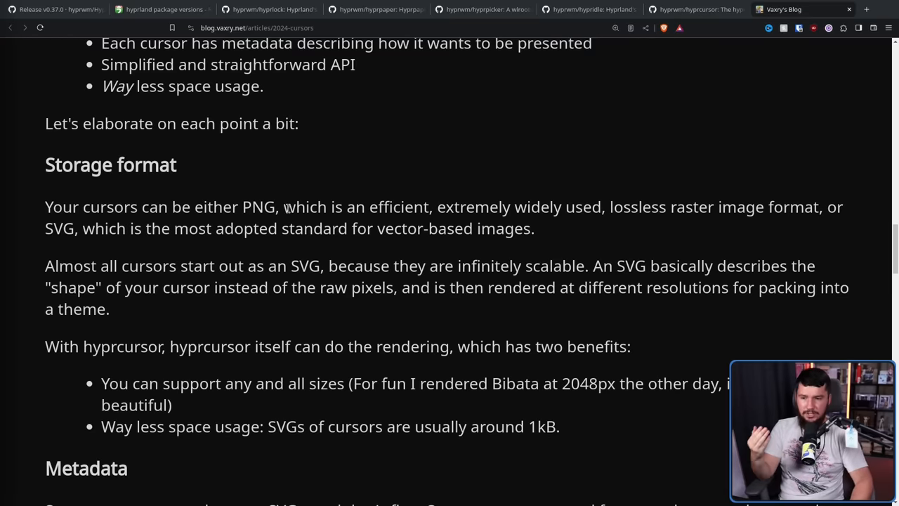
mouse_move(638, 195)
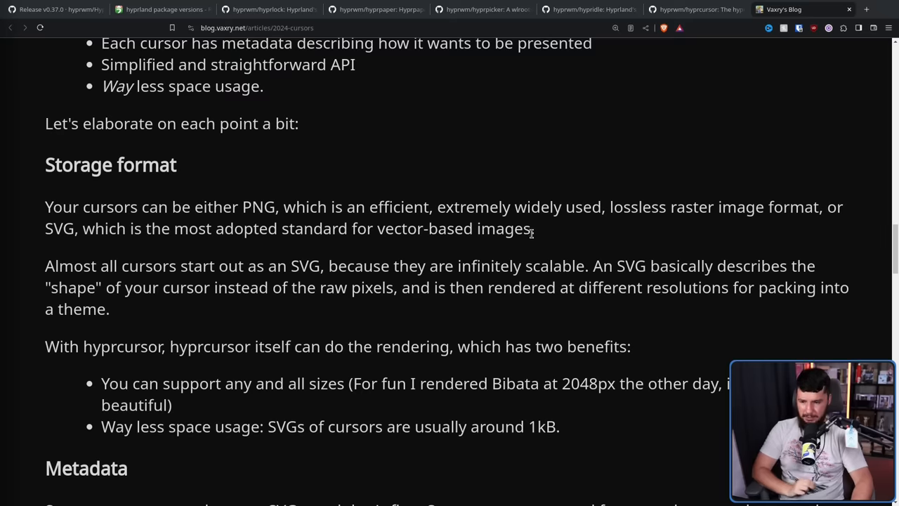
left_click_drag(146, 227, 534, 228)
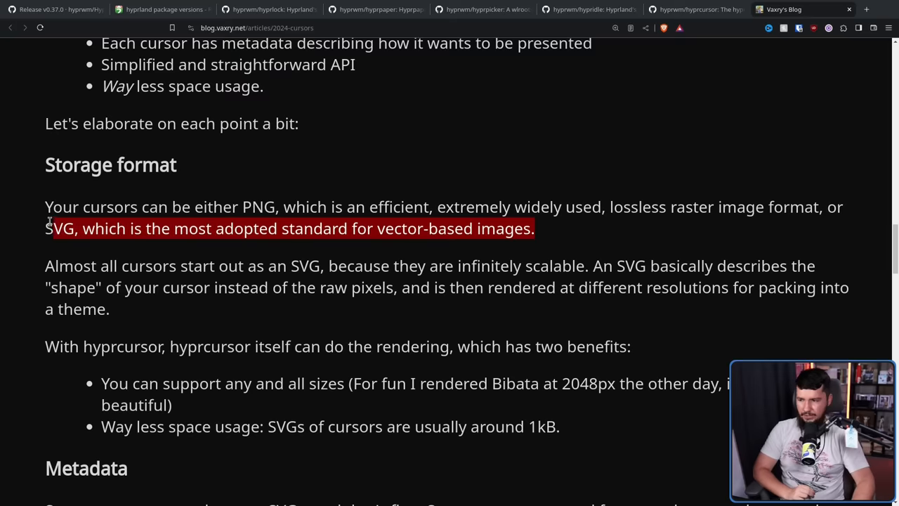
left_click(538, 233)
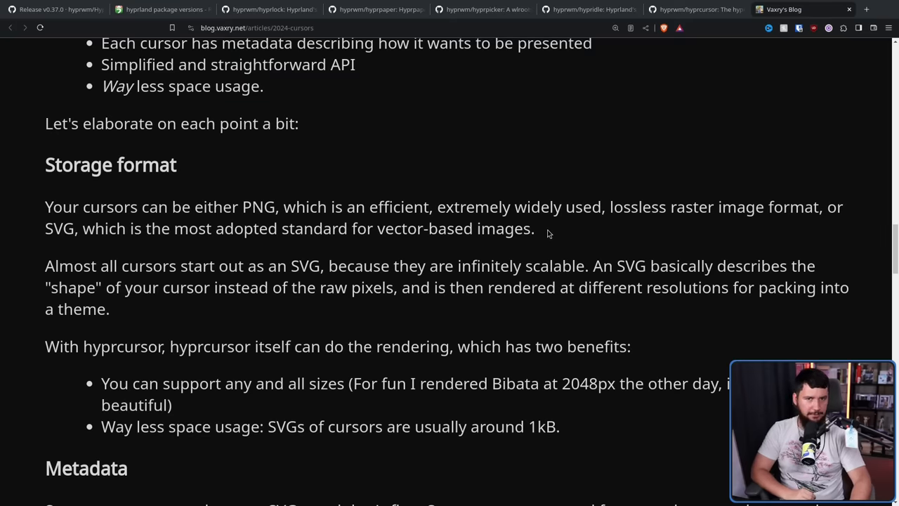
mouse_move(40, 273)
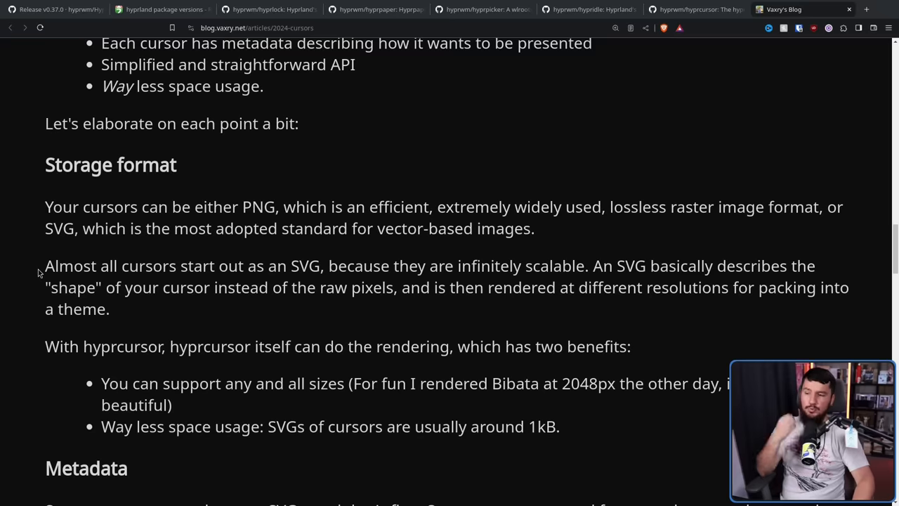
mouse_move(236, 233)
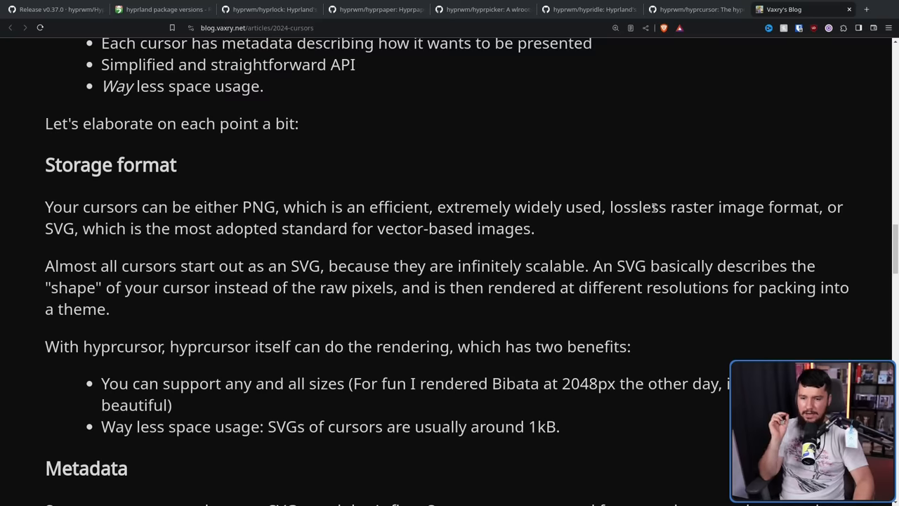
mouse_move(663, 199)
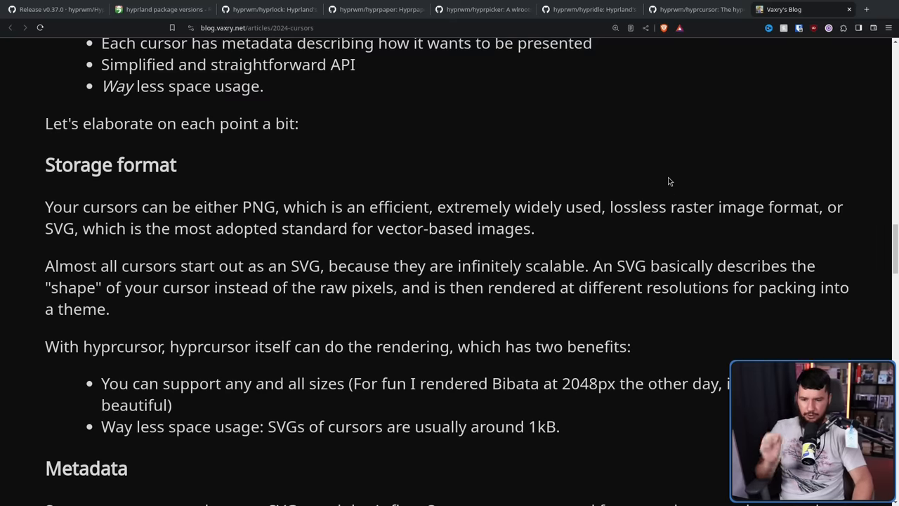
- Scroll down to bring the Metadata section on meta.hl into view
scroll("down", 3)
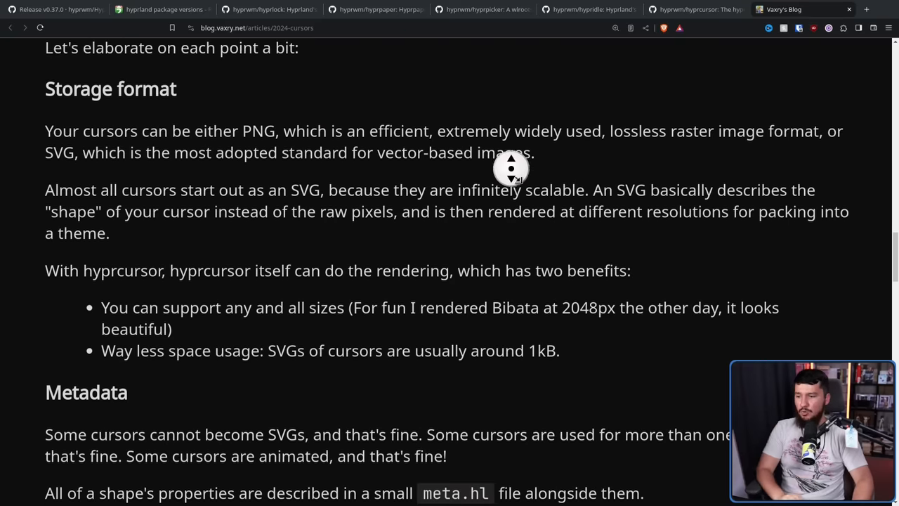
scroll("down", 3)
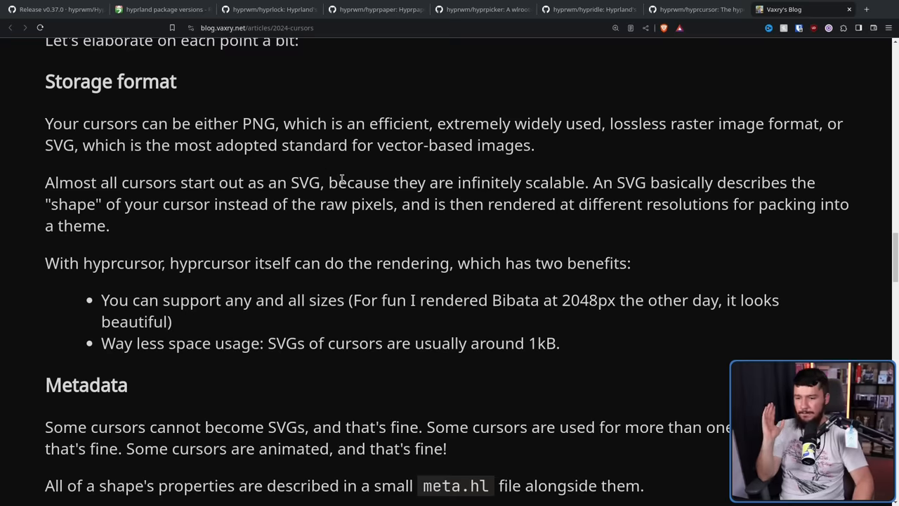
mouse_move(365, 173)
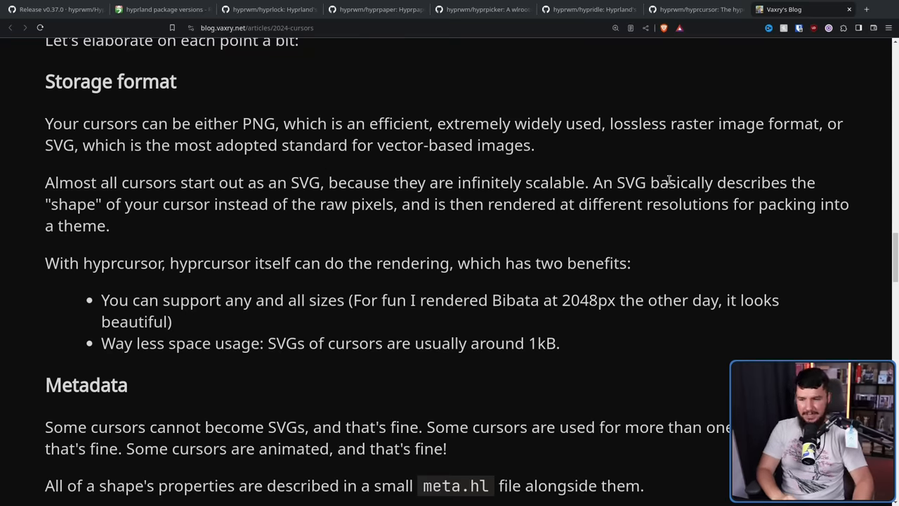
mouse_move(661, 163)
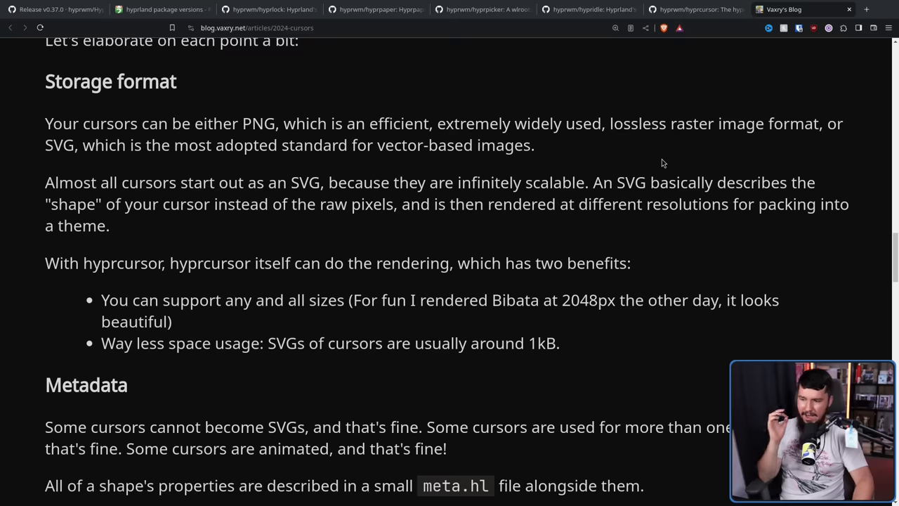
mouse_move(659, 141)
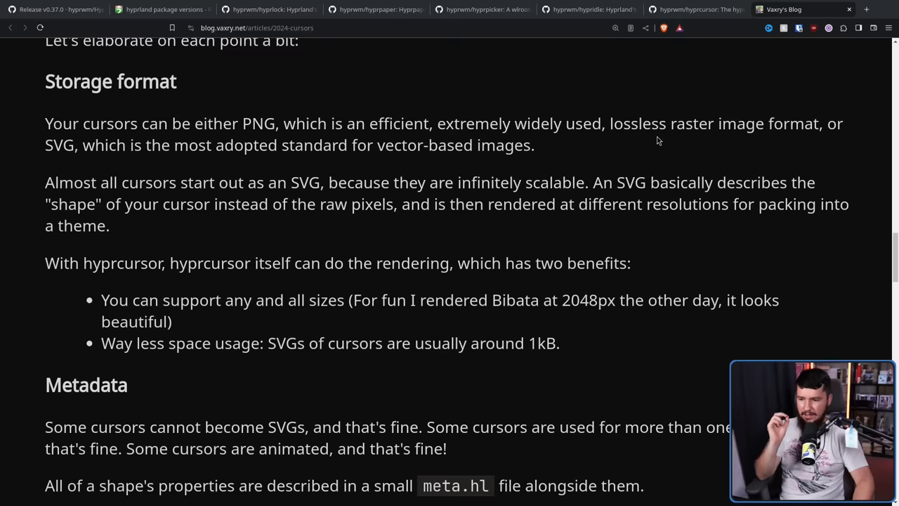
mouse_move(676, 117)
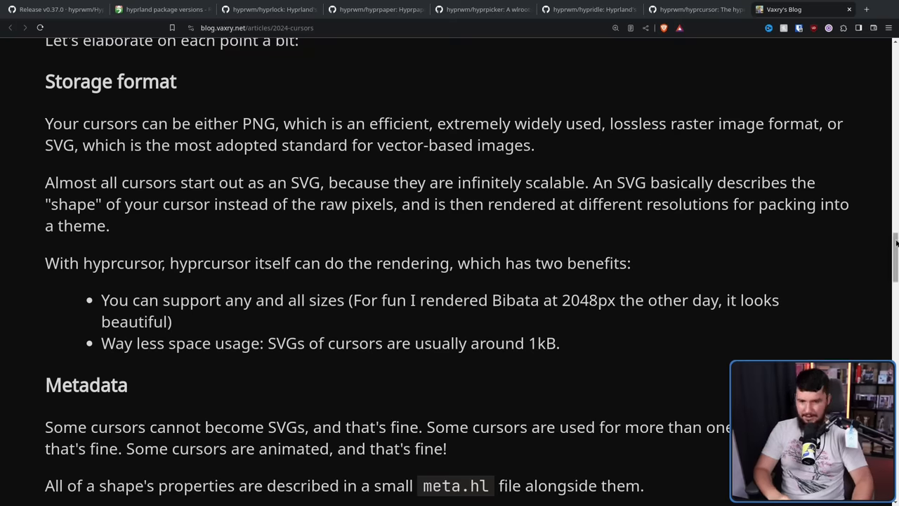
- Open Bibata's 4K left_ptr arrow.png from the Closing thoughts link and fit it to the window
scroll("down", 3)
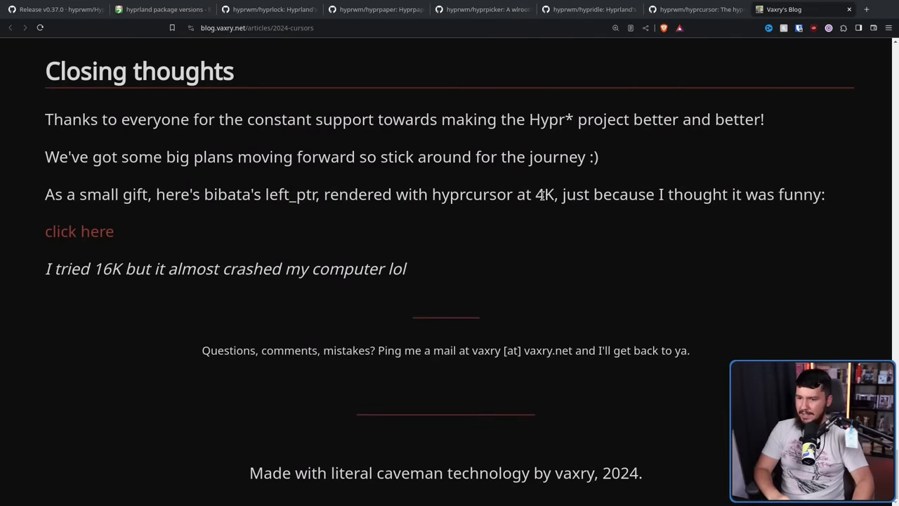
left_click_drag(95, 268, 153, 268)
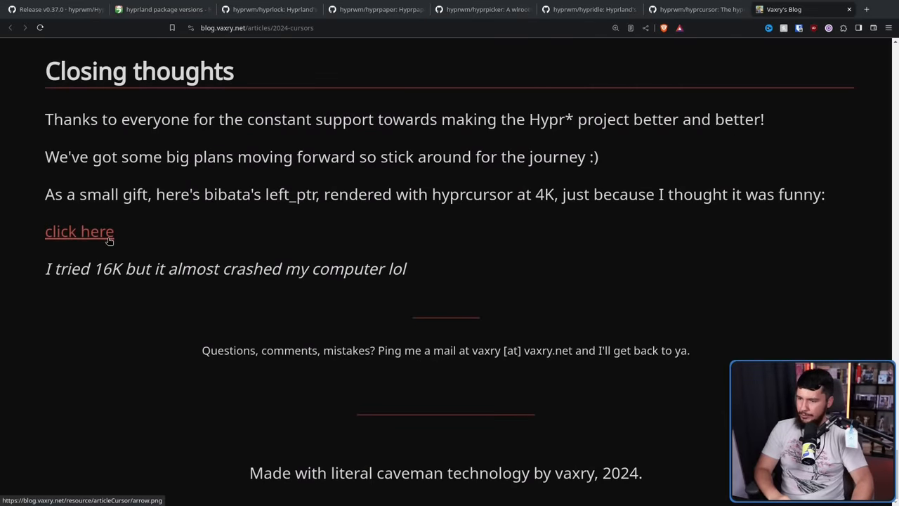
left_click(79, 231)
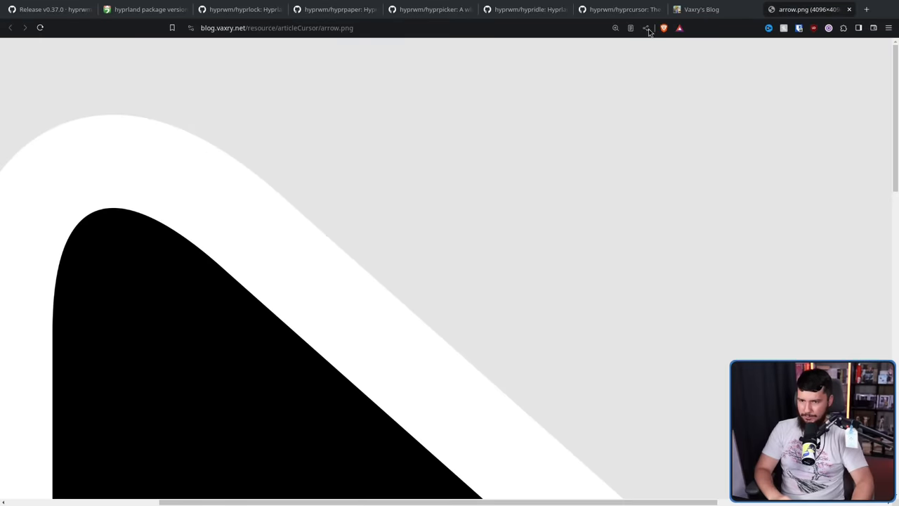
left_click(616, 28)
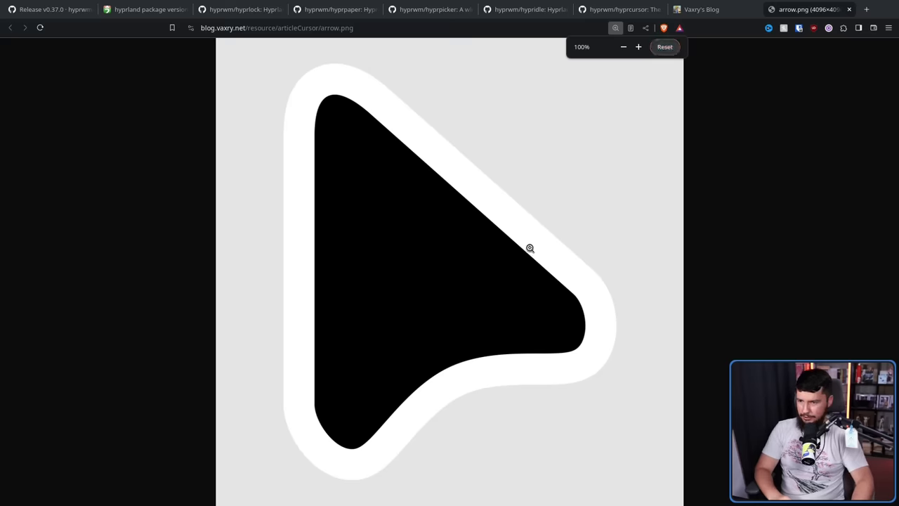
mouse_move(551, 256)
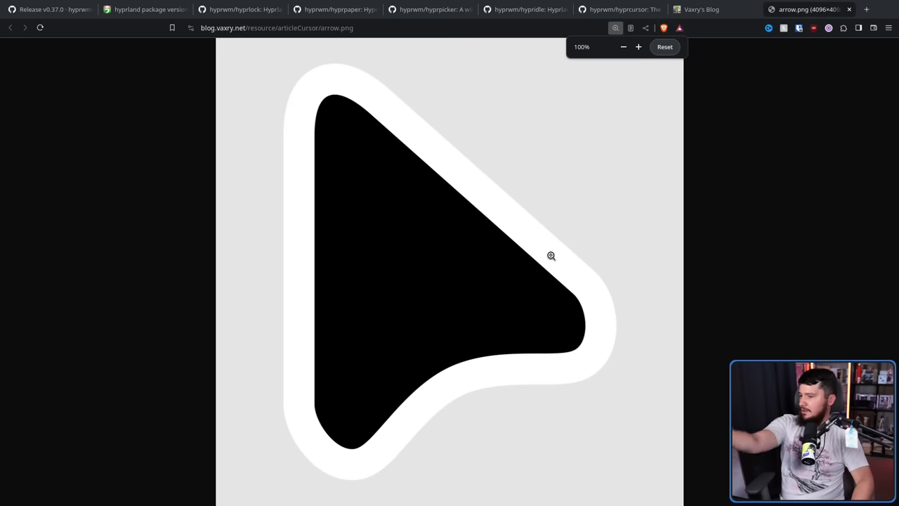
- Close the arrow.png tab and return to the article's Metadata section
left_click(10, 28)
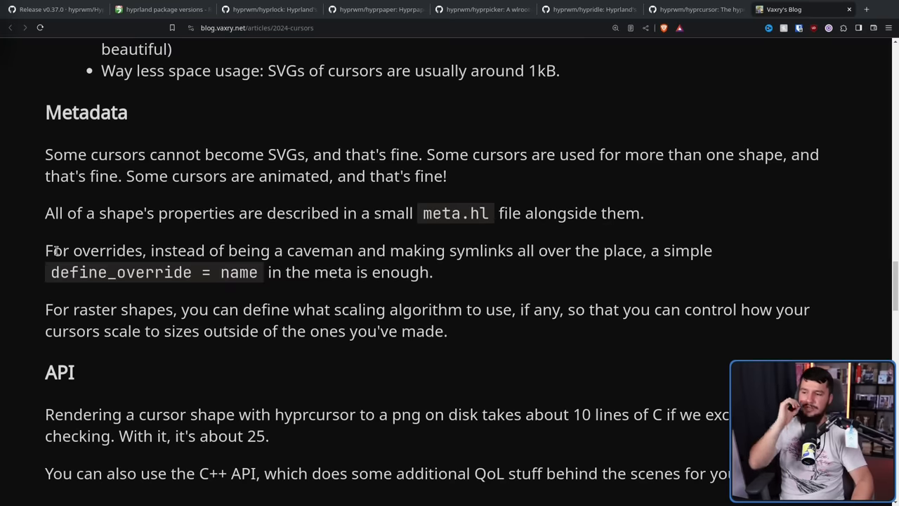
mouse_move(146, 122)
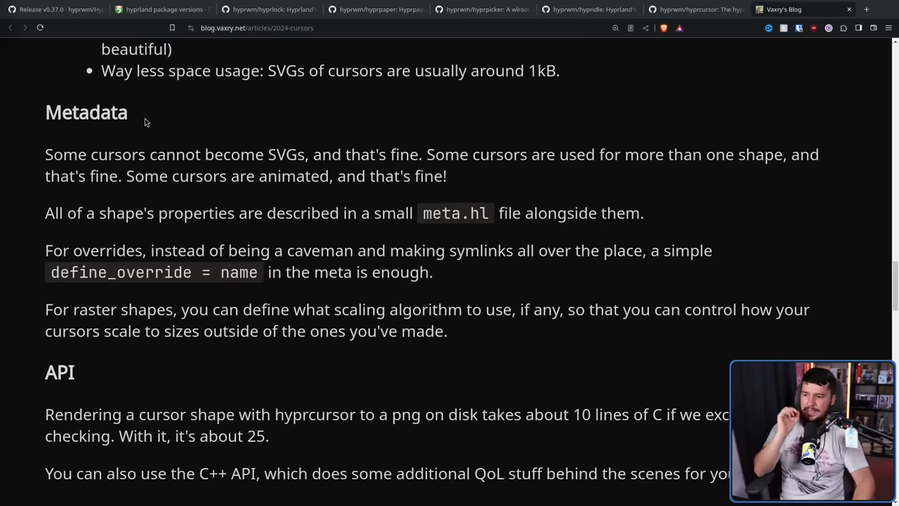
mouse_move(264, 110)
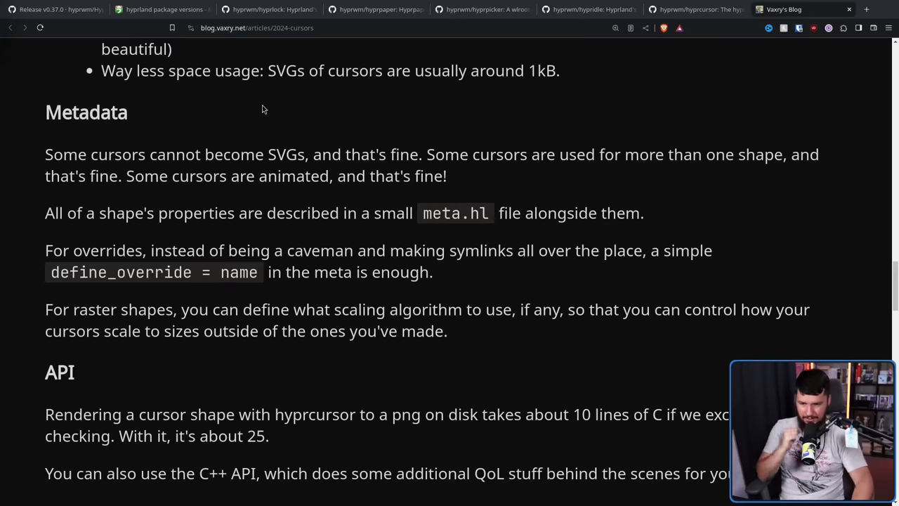
mouse_move(264, 125)
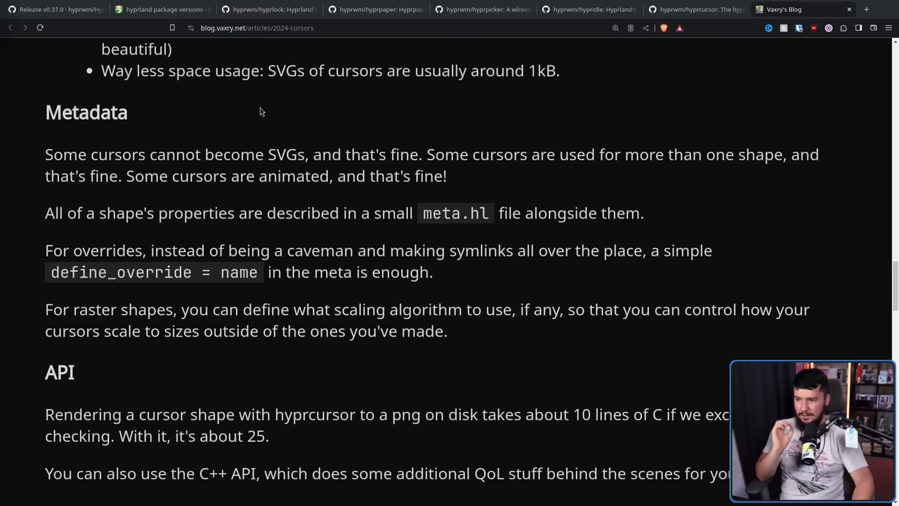
mouse_move(266, 87)
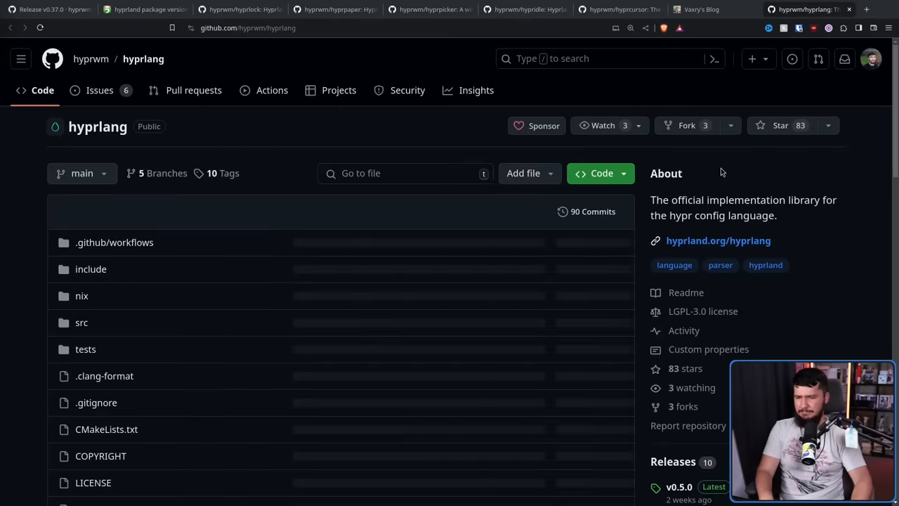
- Scroll the hyprlang README down to the Example config with variables and nested categories
scroll("down", 3)
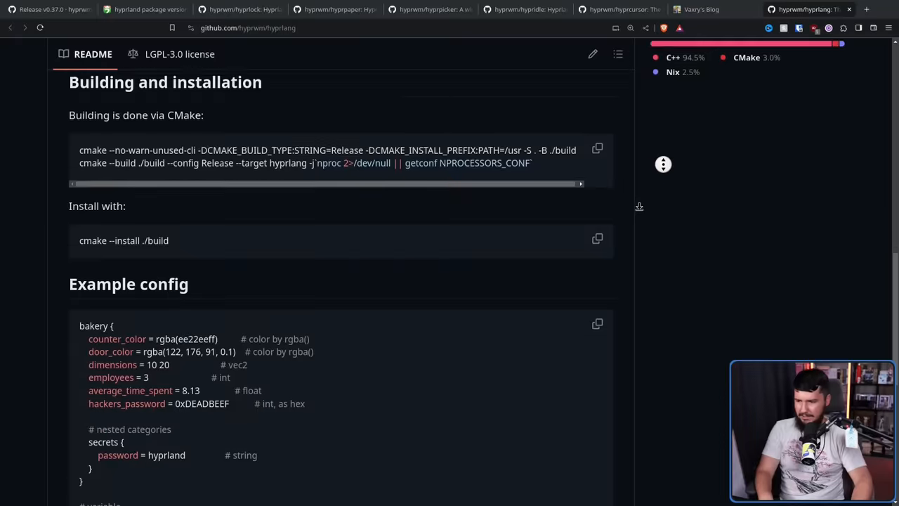
scroll("down", 3)
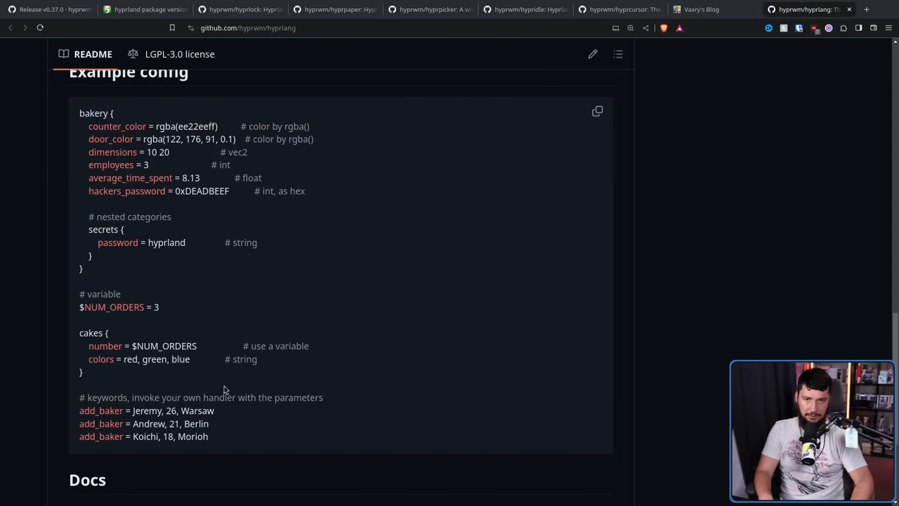
- Return to Vaxry's hyprcursor article and scroll to the API and Space efficiency sections
left_click(699, 8)
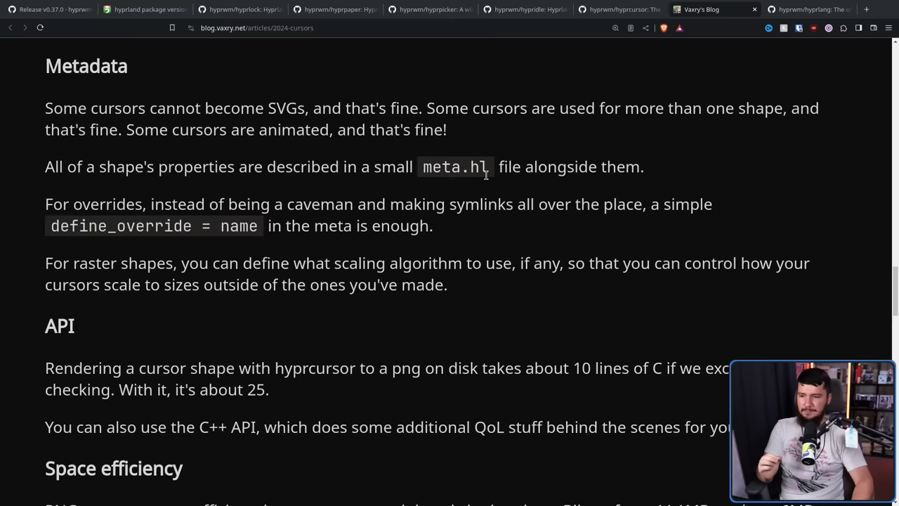
mouse_move(495, 166)
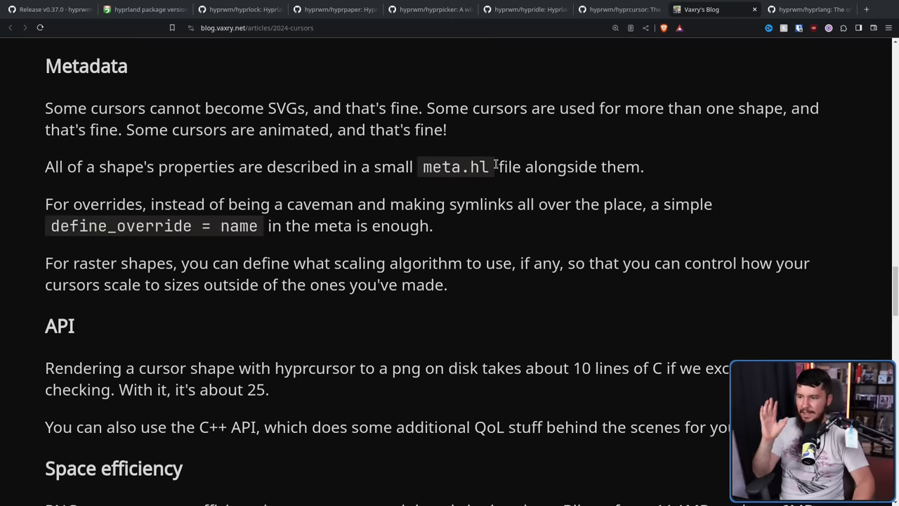
mouse_move(500, 160)
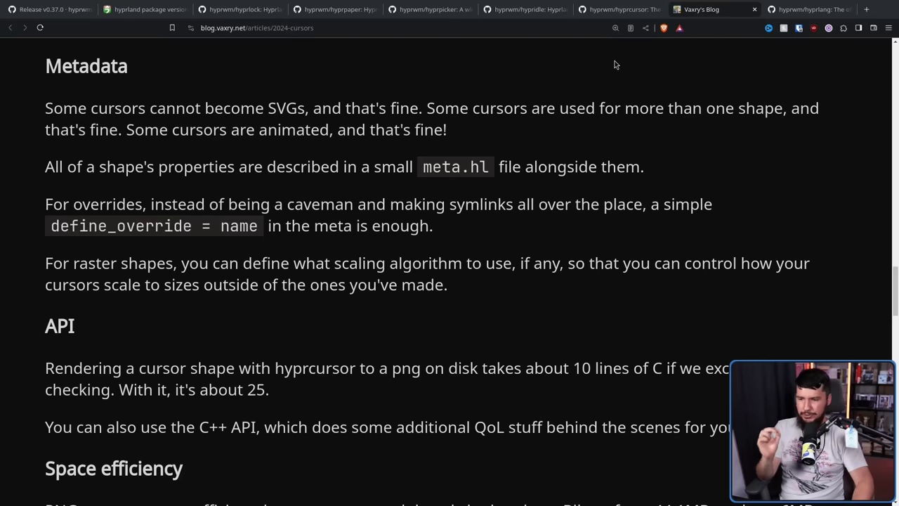
mouse_move(621, 64)
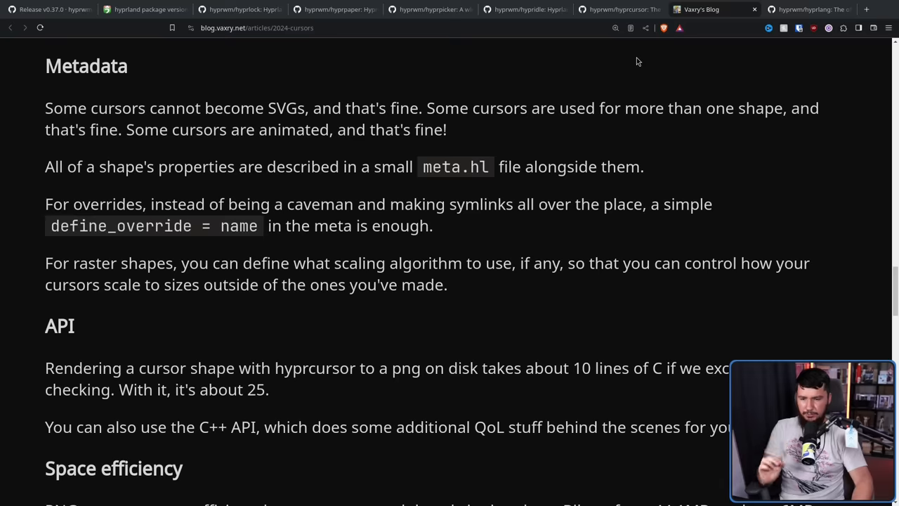
mouse_move(649, 61)
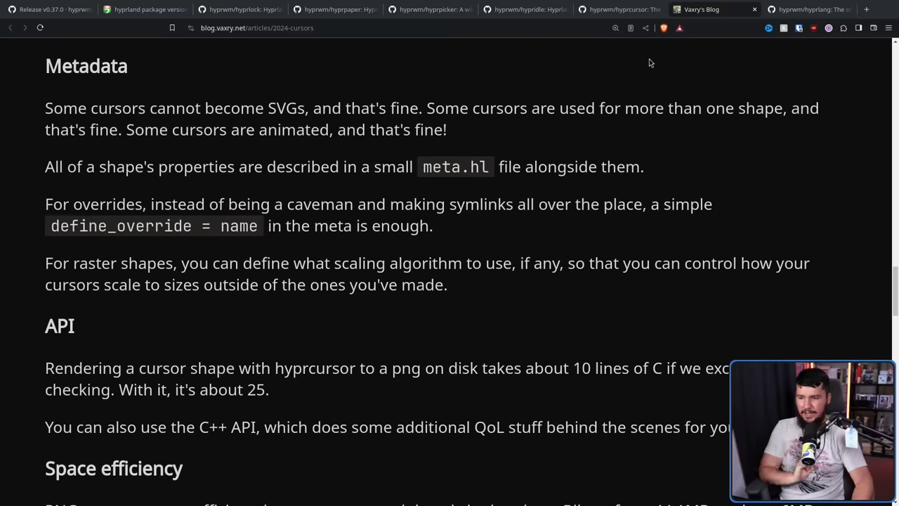
mouse_move(659, 66)
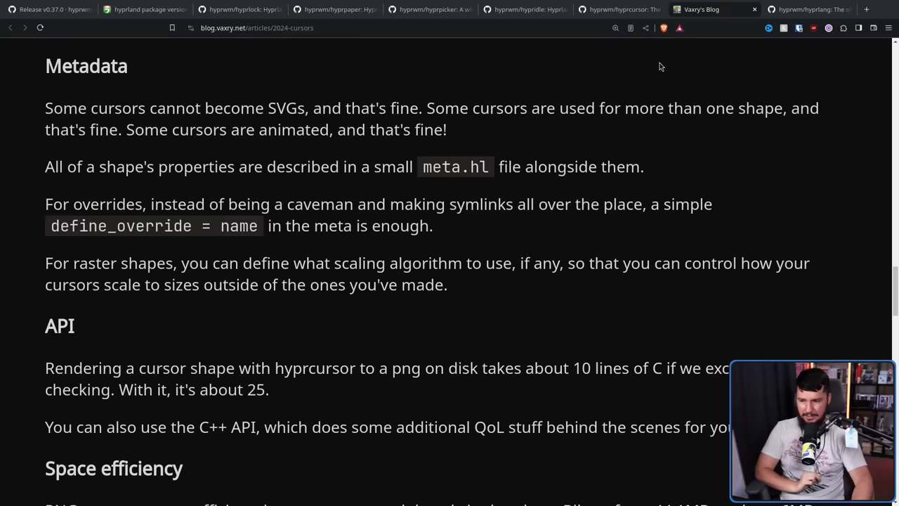
scroll("down", 3)
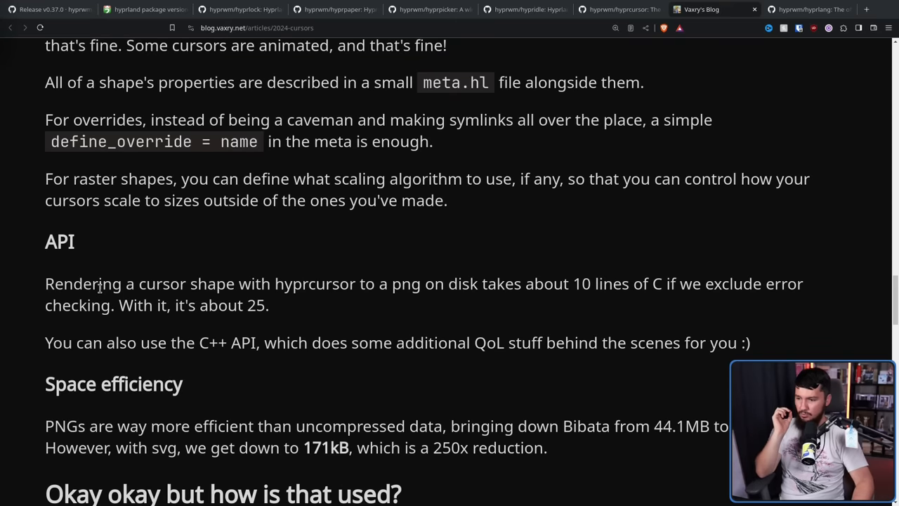
mouse_move(120, 265)
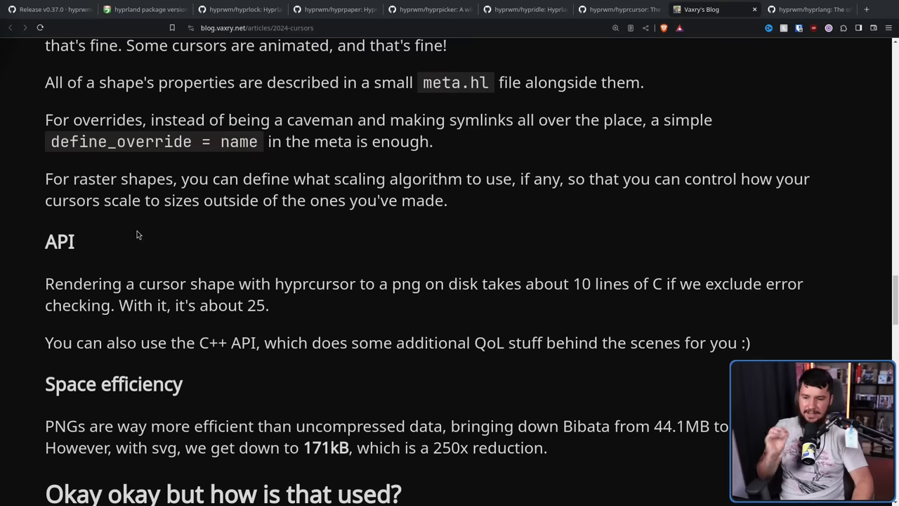
mouse_move(148, 217)
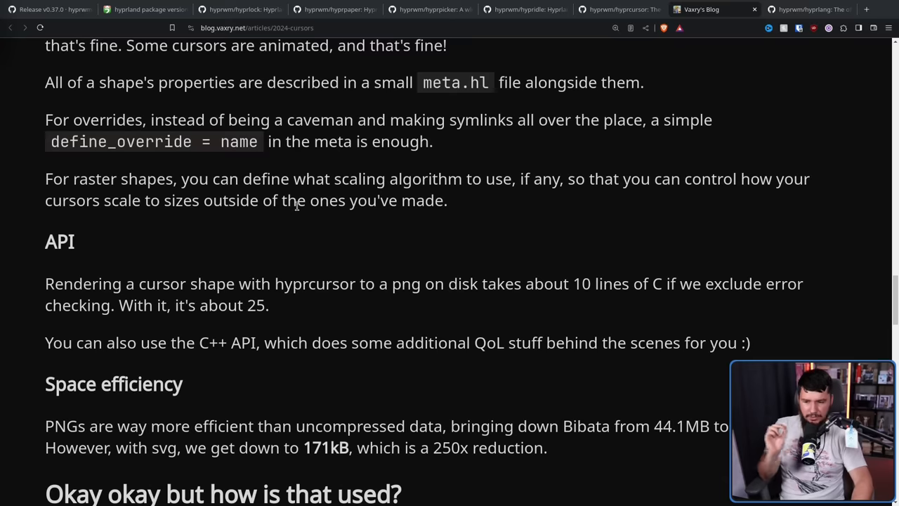
mouse_move(362, 235)
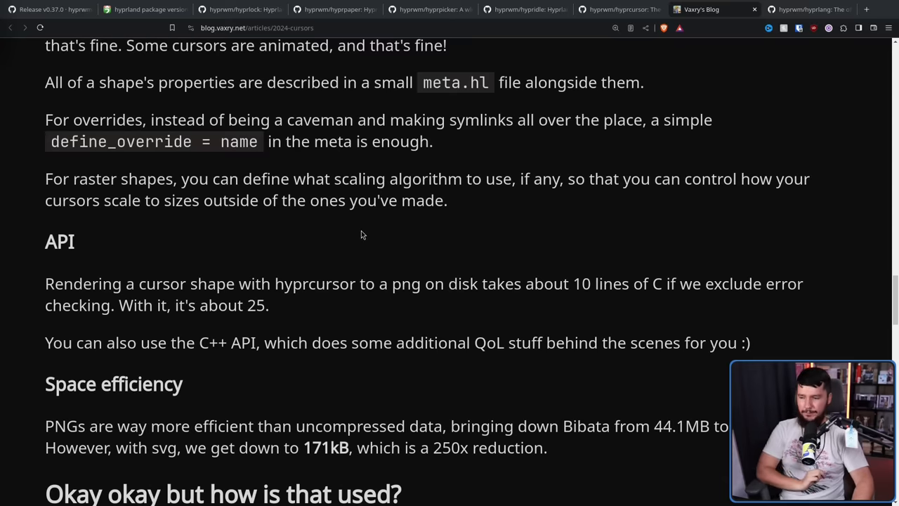
- Scroll the article down to the 'Okay okay but how is that used?' section on wp_cursor_shape
scroll("down", 3)
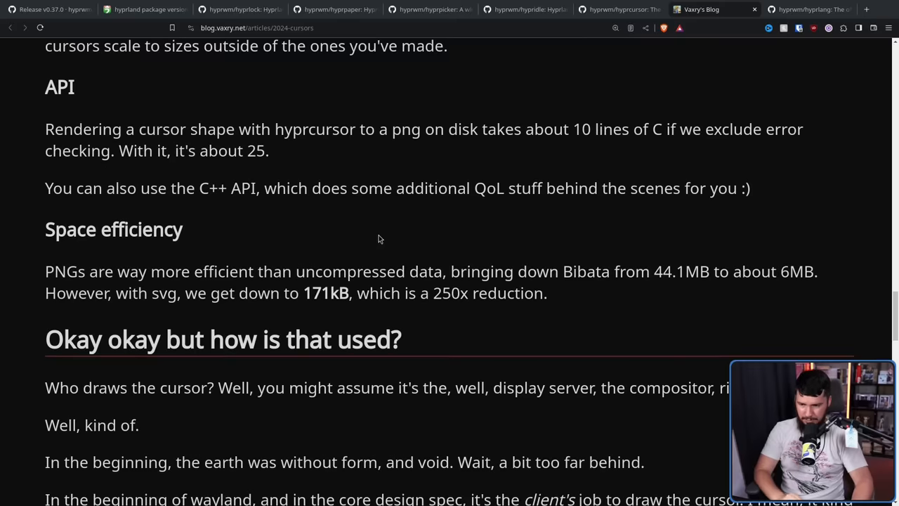
mouse_move(489, 311)
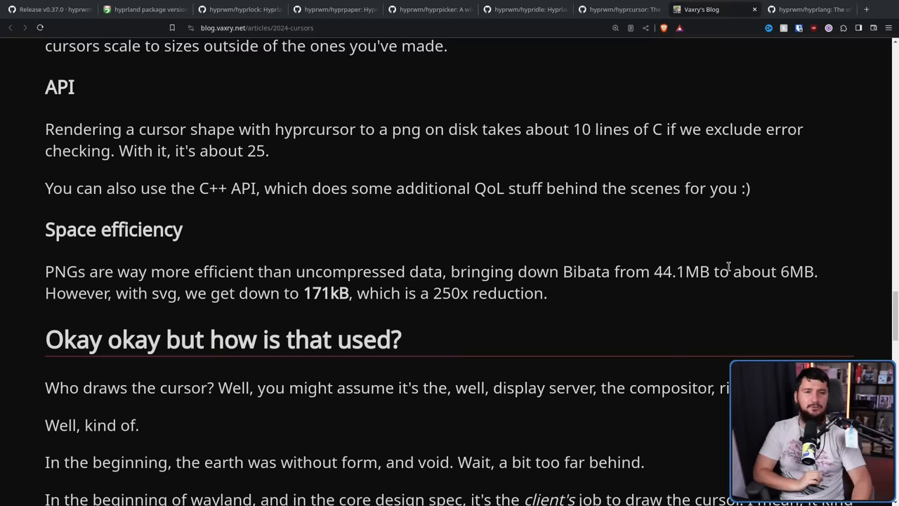
scroll("down", 3)
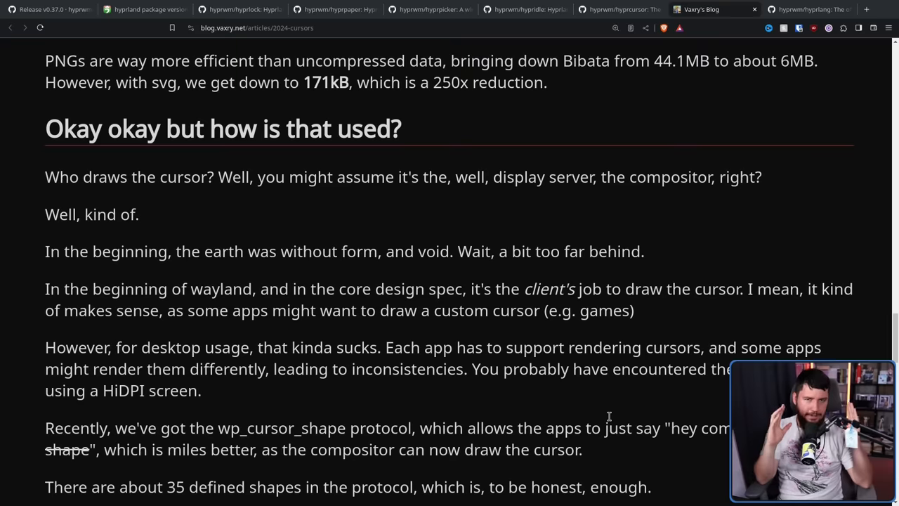
- Scroll the hyprcursor post down to the 'What's the support looking like?' section
scroll("down", 3)
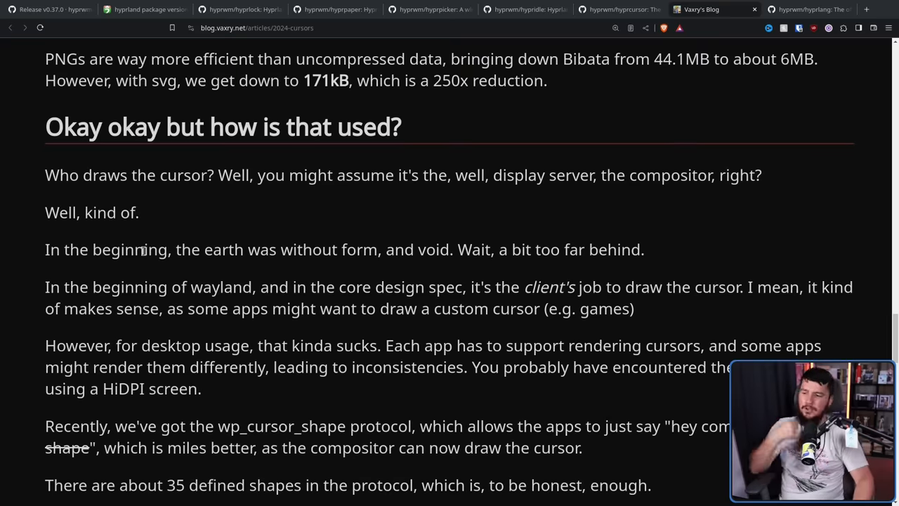
mouse_move(146, 229)
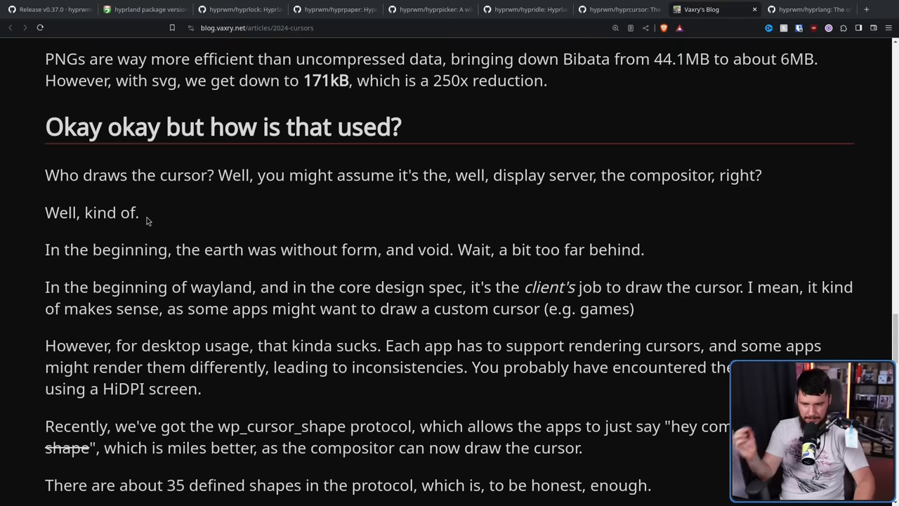
mouse_move(161, 181)
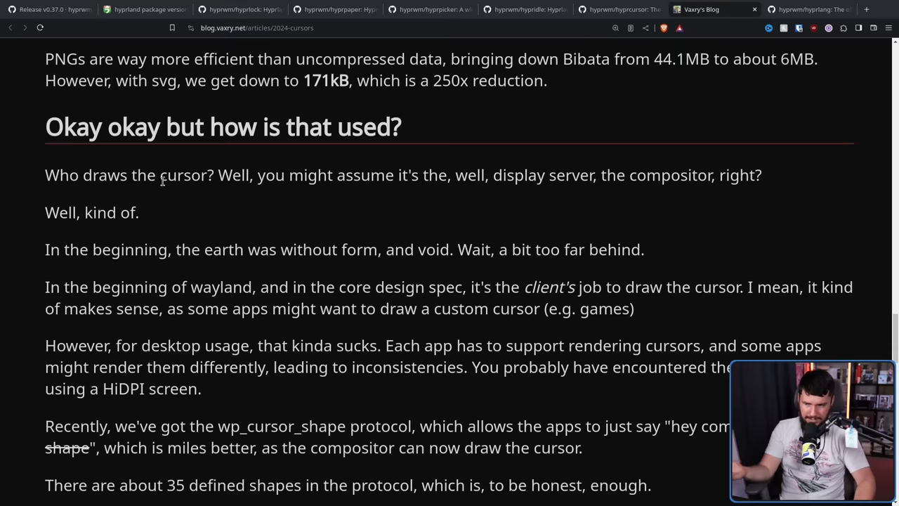
mouse_move(226, 106)
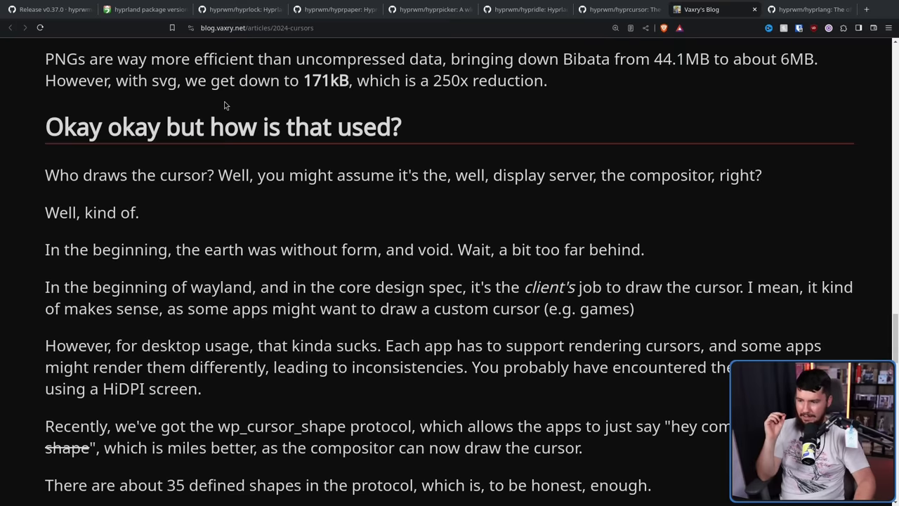
scroll("down", 3)
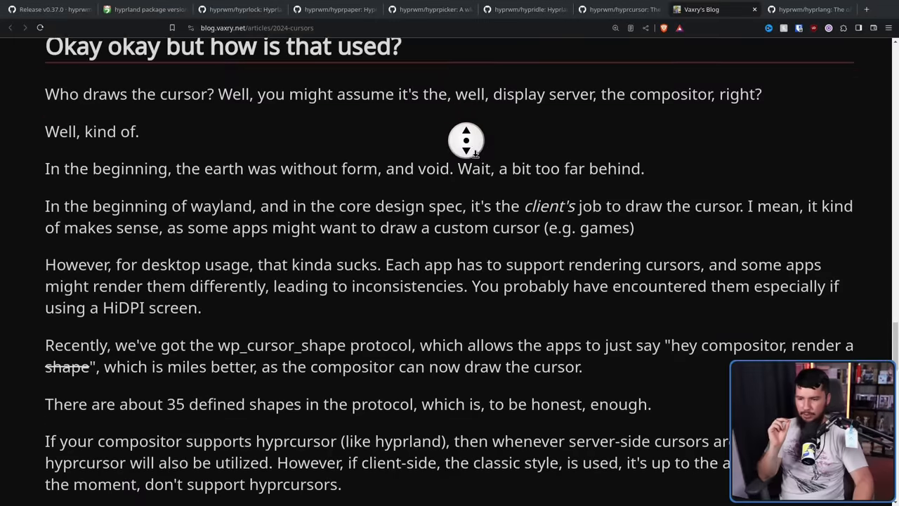
scroll("down", 3)
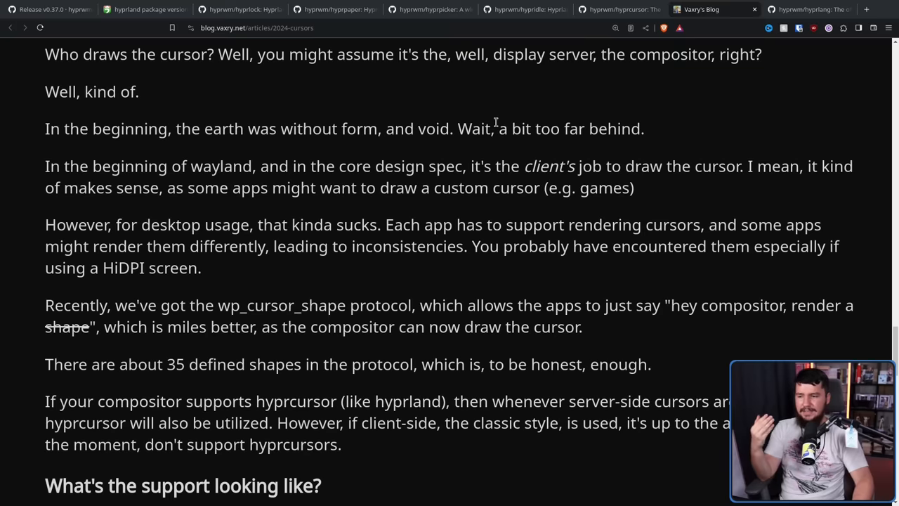
mouse_move(500, 120)
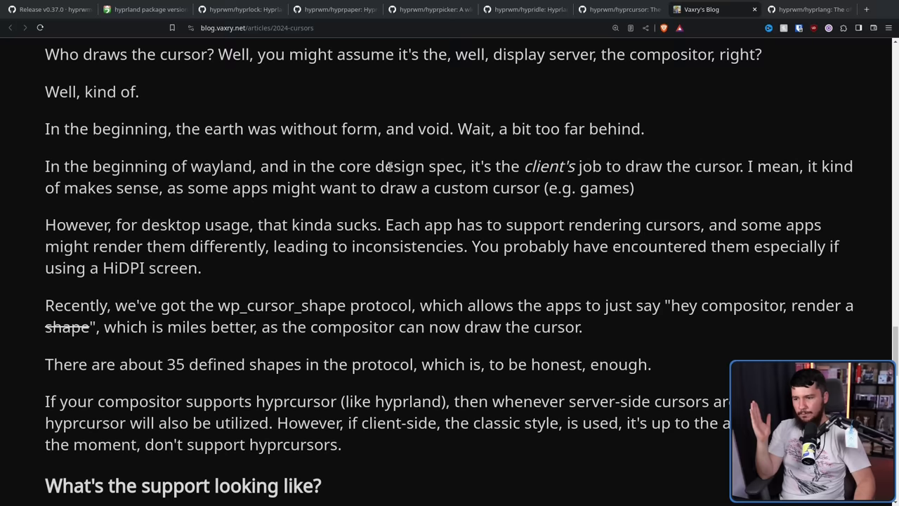
mouse_move(414, 171)
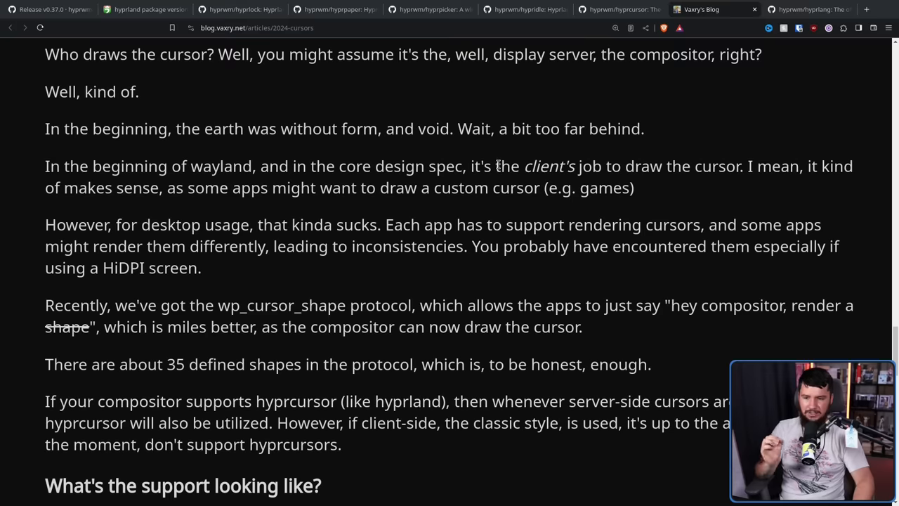
mouse_move(501, 161)
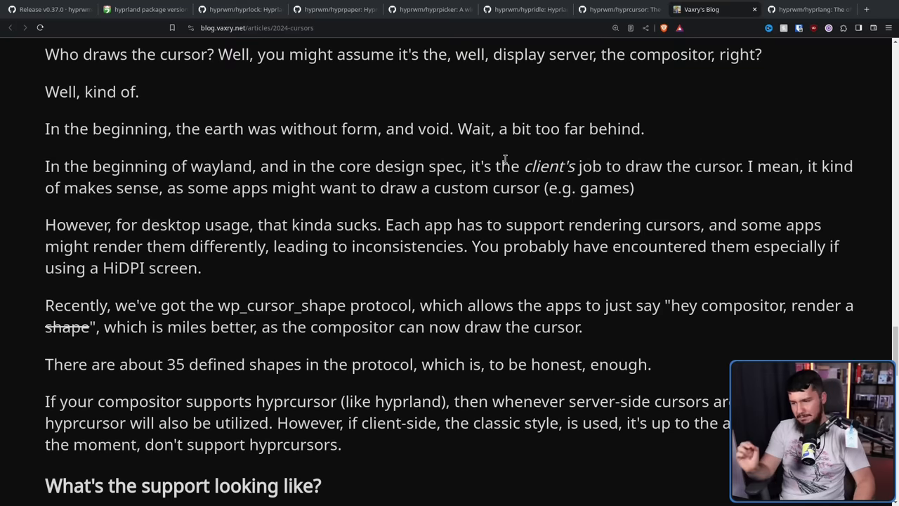
mouse_move(508, 153)
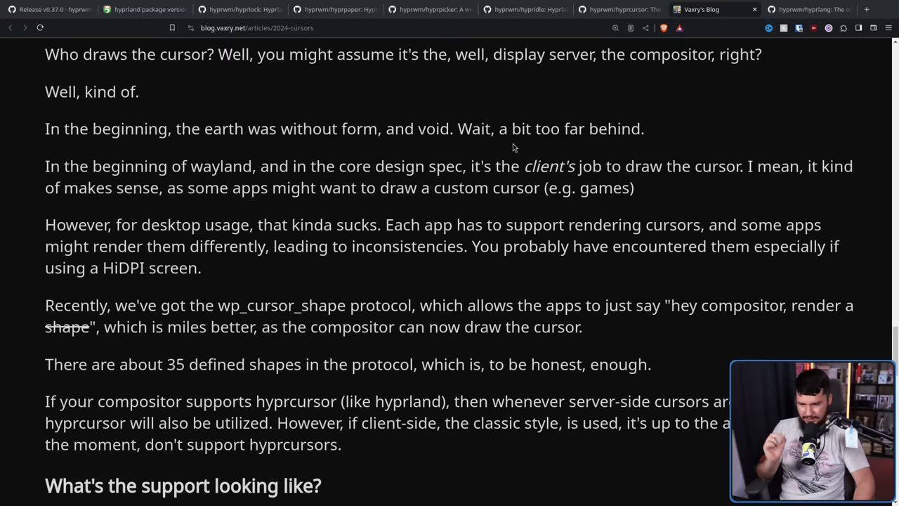
mouse_move(528, 148)
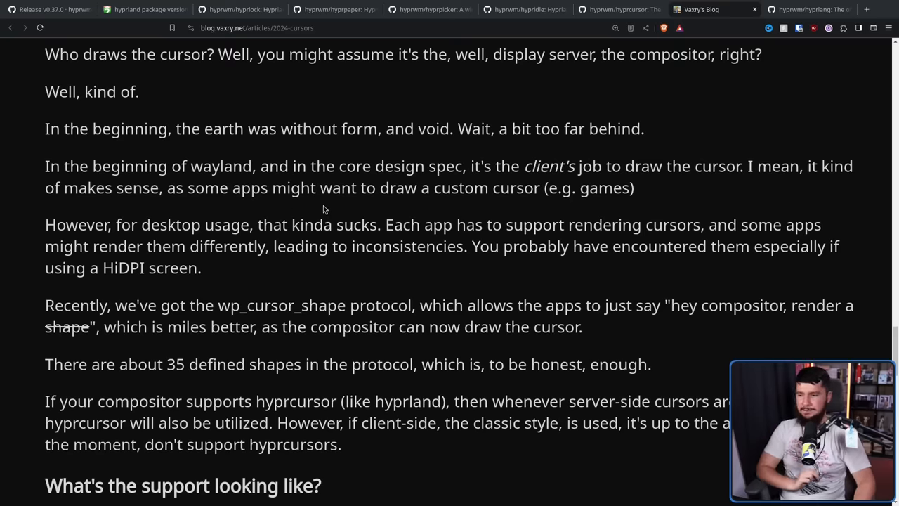
scroll("down", 3)
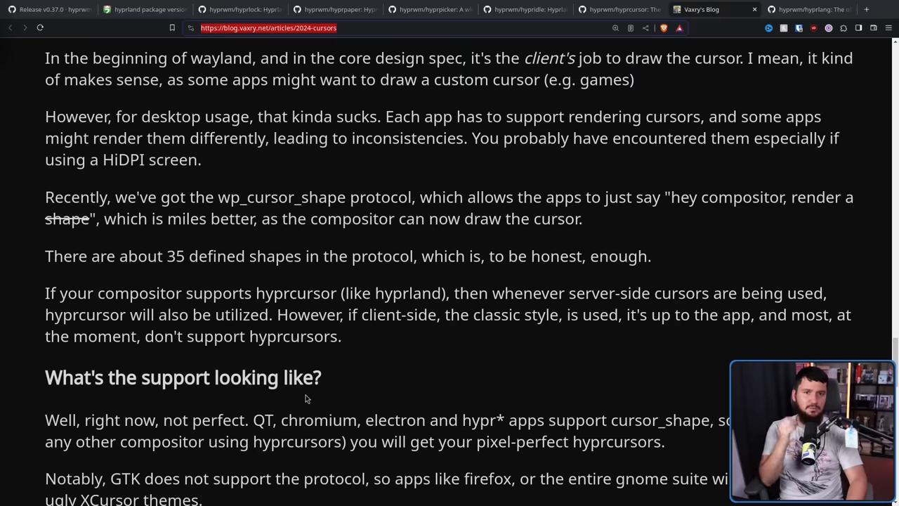
mouse_move(245, 283)
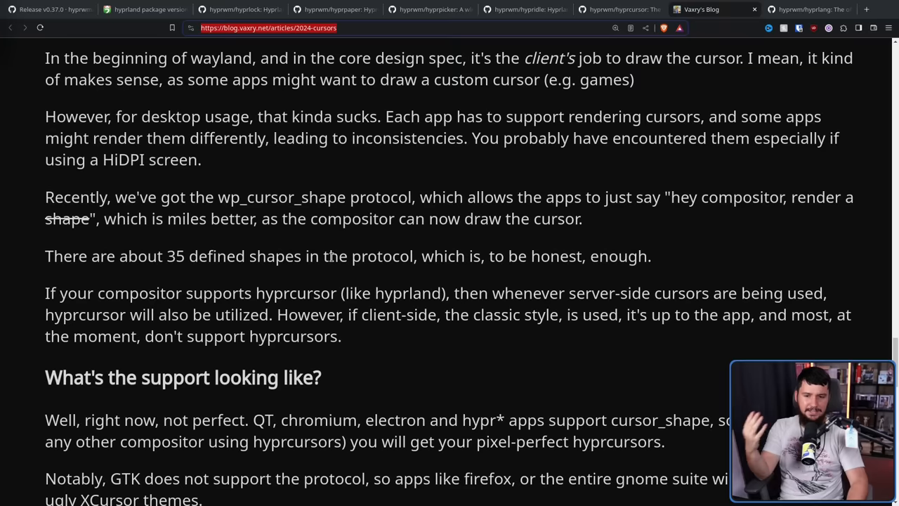
mouse_move(309, 247)
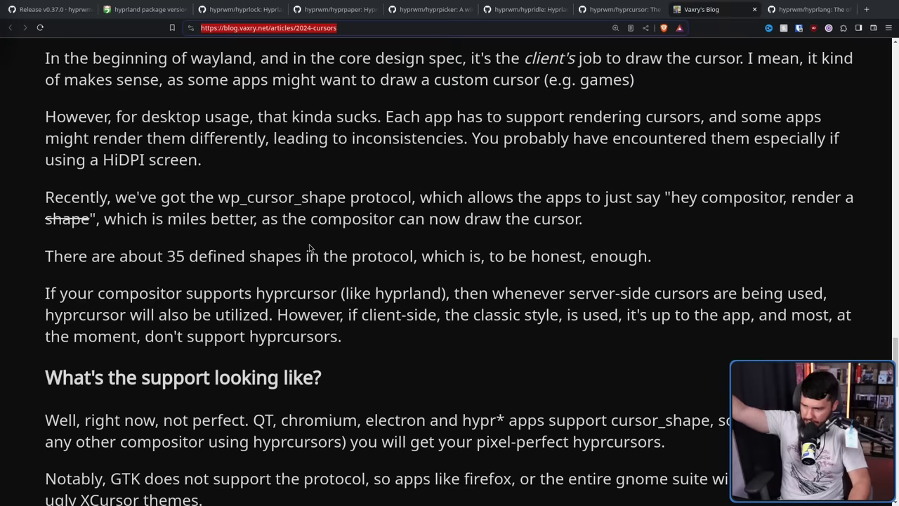
mouse_move(320, 244)
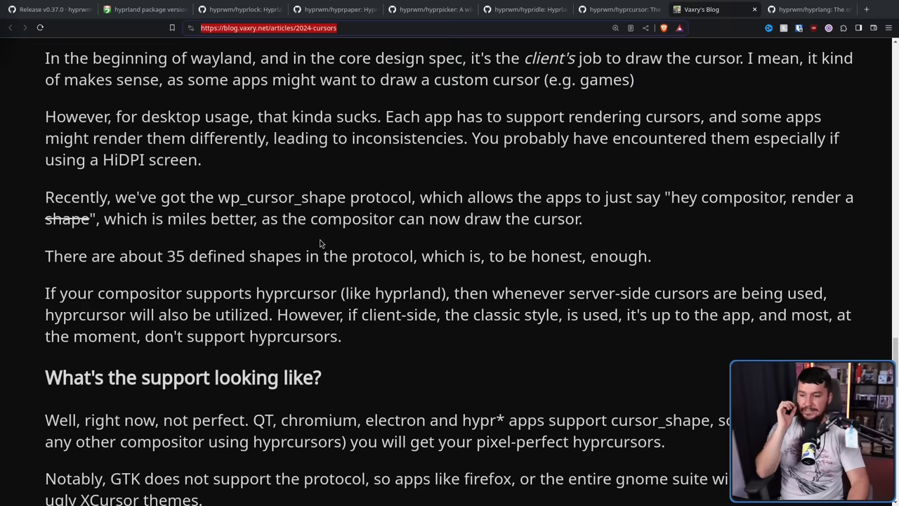
mouse_move(320, 247)
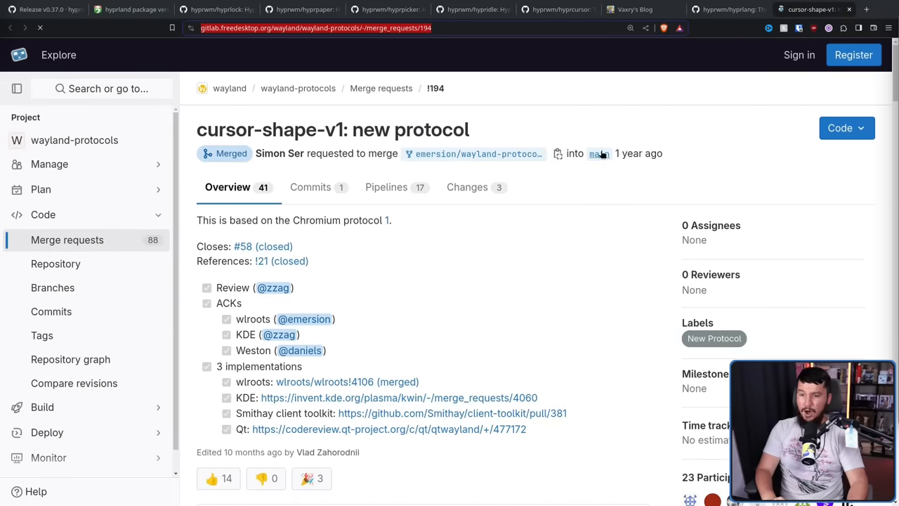
scroll("down", 3)
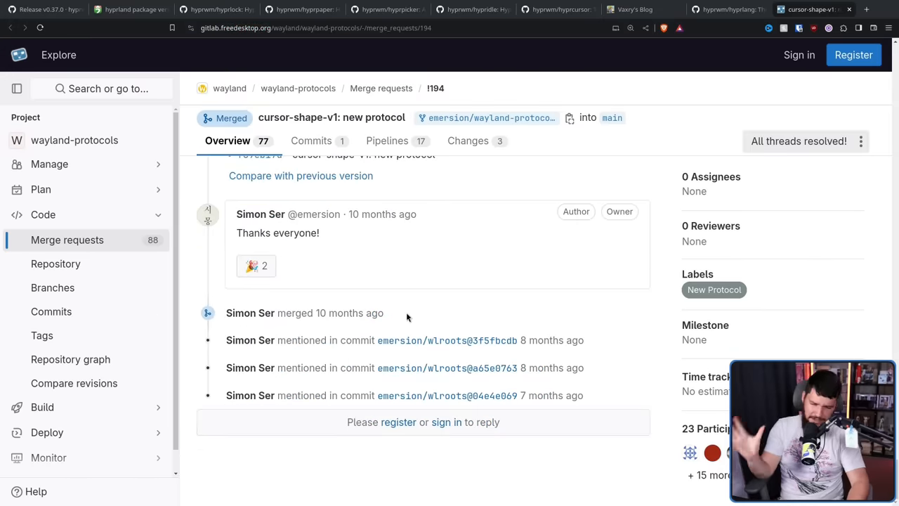
mouse_move(415, 315)
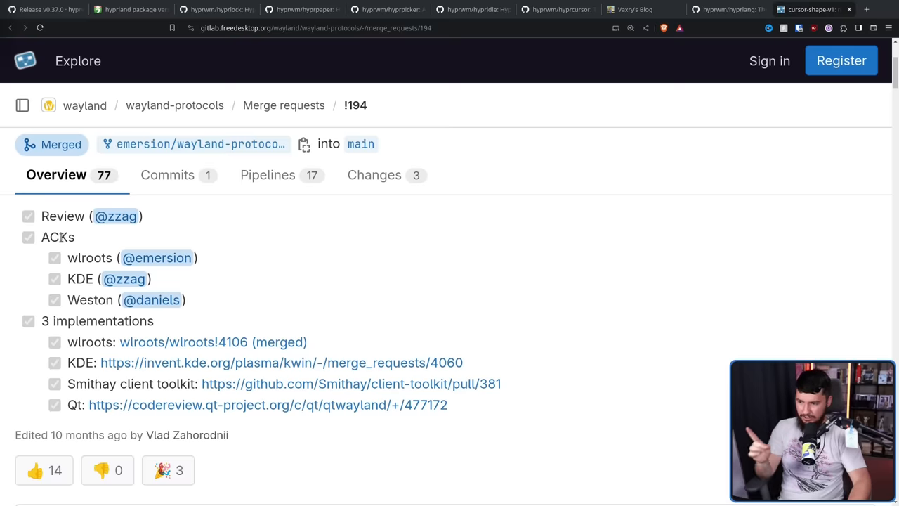
mouse_move(81, 287)
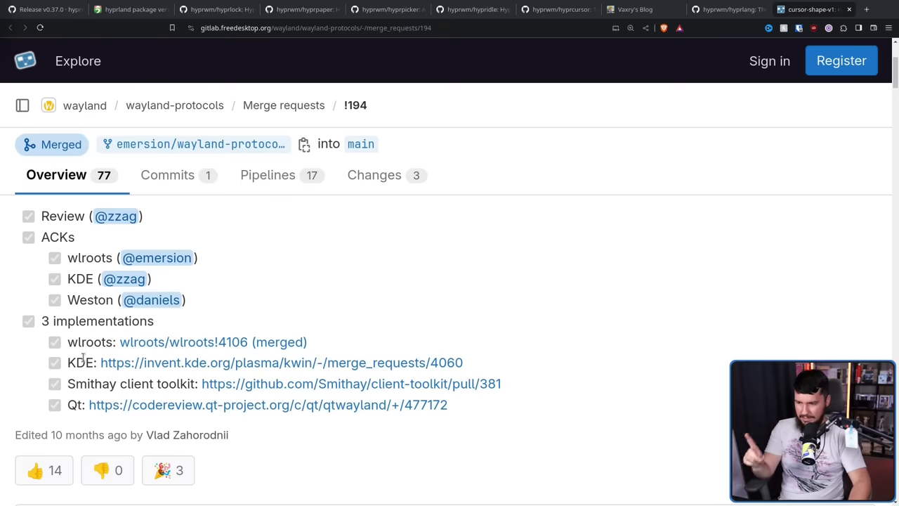
mouse_move(83, 399)
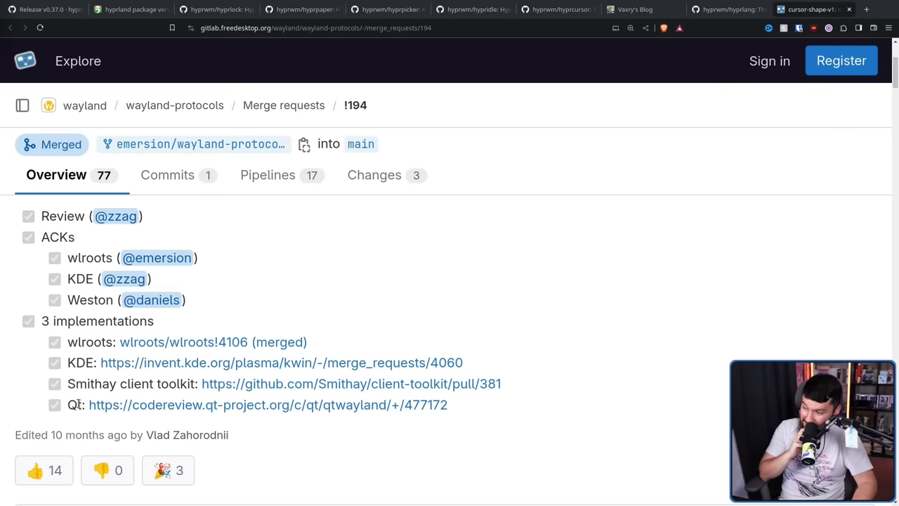
left_click(635, 8)
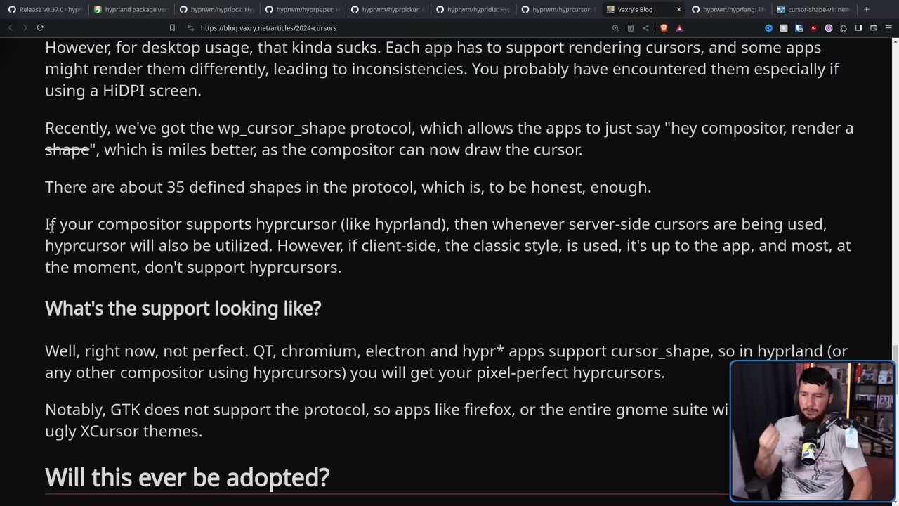
mouse_move(415, 214)
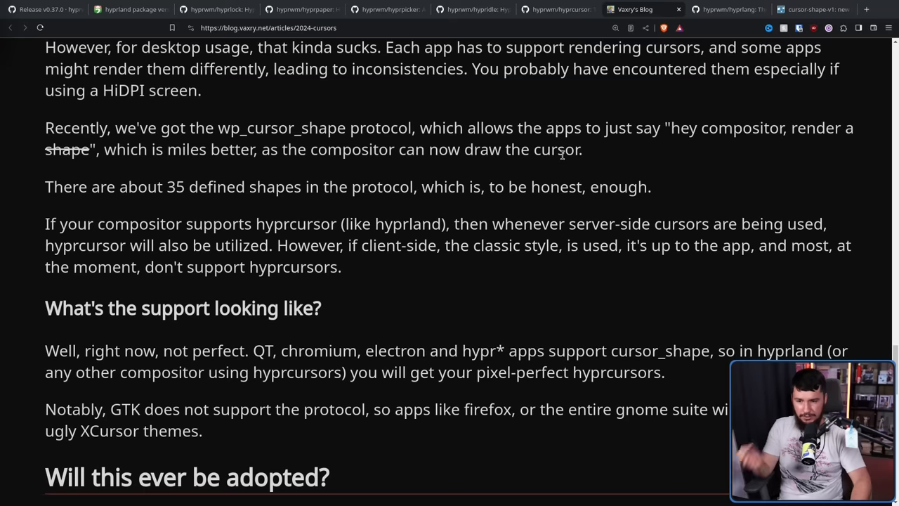
mouse_move(680, 217)
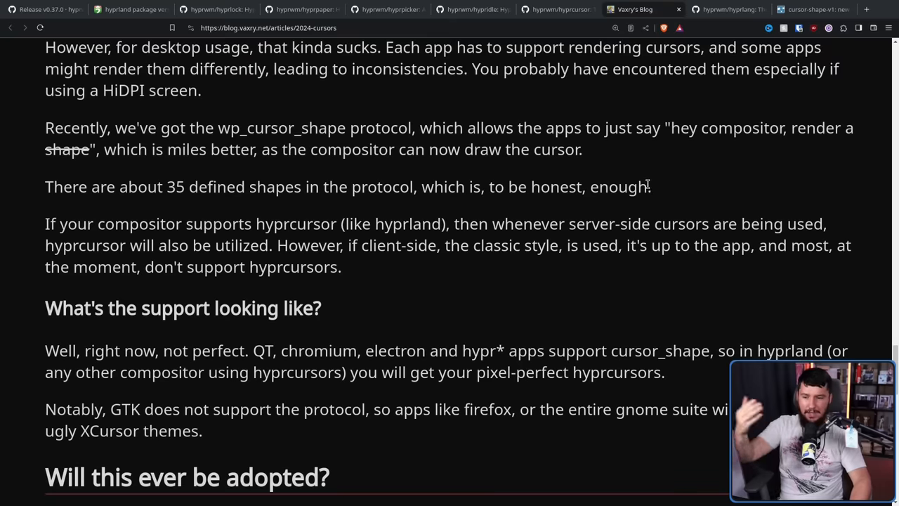
mouse_move(657, 185)
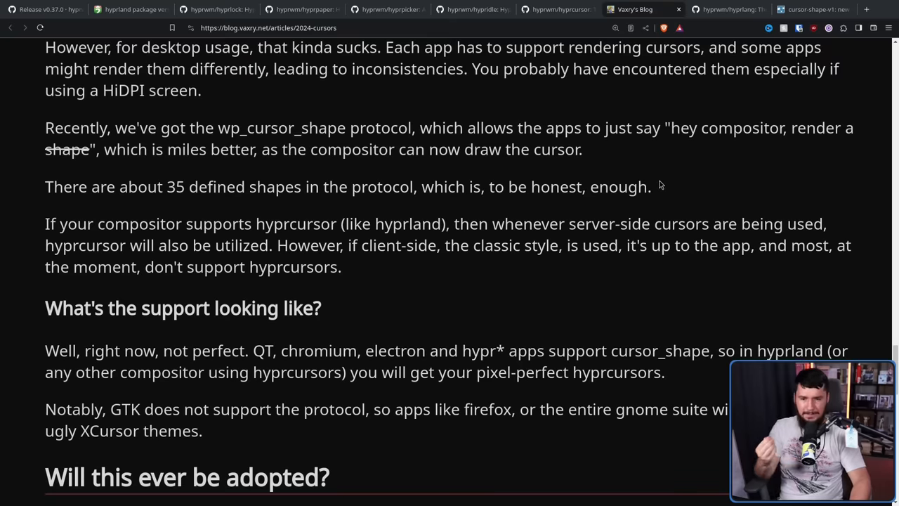
mouse_move(663, 171)
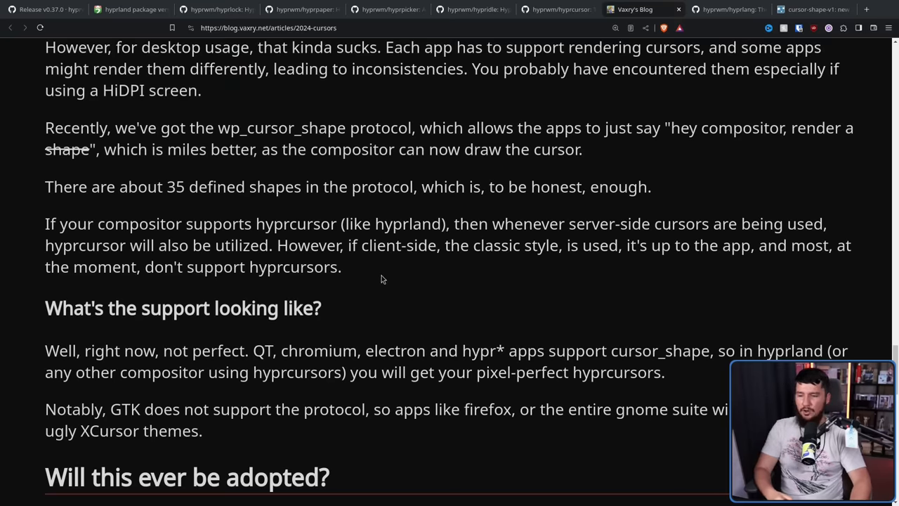
left_click_drag(277, 245, 341, 267)
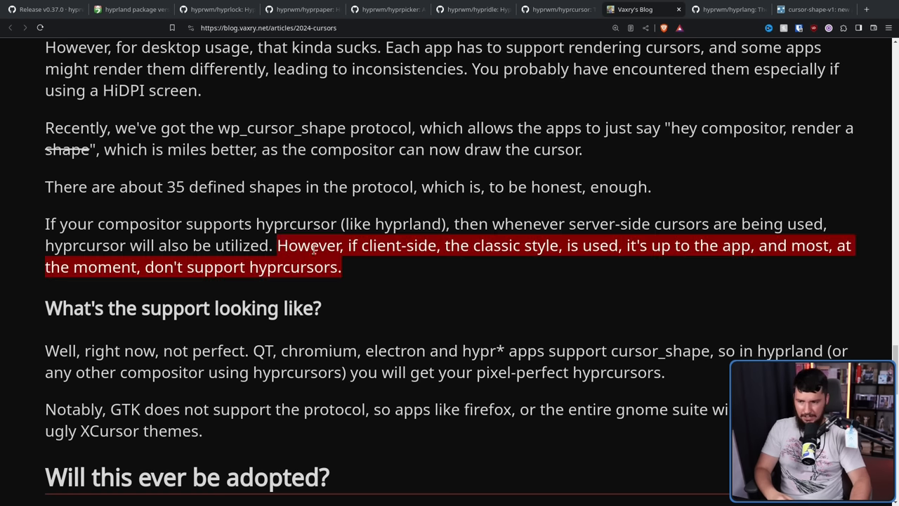
left_click(345, 266)
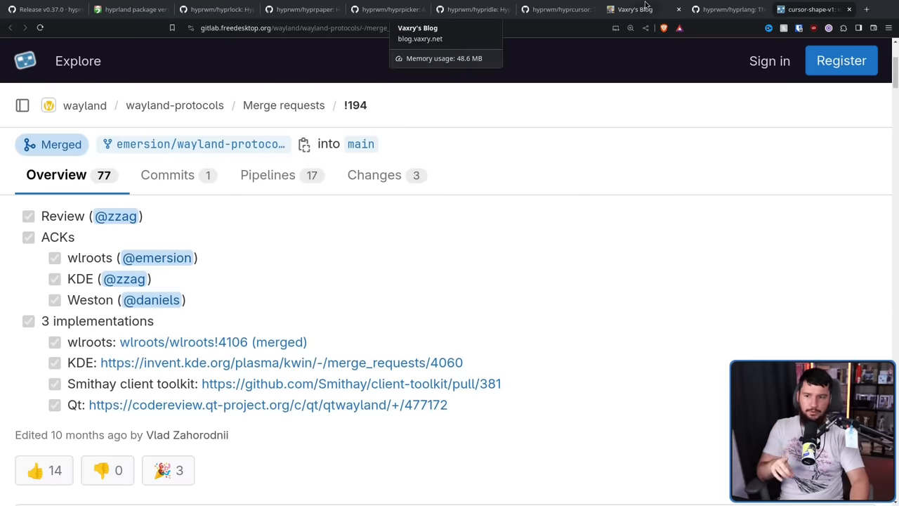
- Switch back to the Vaxry's Blog tab showing the hyprcursor article
left_click(635, 8)
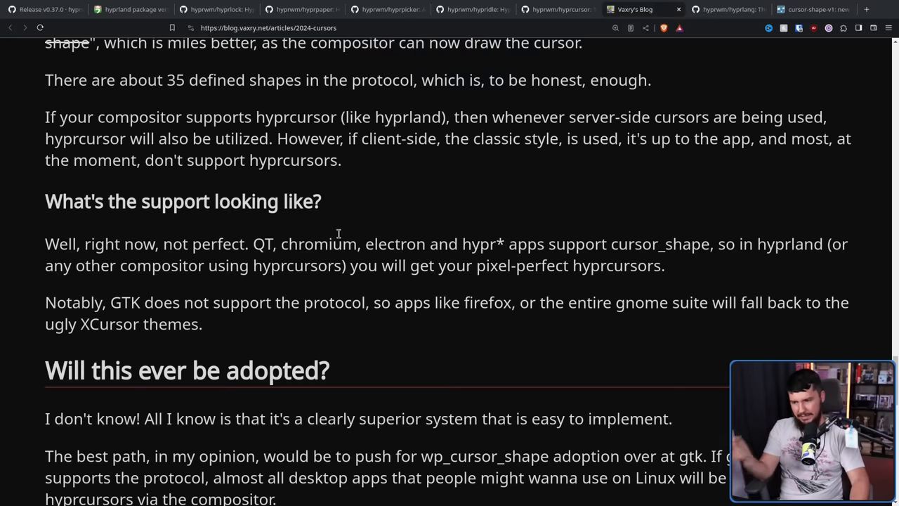
mouse_move(341, 230)
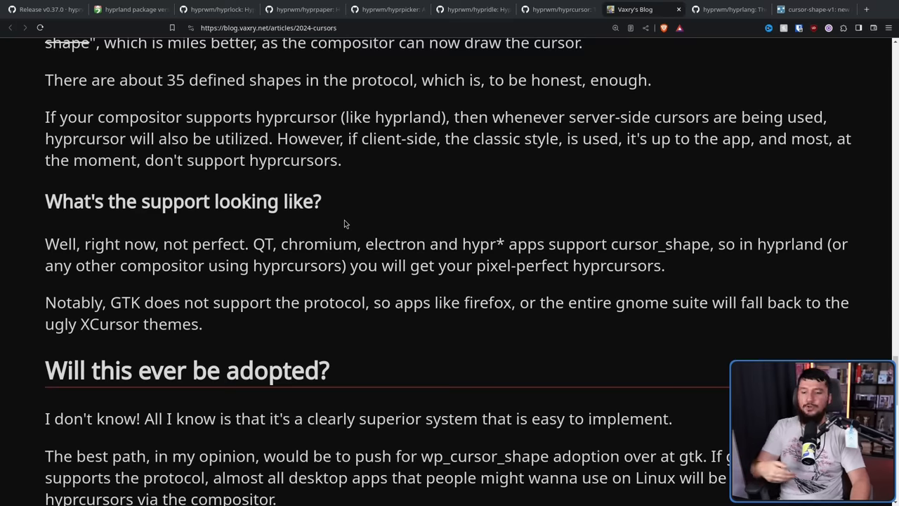
mouse_move(350, 217)
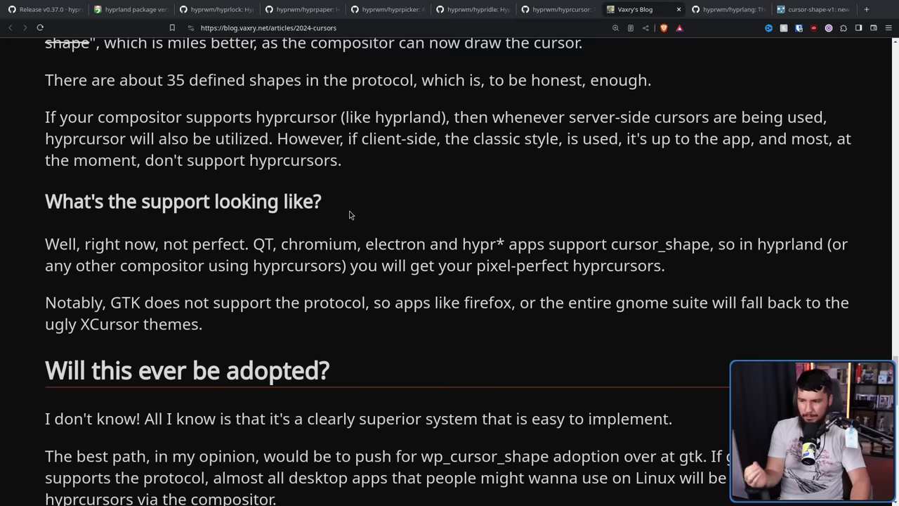
mouse_move(362, 225)
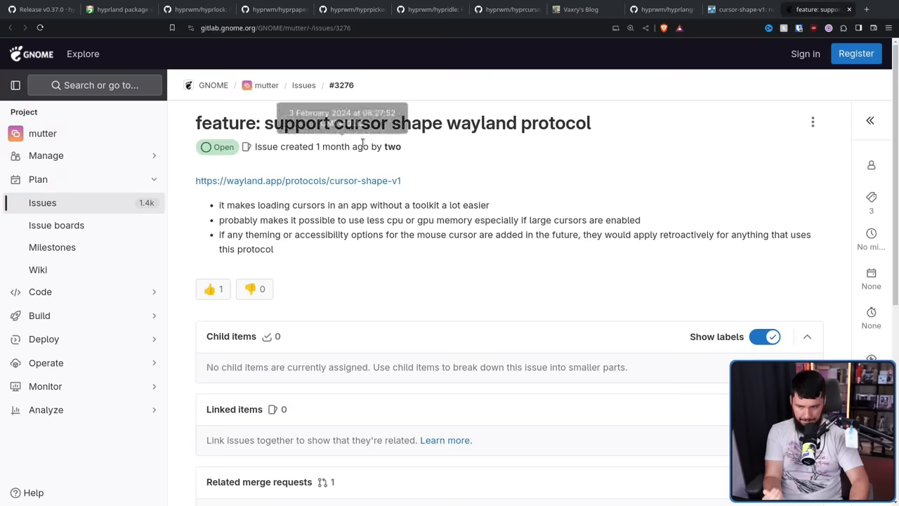
mouse_move(382, 173)
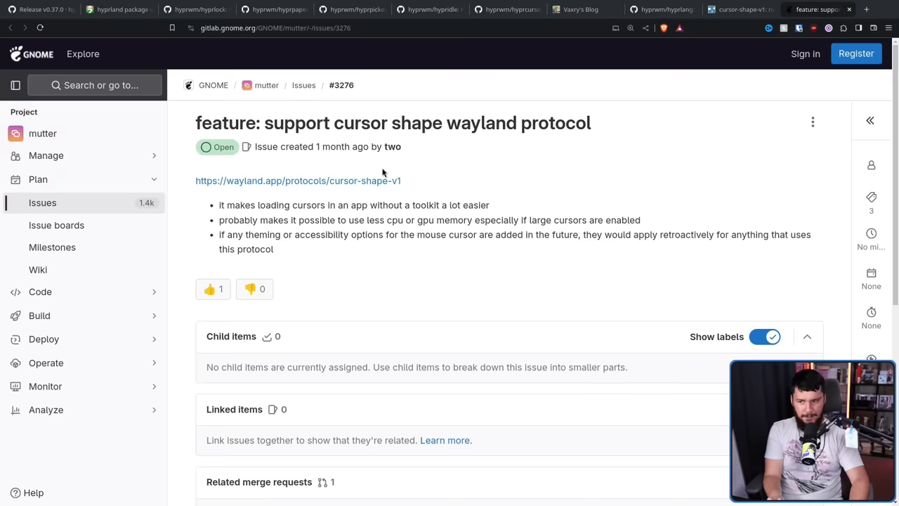
mouse_move(382, 163)
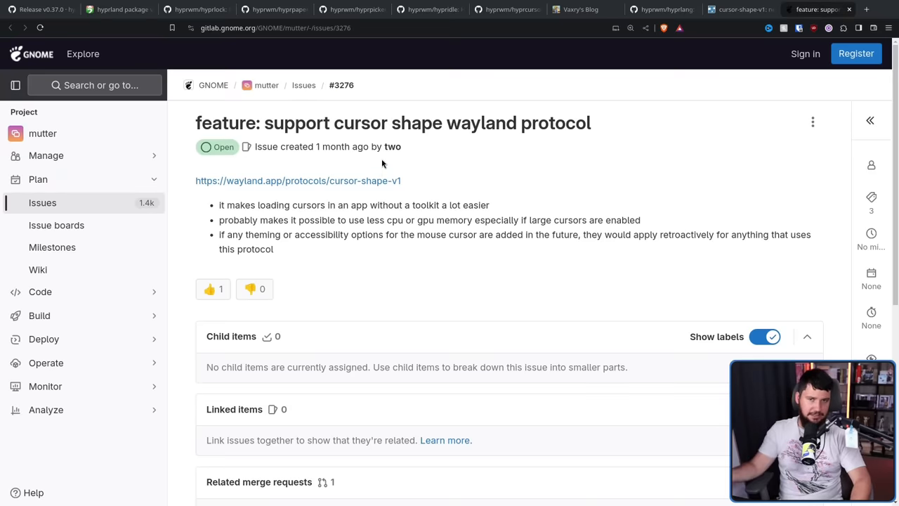
- Scroll the gtk cursor_shape_v1 merge request to the Mutter replies, then return to the blog post
scroll("down", 3)
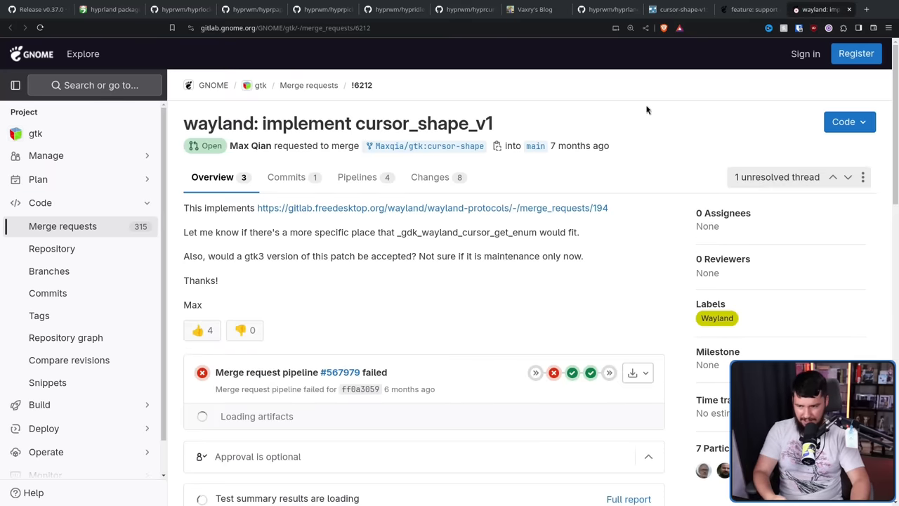
mouse_move(649, 105)
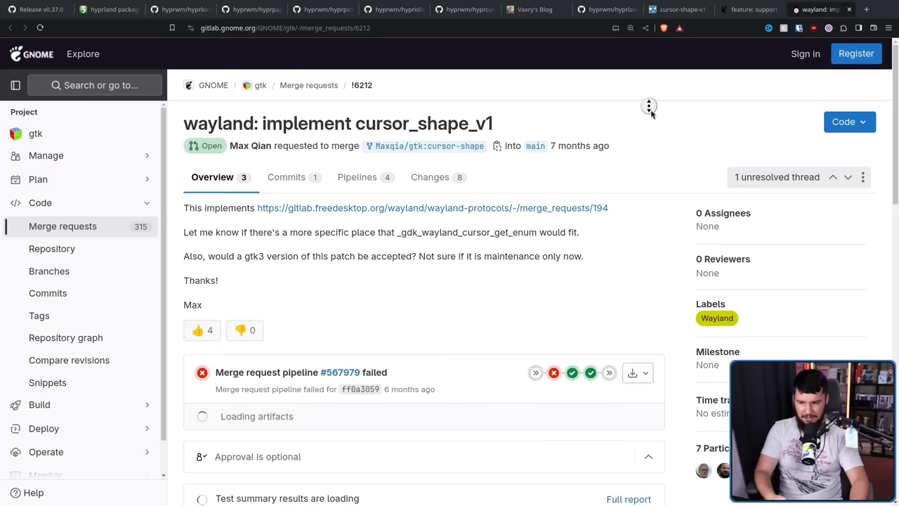
scroll("down", 3)
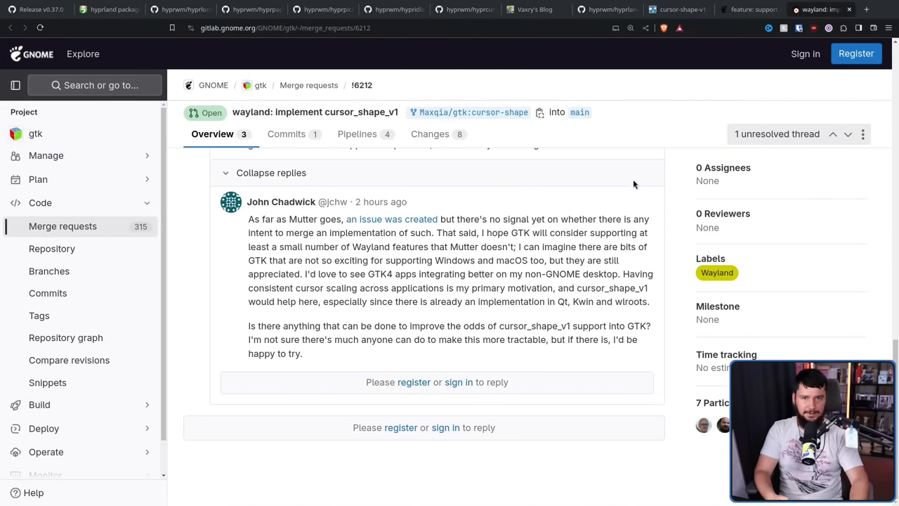
left_click(535, 8)
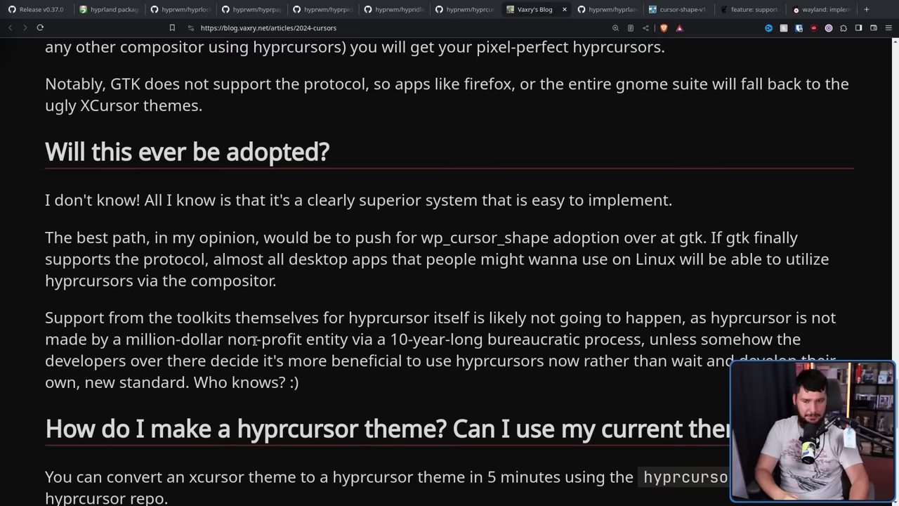
mouse_move(256, 339)
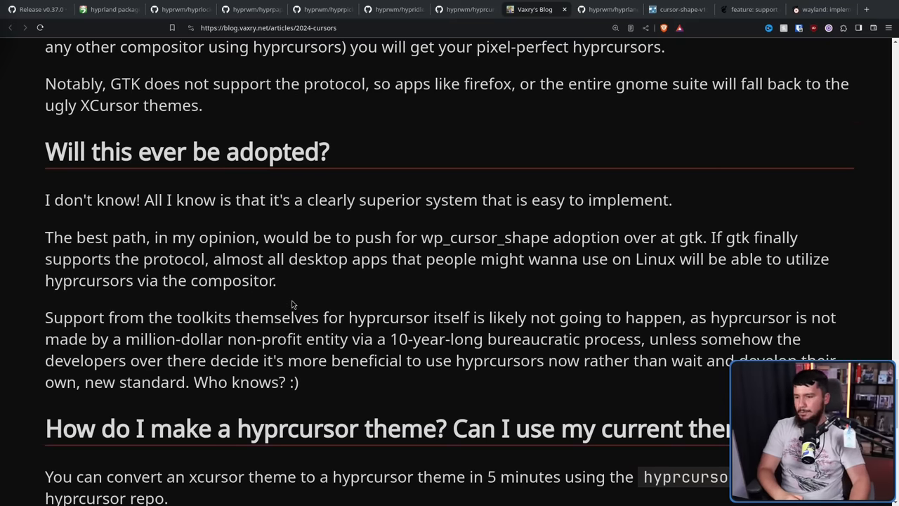
mouse_move(460, 267)
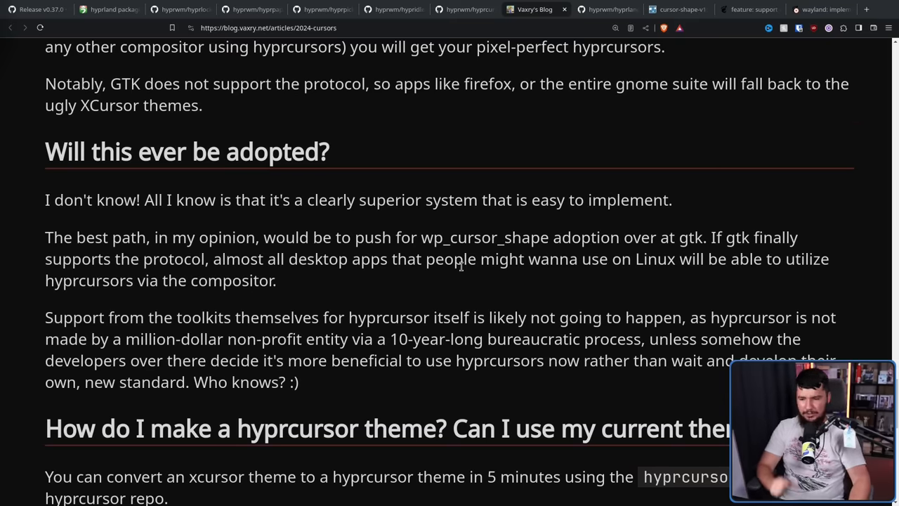
mouse_move(807, 285)
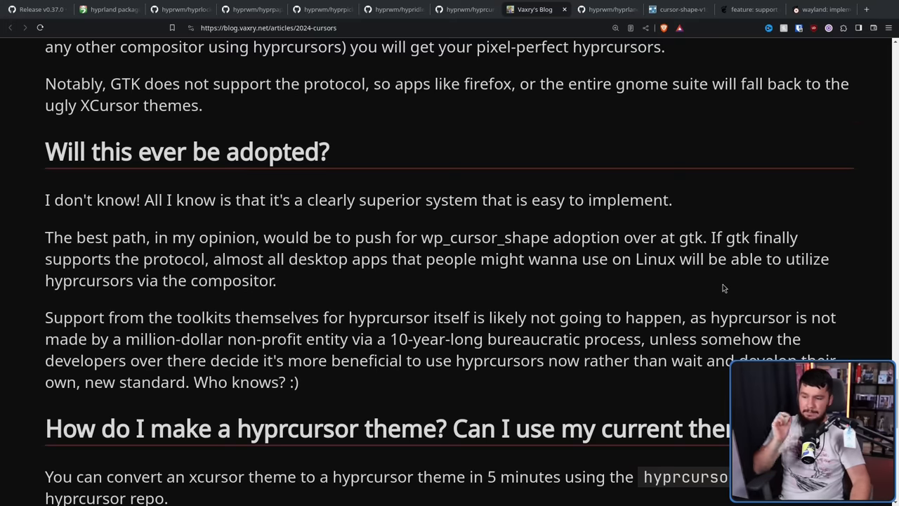
scroll("down", 3)
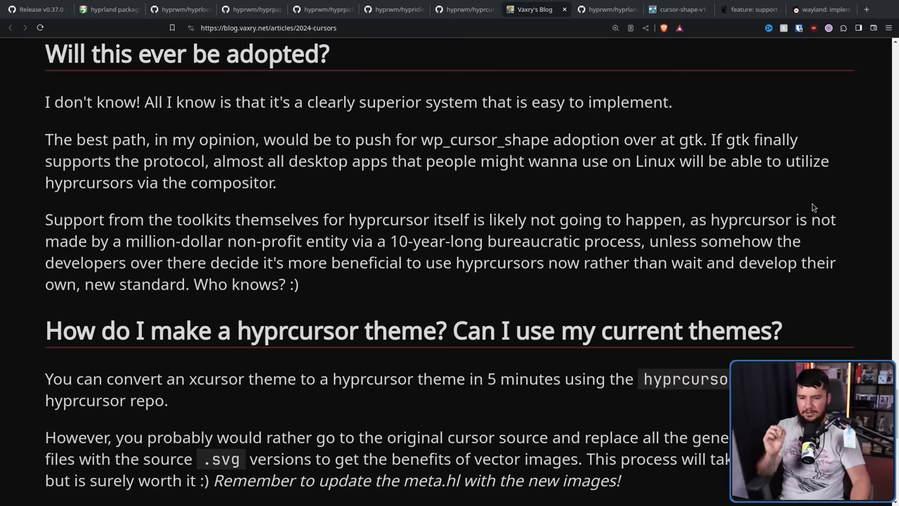
mouse_move(811, 194)
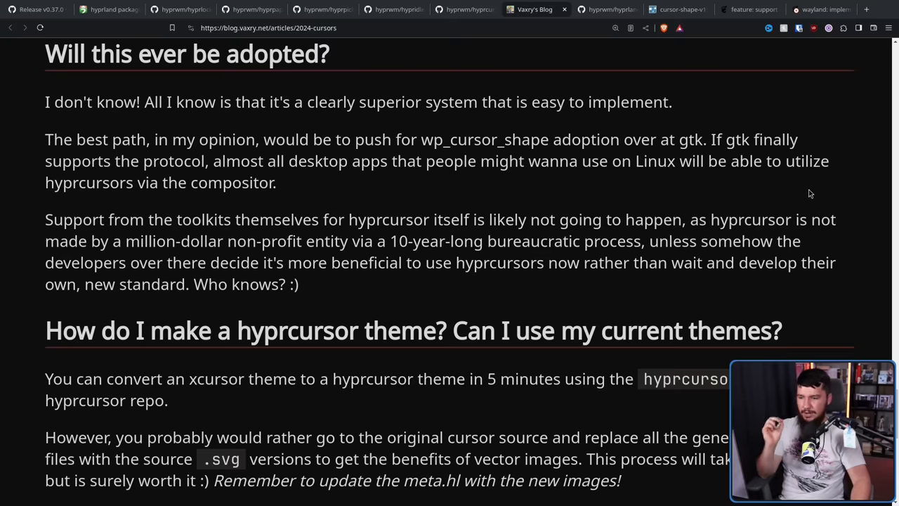
left_click_drag(737, 262, 297, 284)
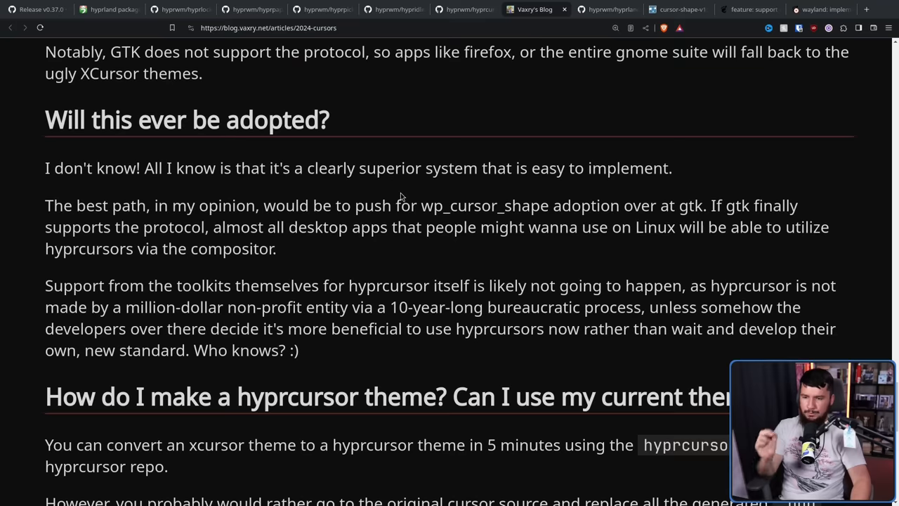
mouse_move(639, 197)
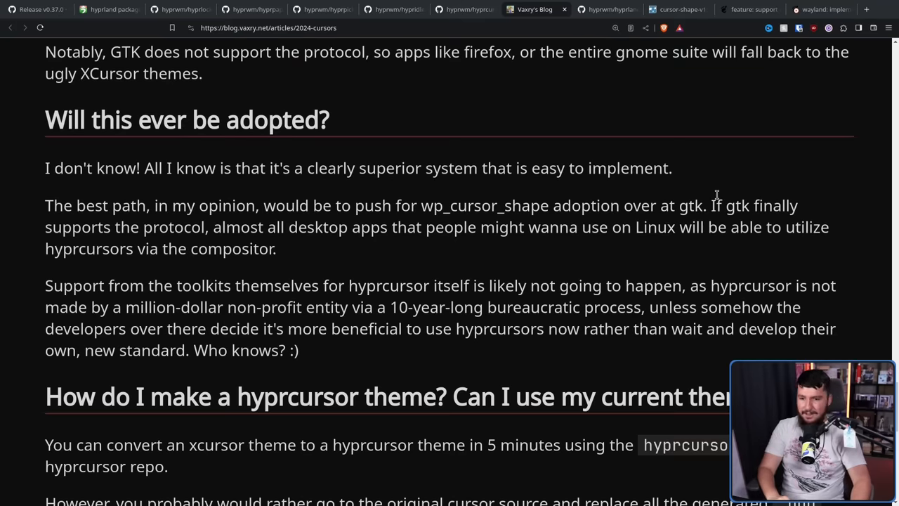
mouse_move(719, 191)
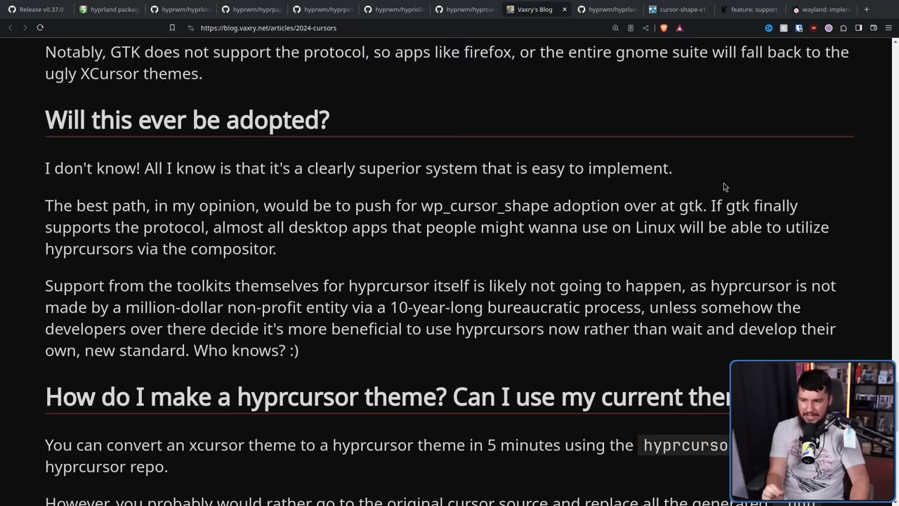
mouse_move(720, 165)
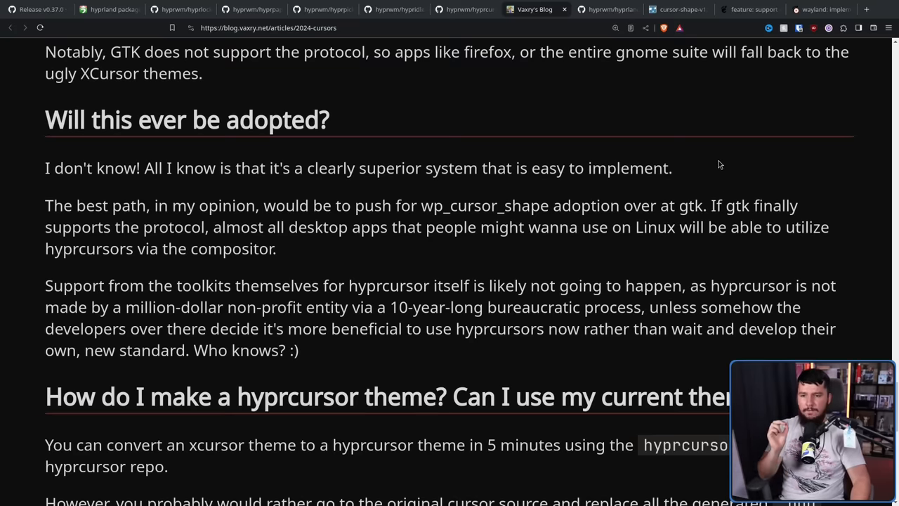
left_click(821, 8)
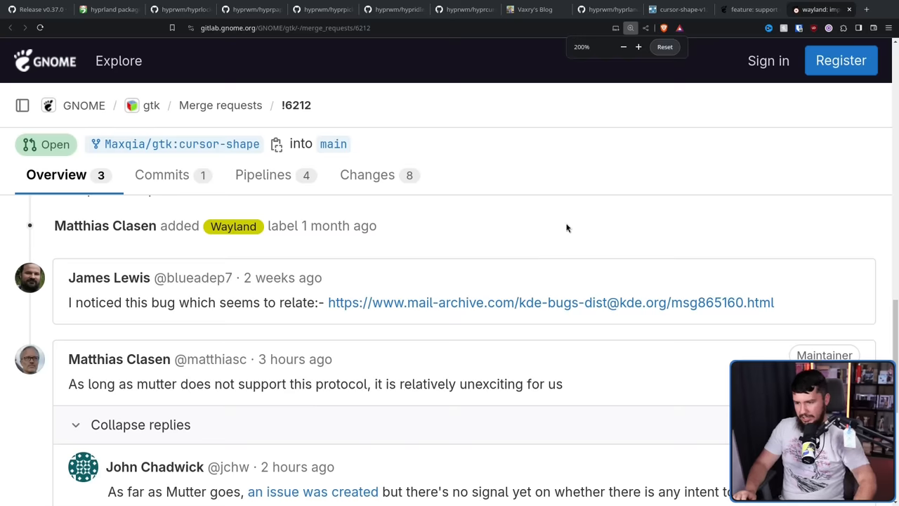
- Scroll the gtk merge request to the maintainer's mutter comment, then return to the blog post
scroll("down", 3)
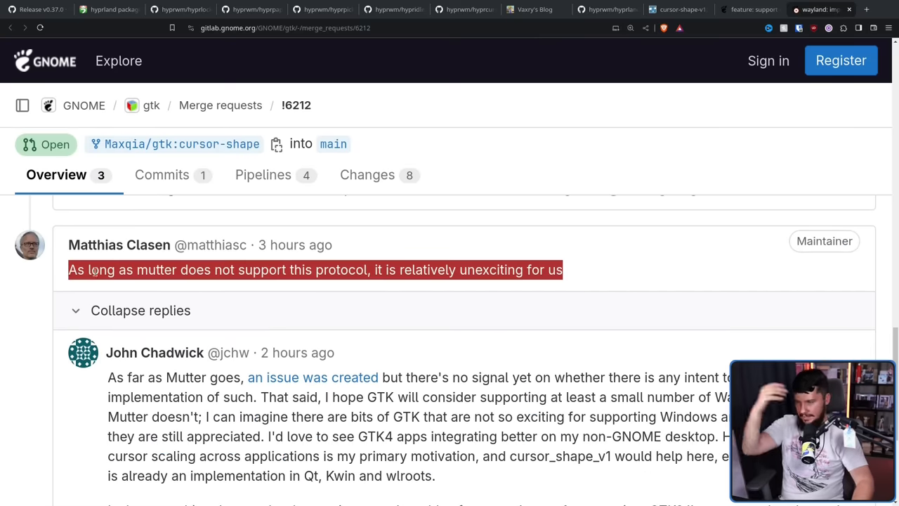
left_click(534, 8)
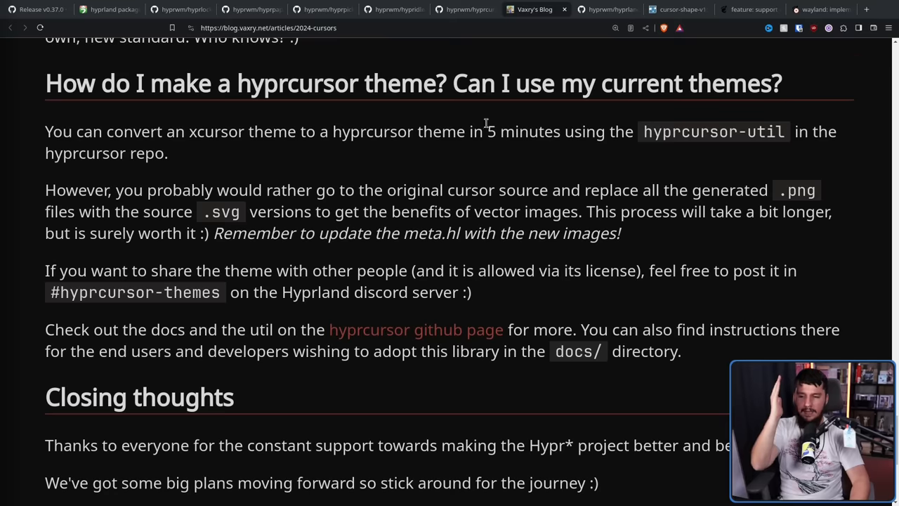
mouse_move(720, 132)
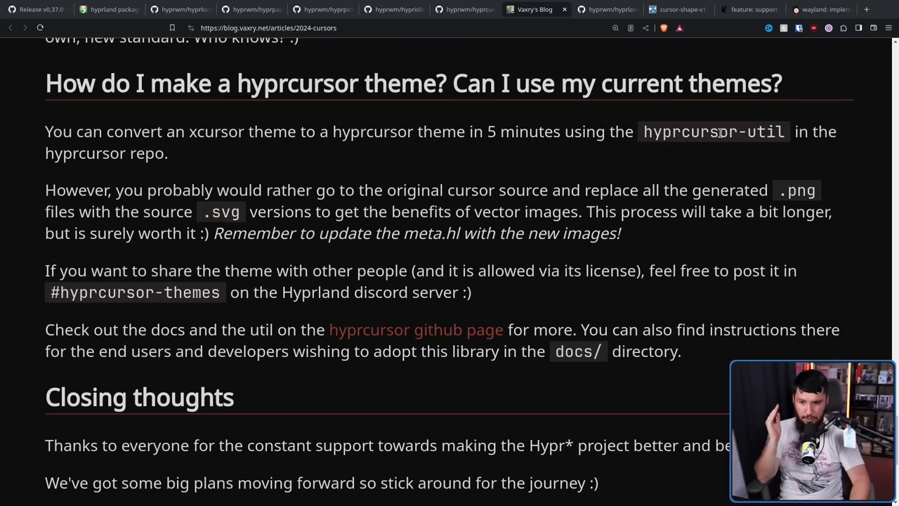
mouse_move(433, 150)
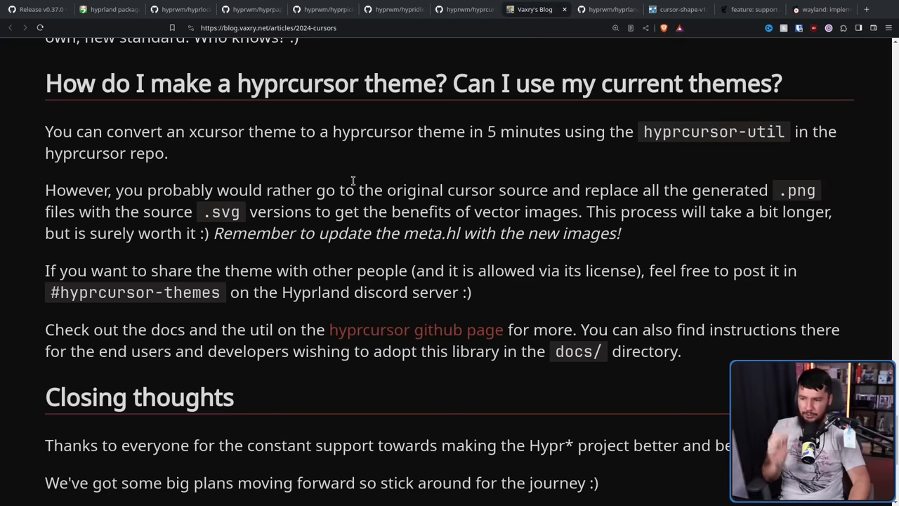
mouse_move(424, 151)
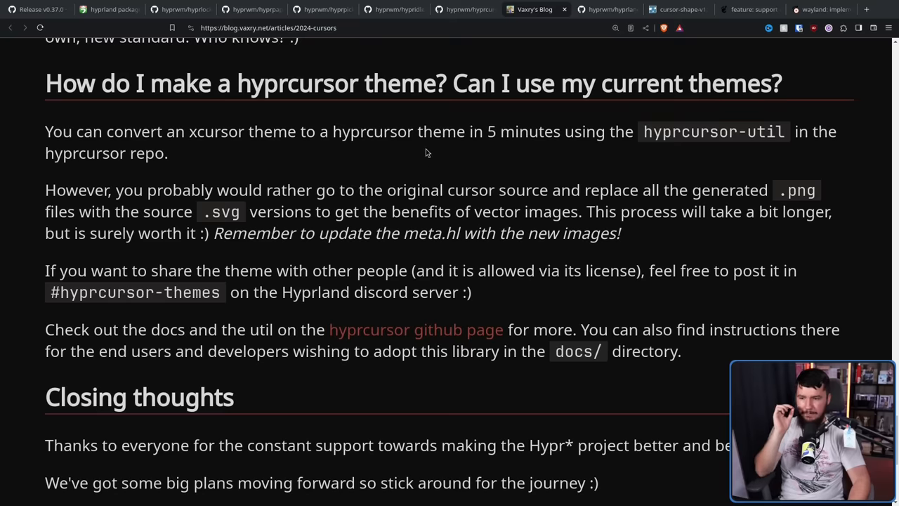
mouse_move(691, 173)
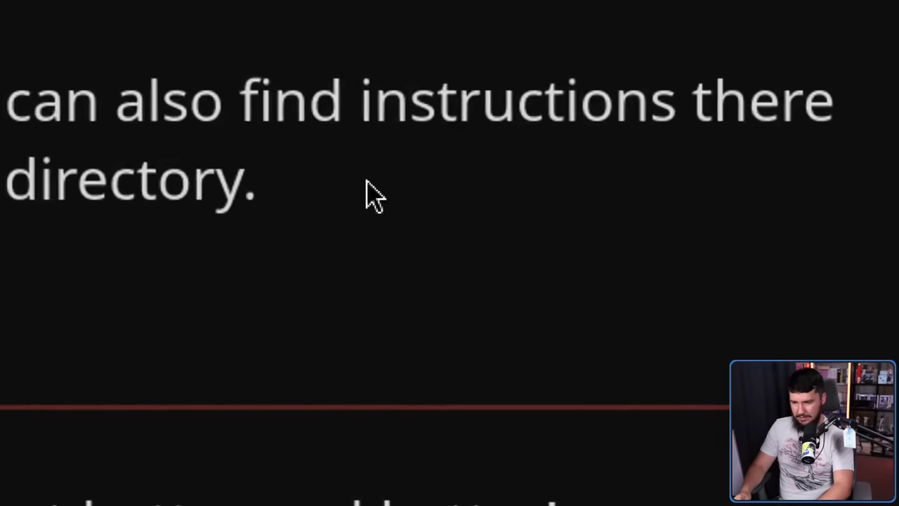
- Scroll the article to the Closing thoughts gift line with Bibata's 4K left_ptr link
scroll("down", 3)
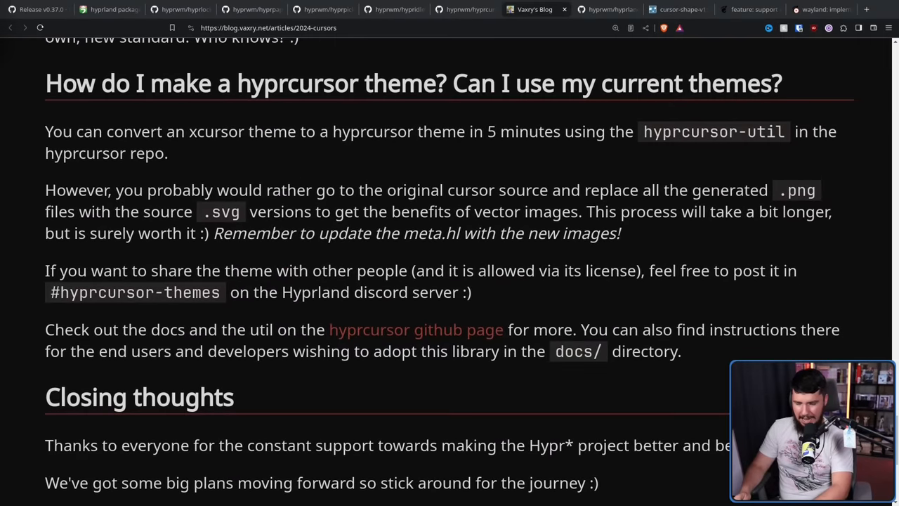
mouse_move(717, 365)
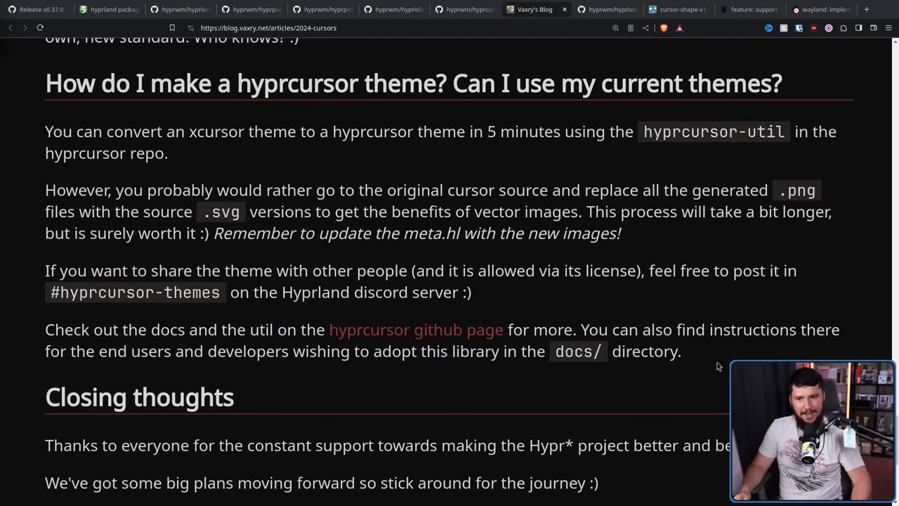
scroll("down", 3)
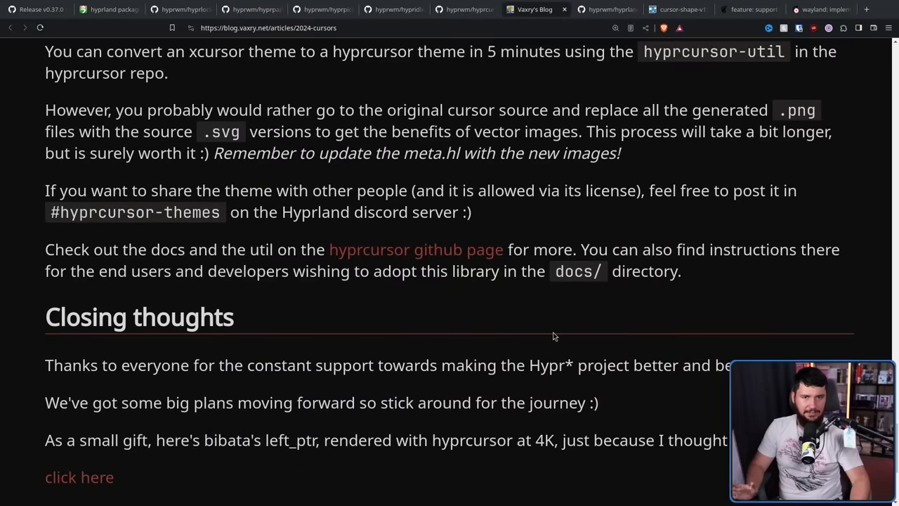